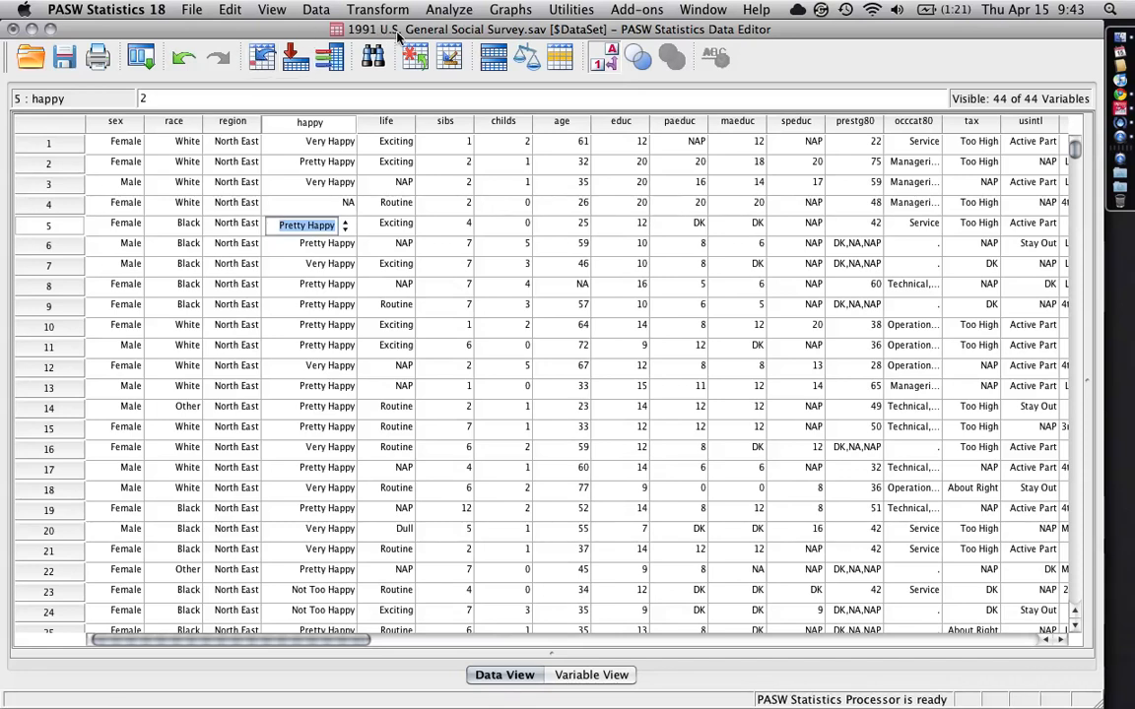
mouse_move(803, 34)
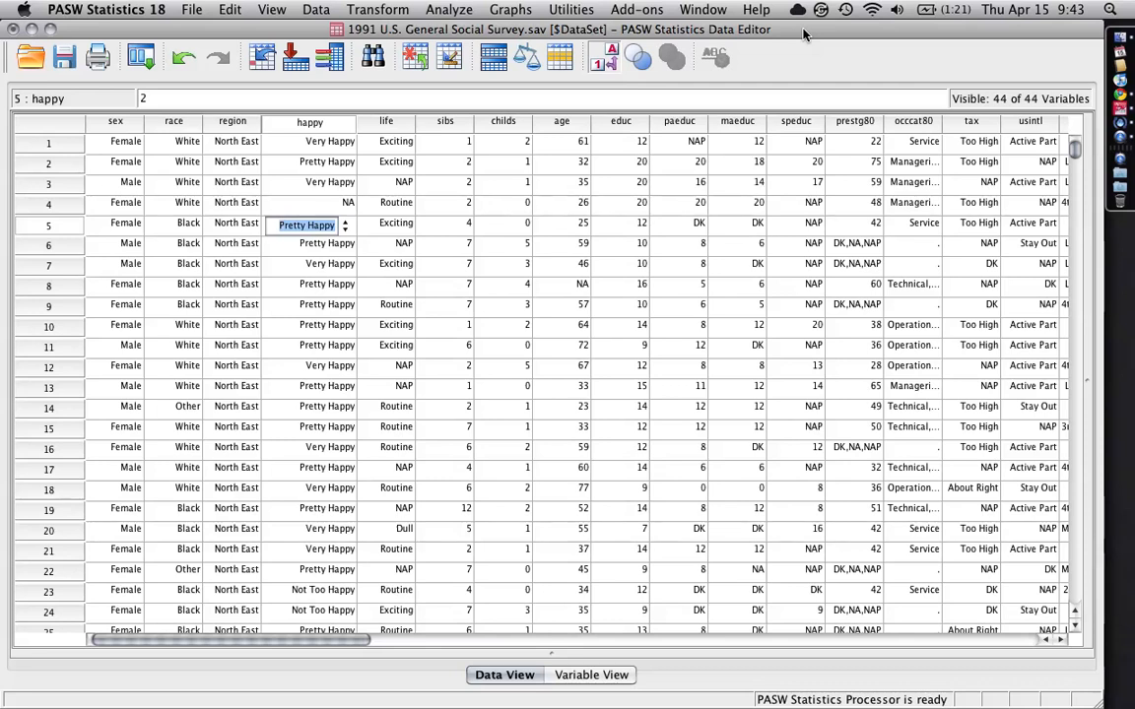
mouse_move(802, 37)
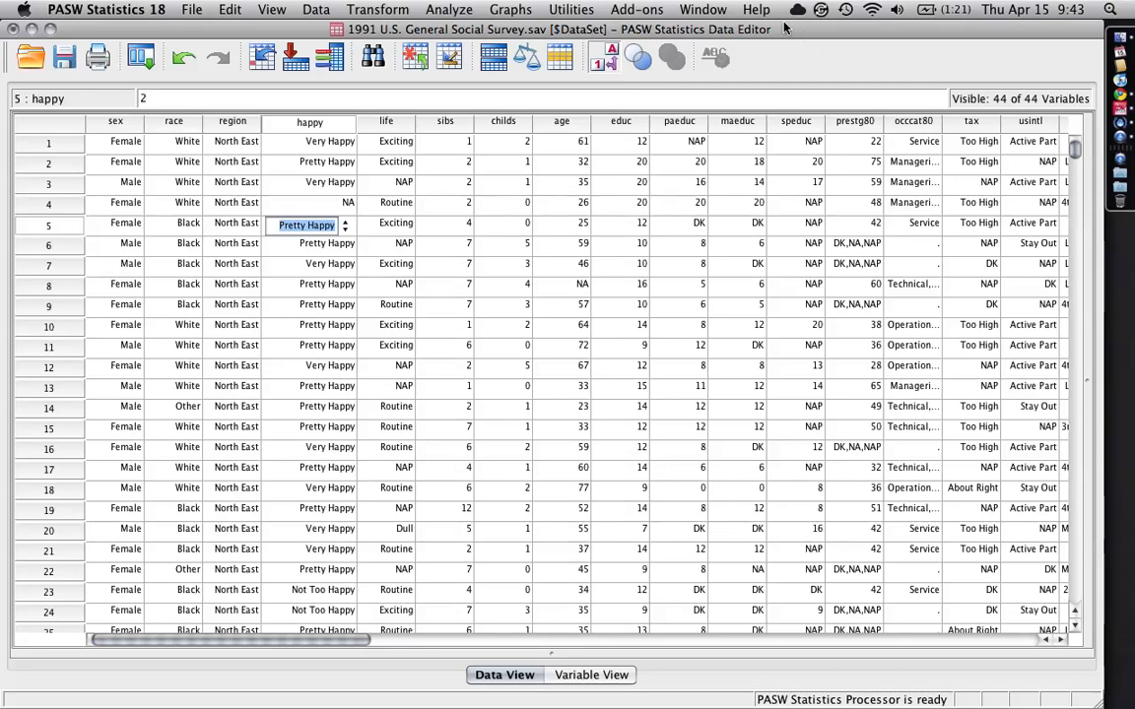
- Select the happy column and bring up the Output1 Viewer with the General Happiness bar chart
scroll("down", 3)
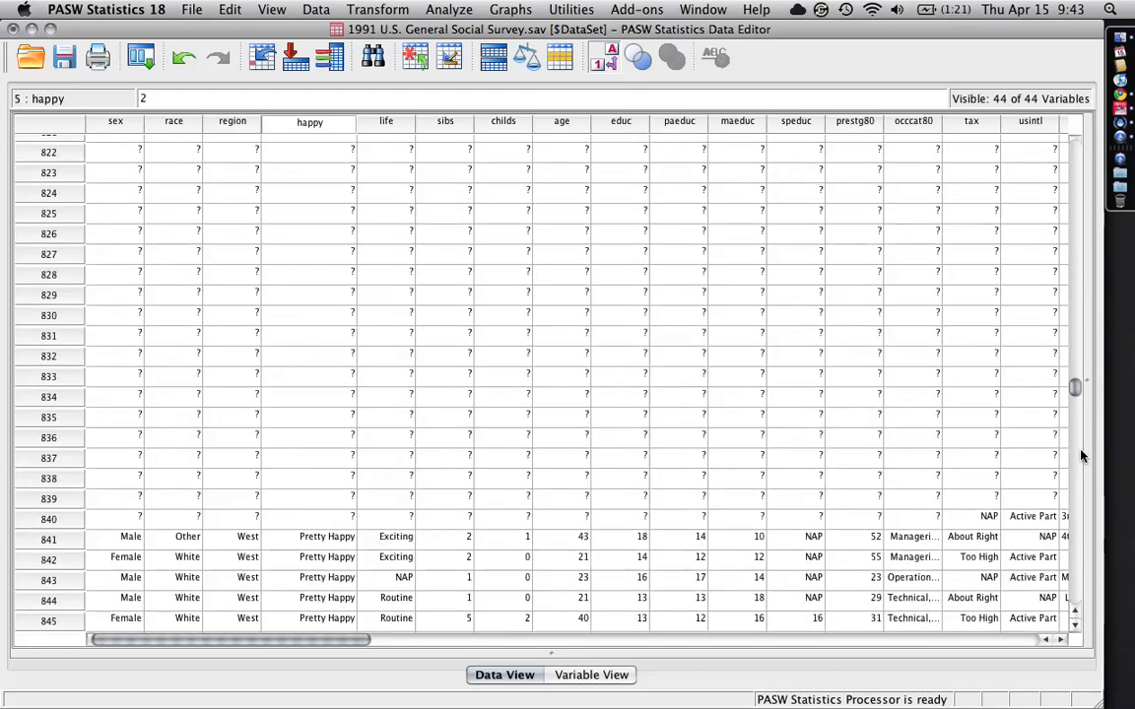
scroll("down", 3)
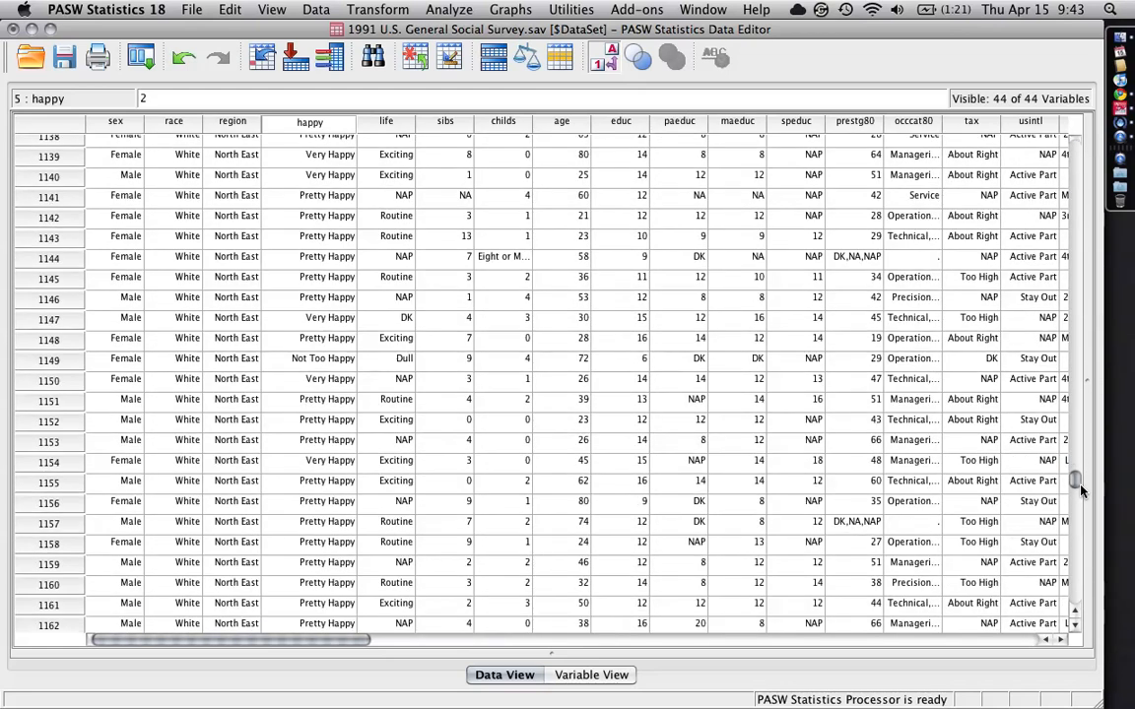
scroll("down", 3)
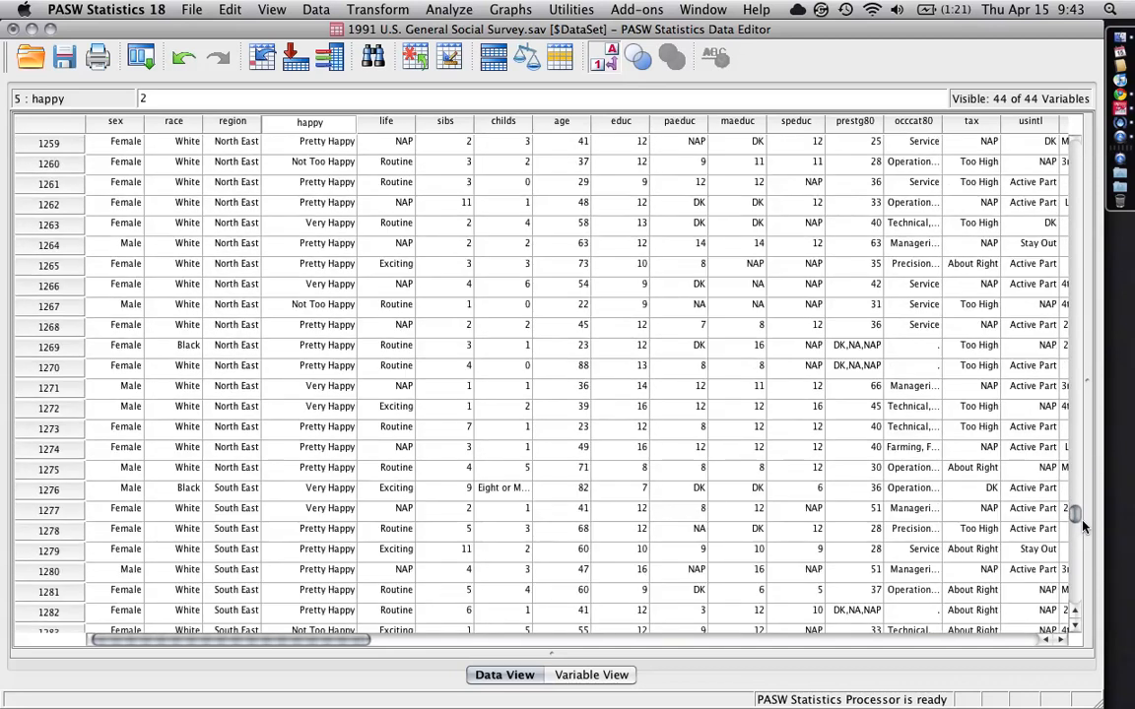
scroll("down", 3)
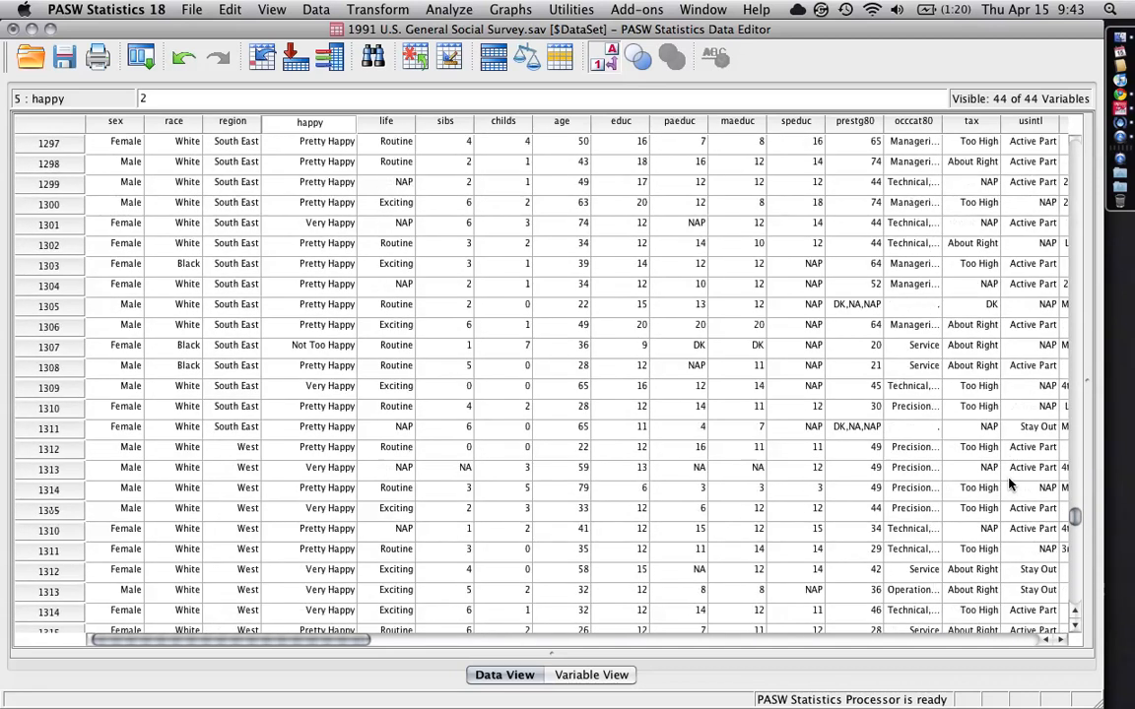
scroll("down", 3)
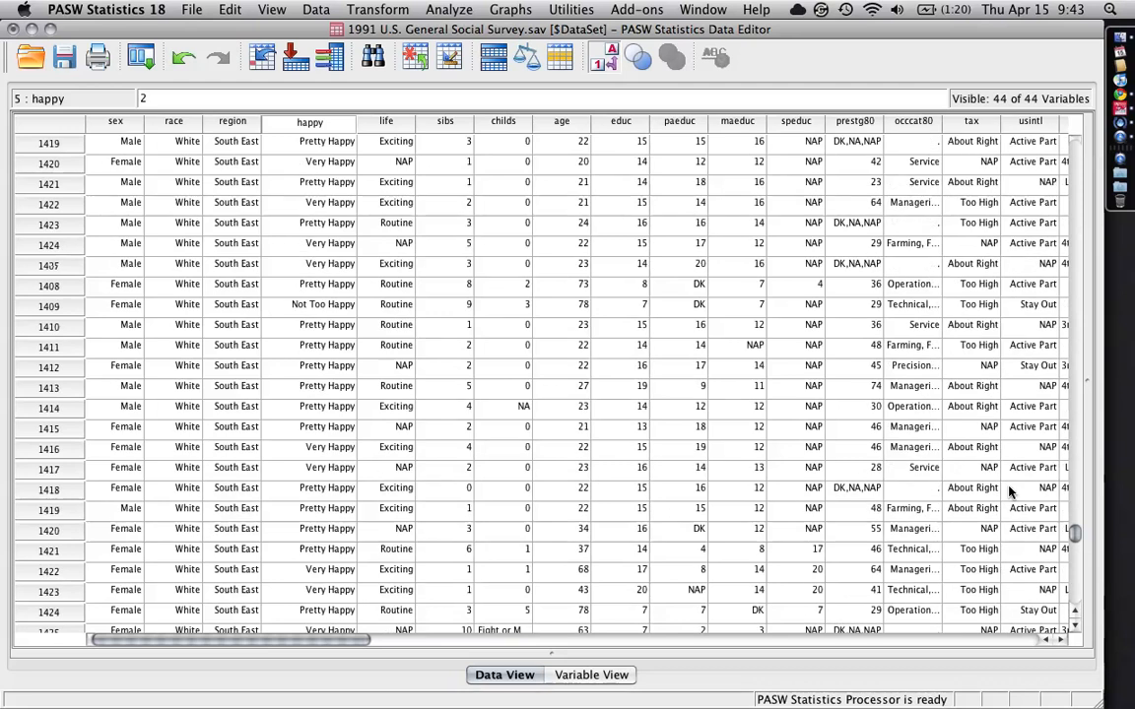
scroll("down", 3)
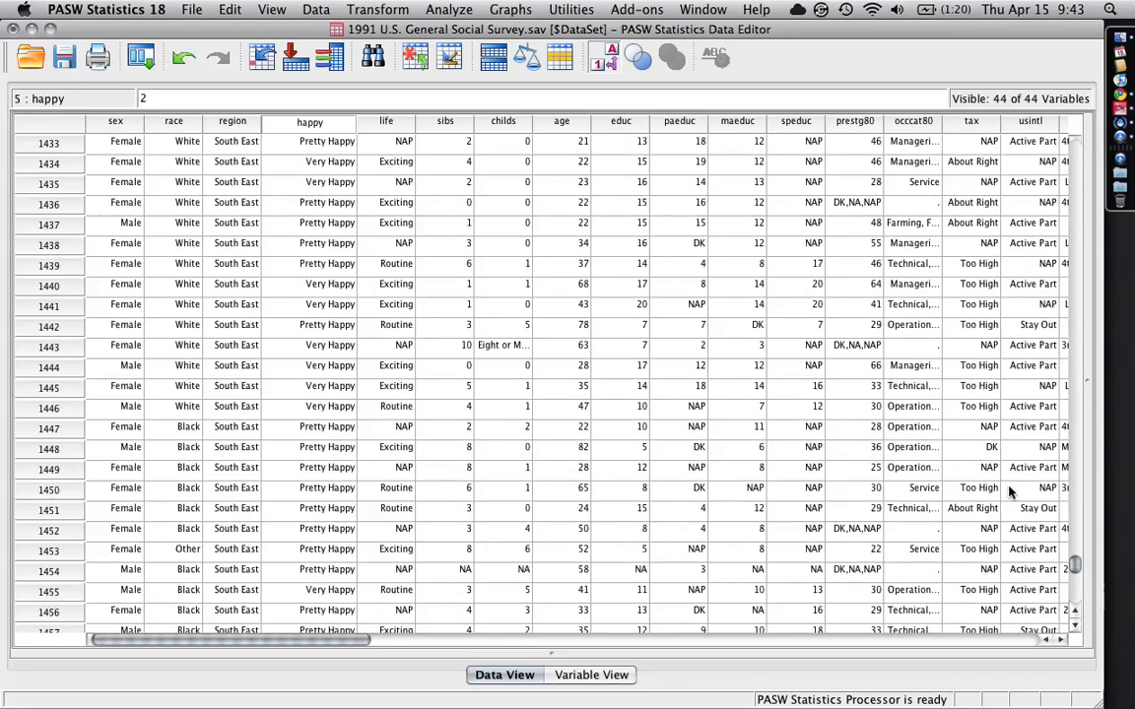
scroll("down", 3)
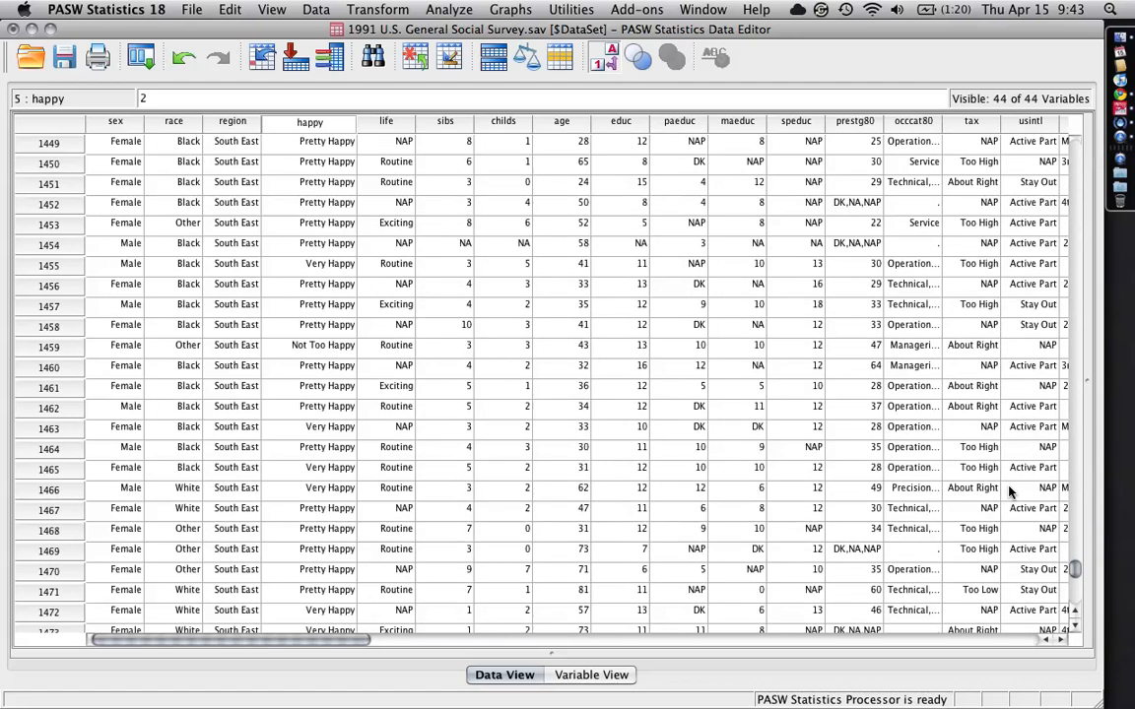
scroll("down", 3)
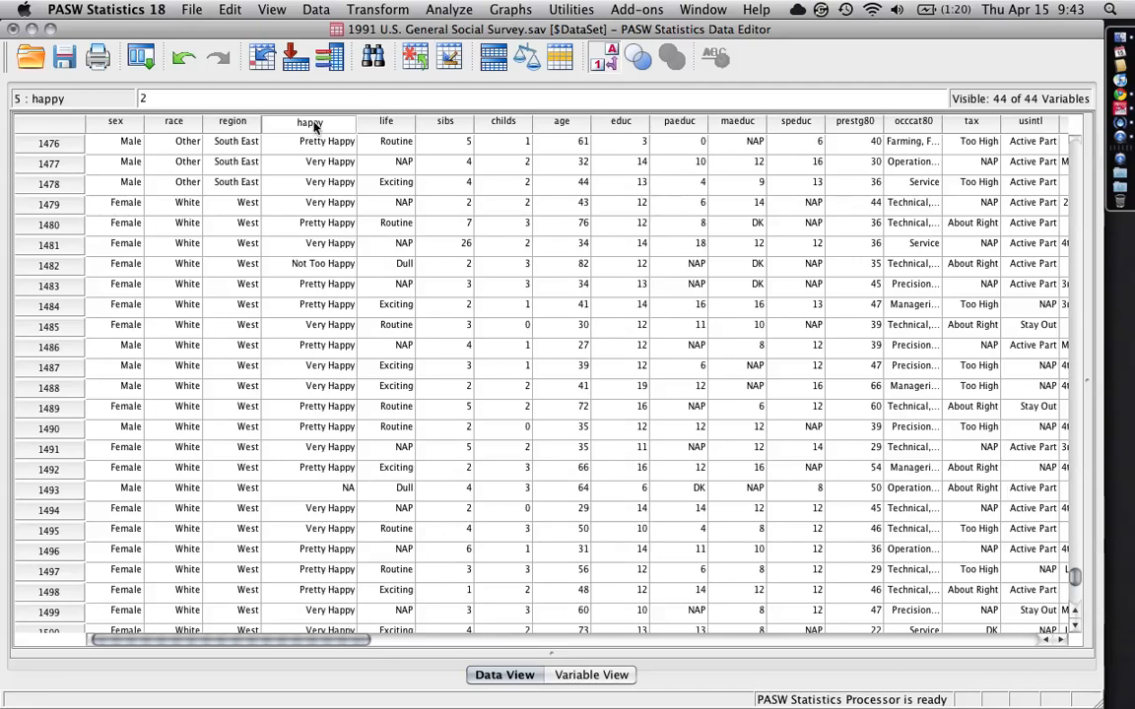
left_click(309, 121)
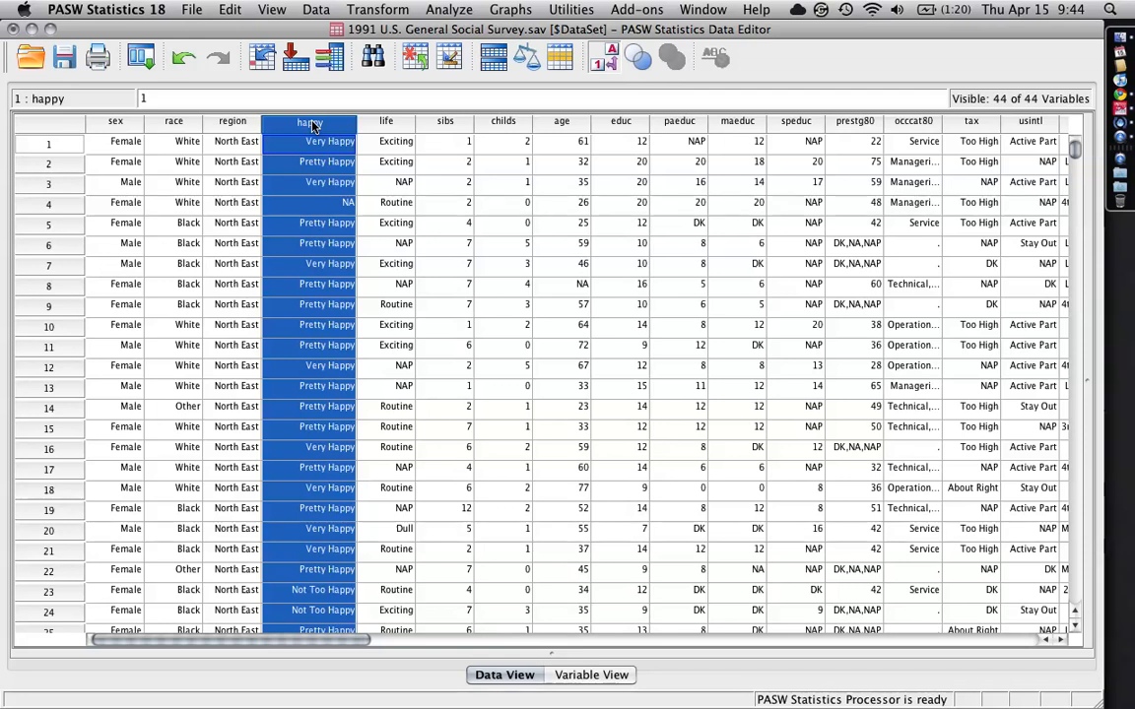
left_click(620, 121)
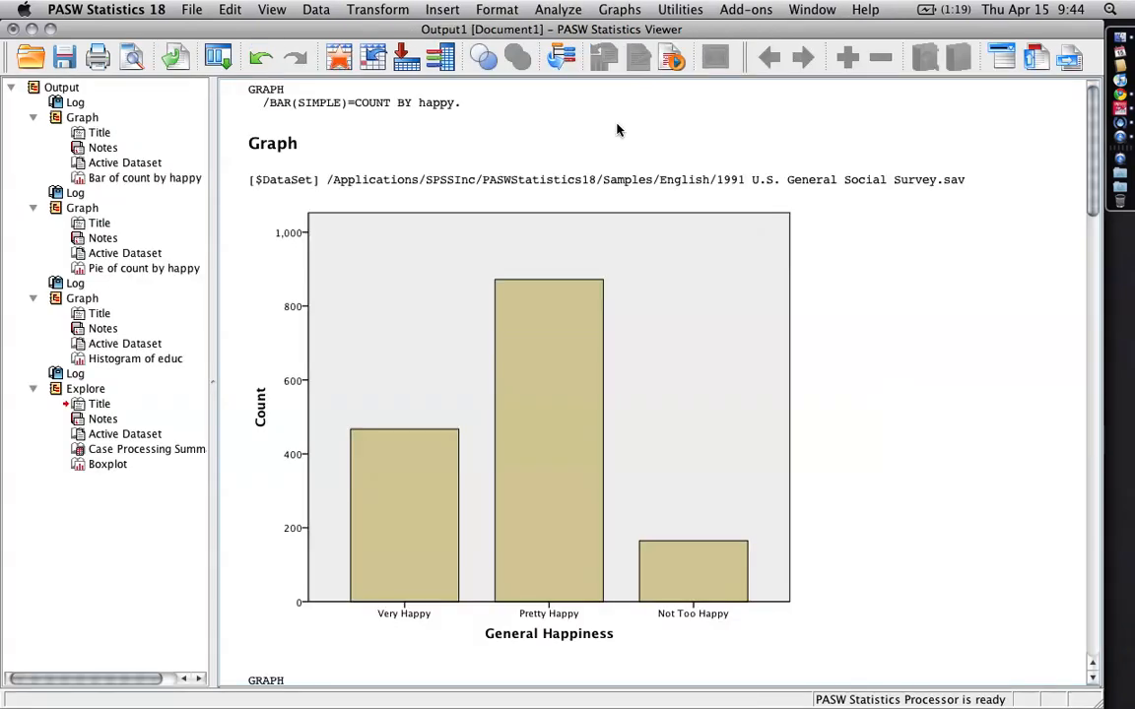
mouse_move(860, 385)
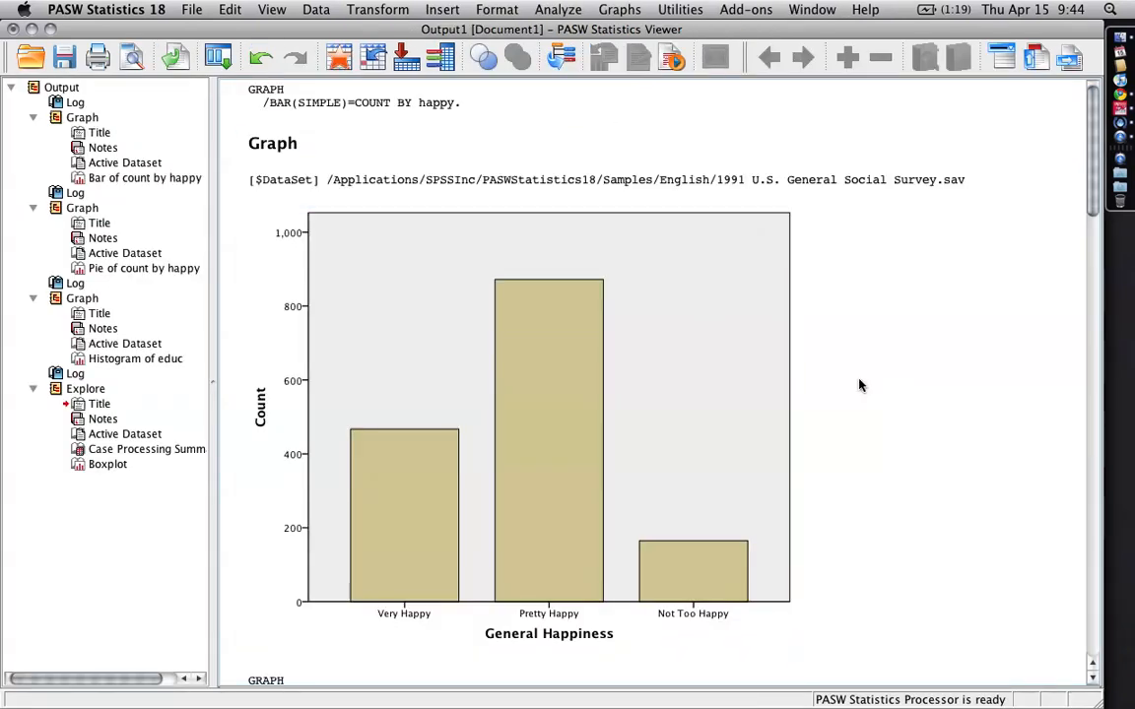
mouse_move(891, 434)
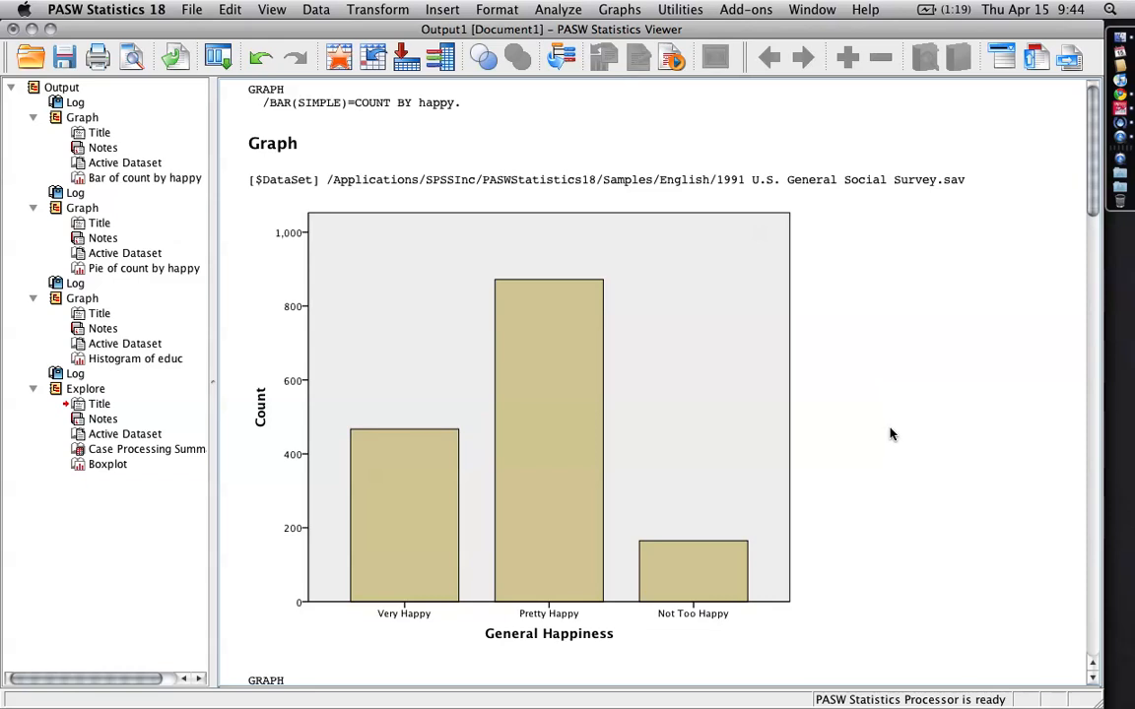
mouse_move(965, 367)
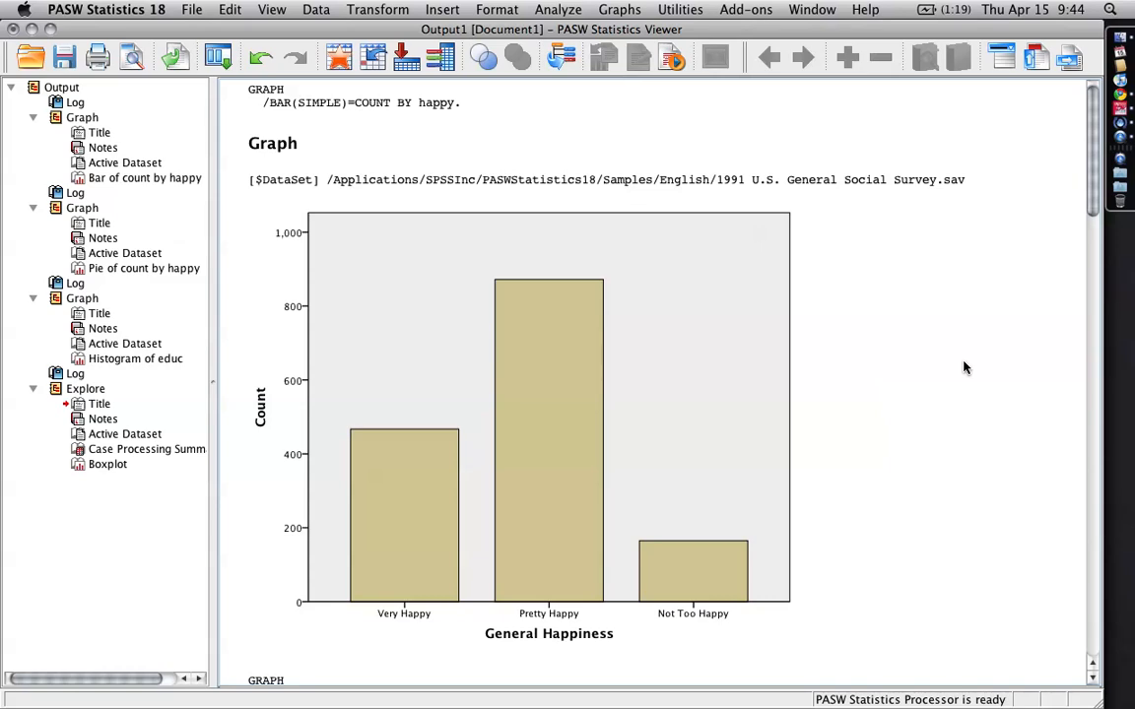
left_click(606, 449)
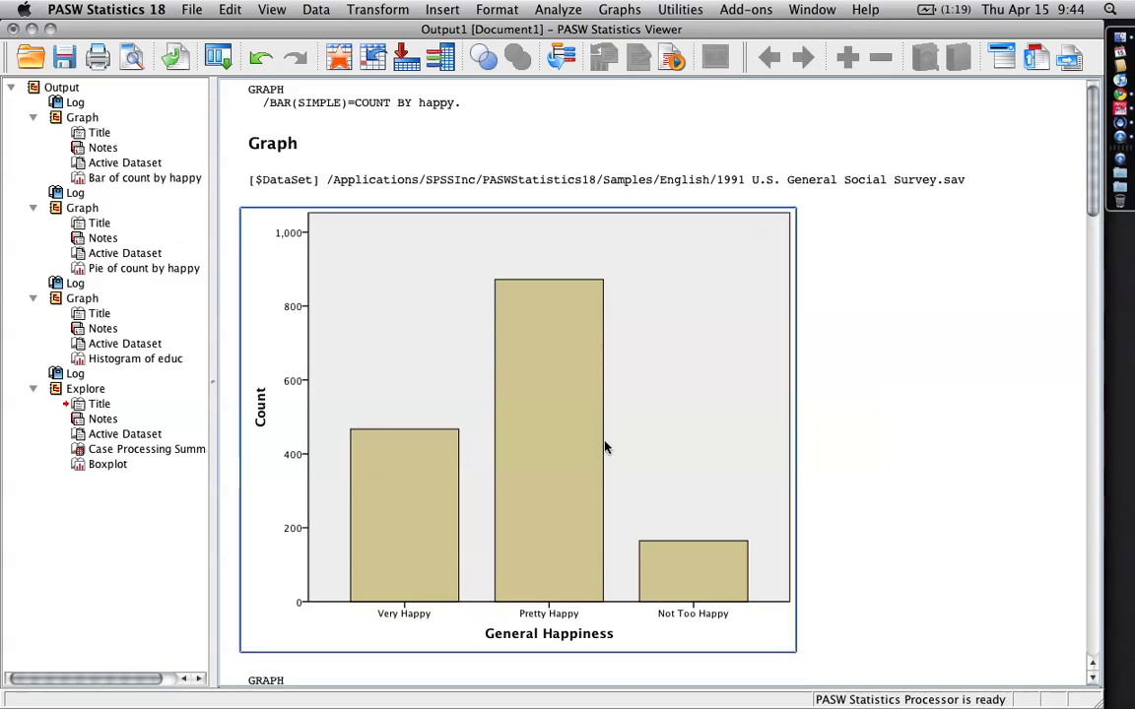
mouse_move(539, 430)
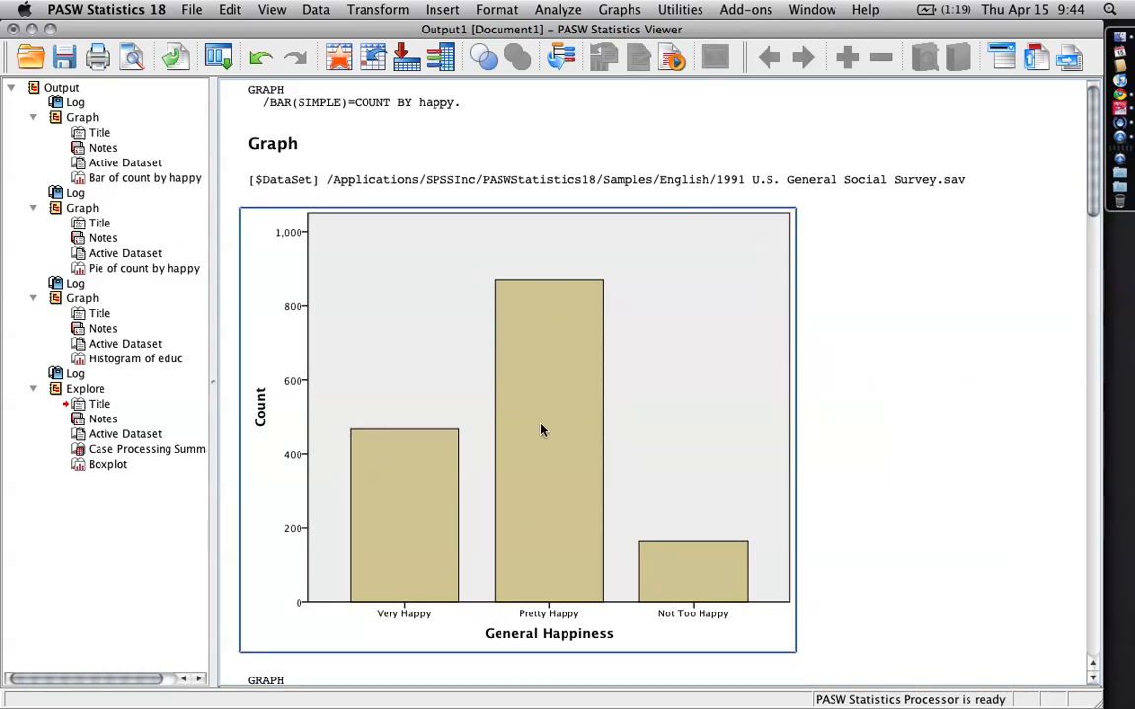
mouse_move(535, 519)
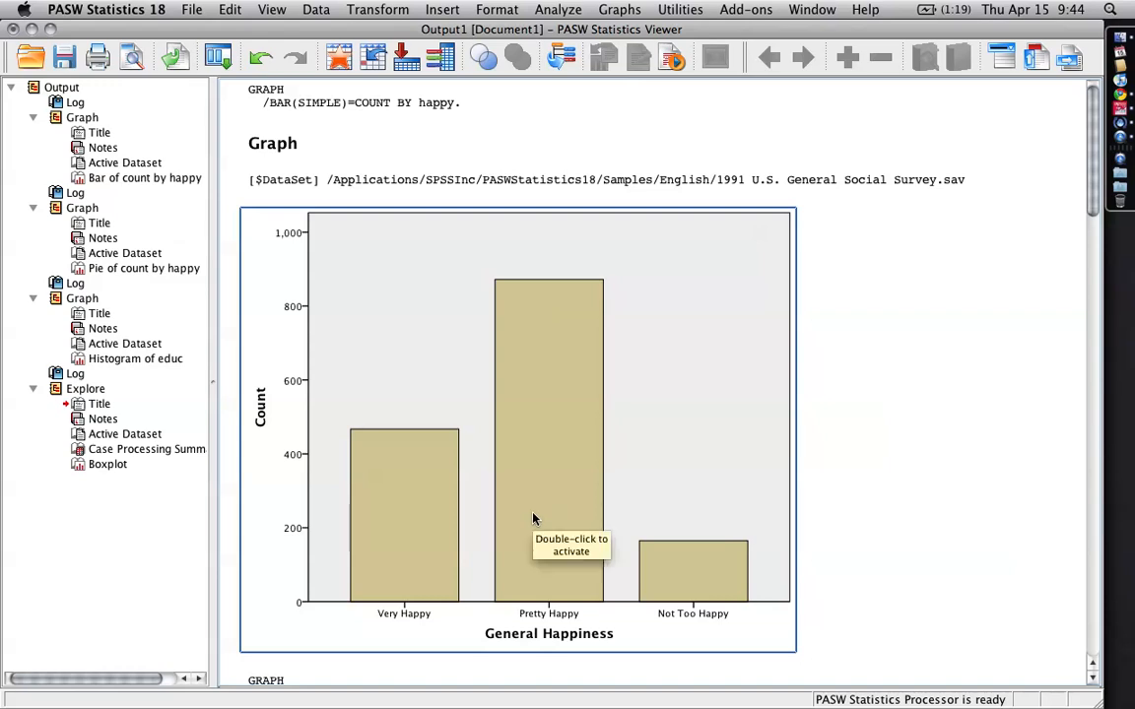
mouse_move(396, 464)
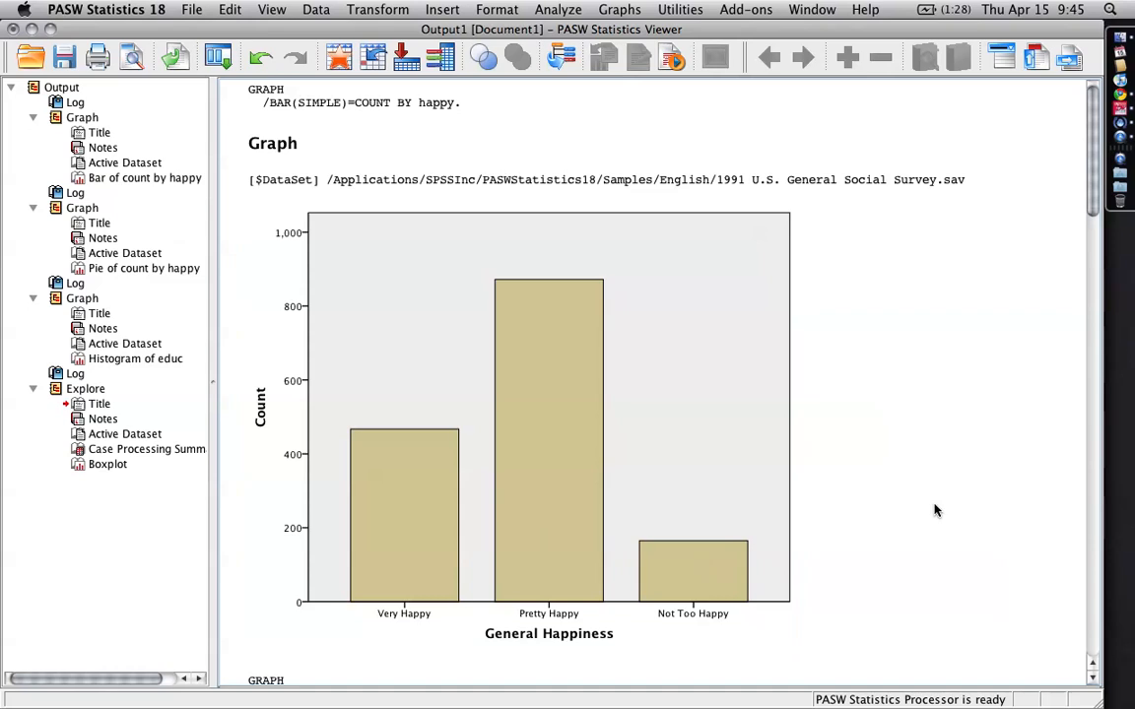
scroll("down", 3)
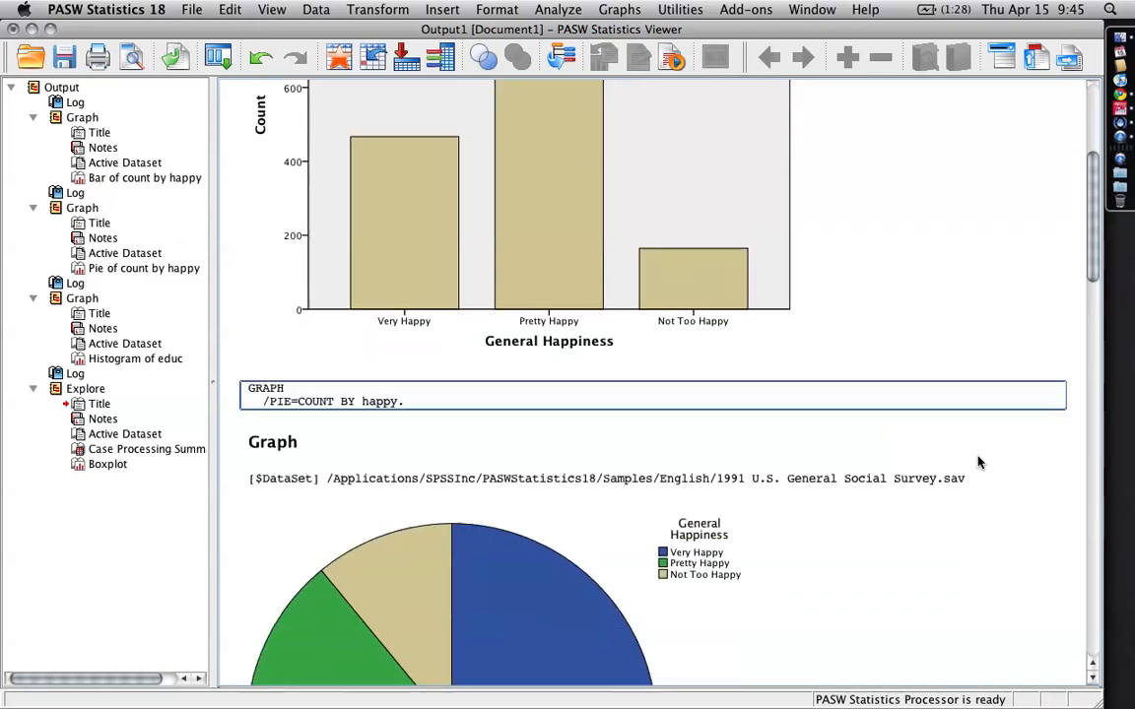
scroll("down", 3)
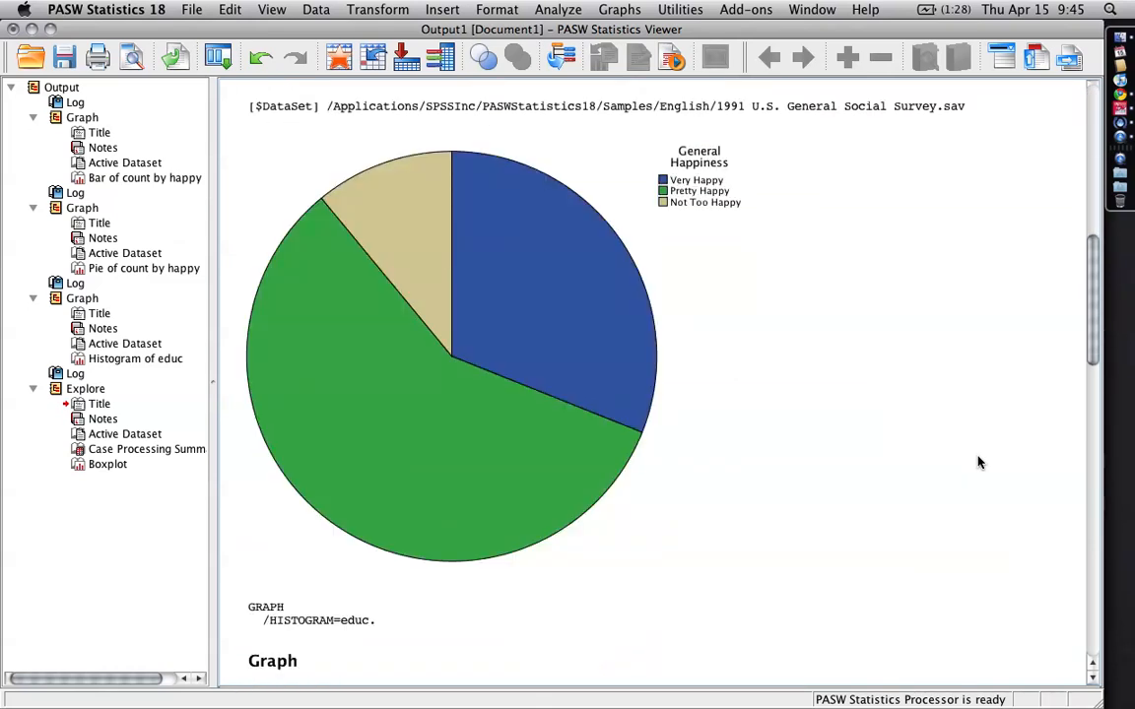
left_click(375, 372)
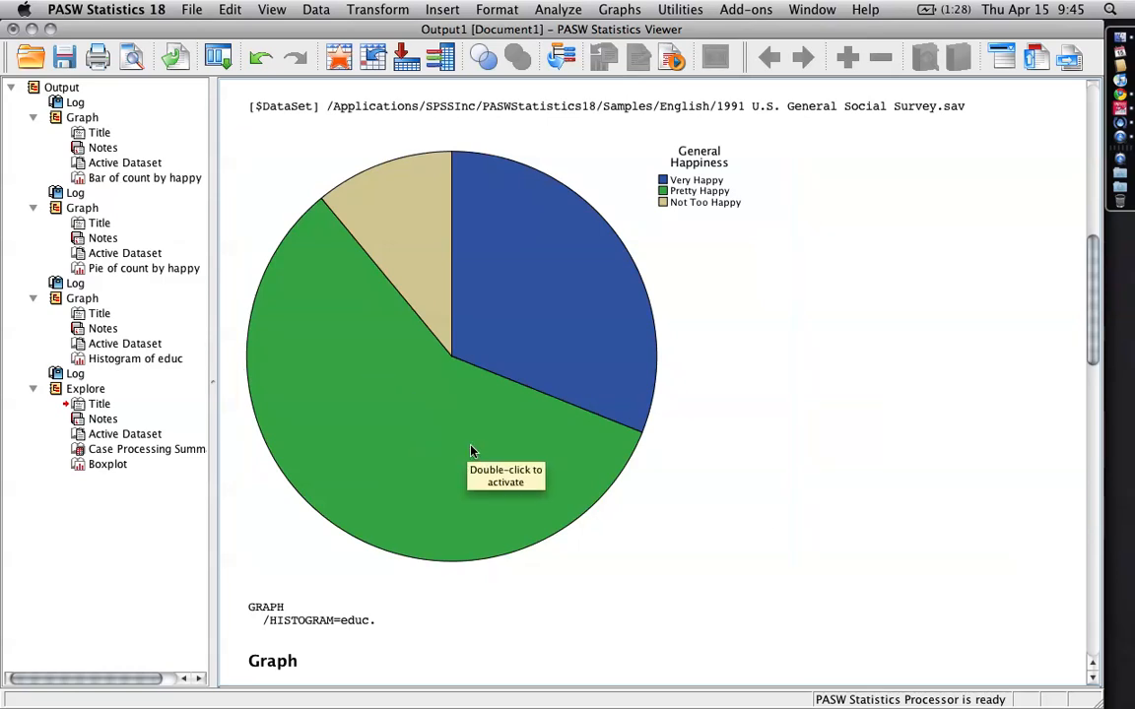
left_click(384, 201)
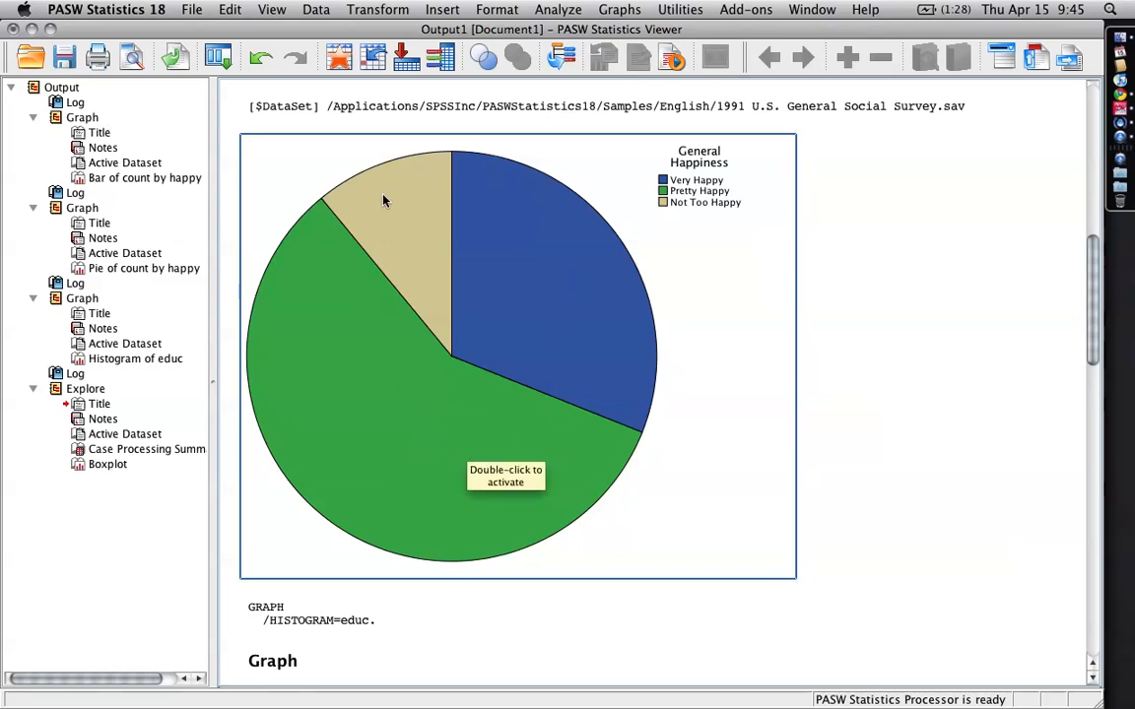
mouse_move(926, 302)
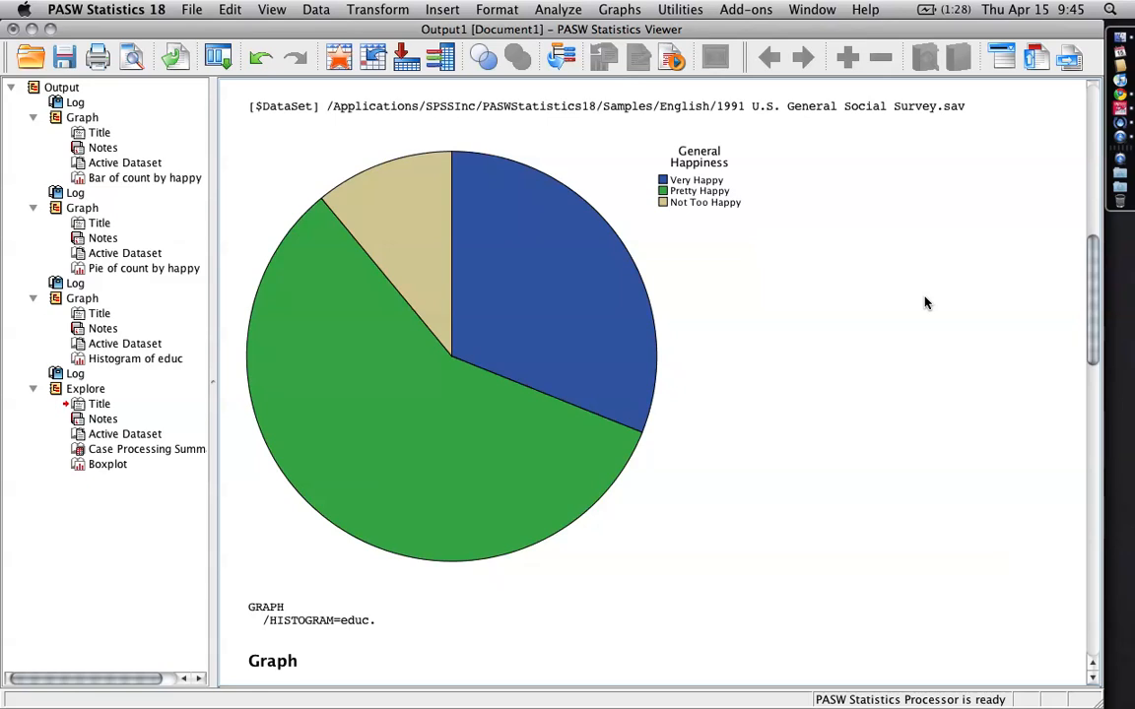
scroll("down", 3)
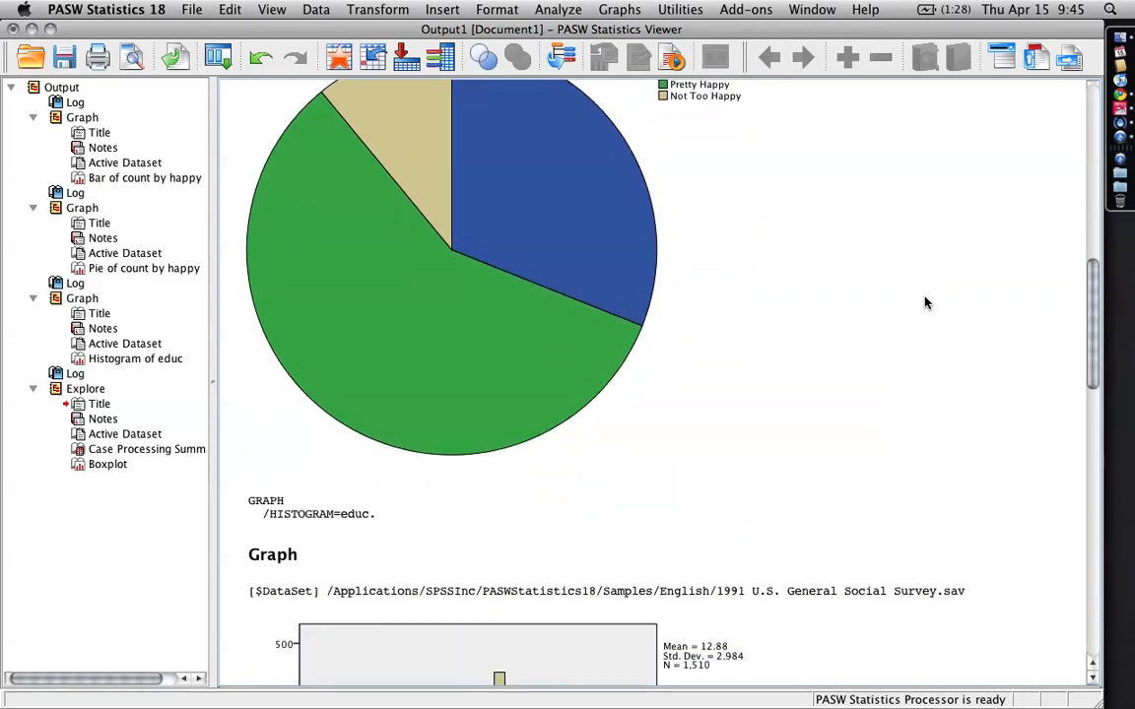
scroll("down", 3)
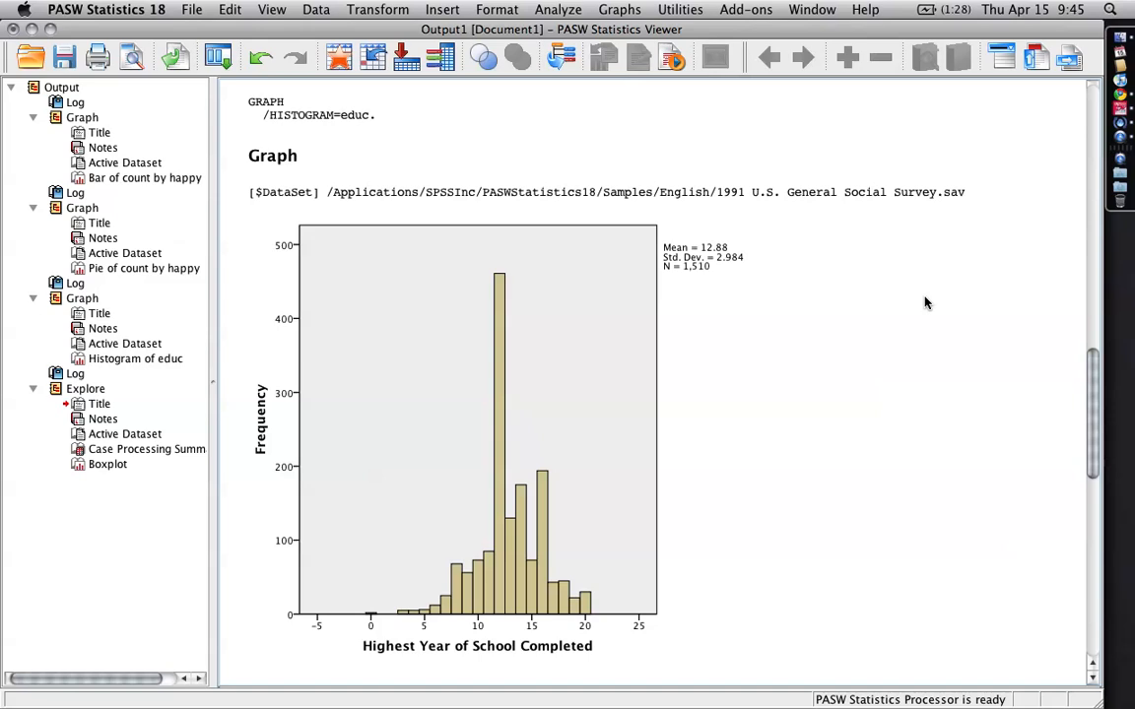
scroll("down", 3)
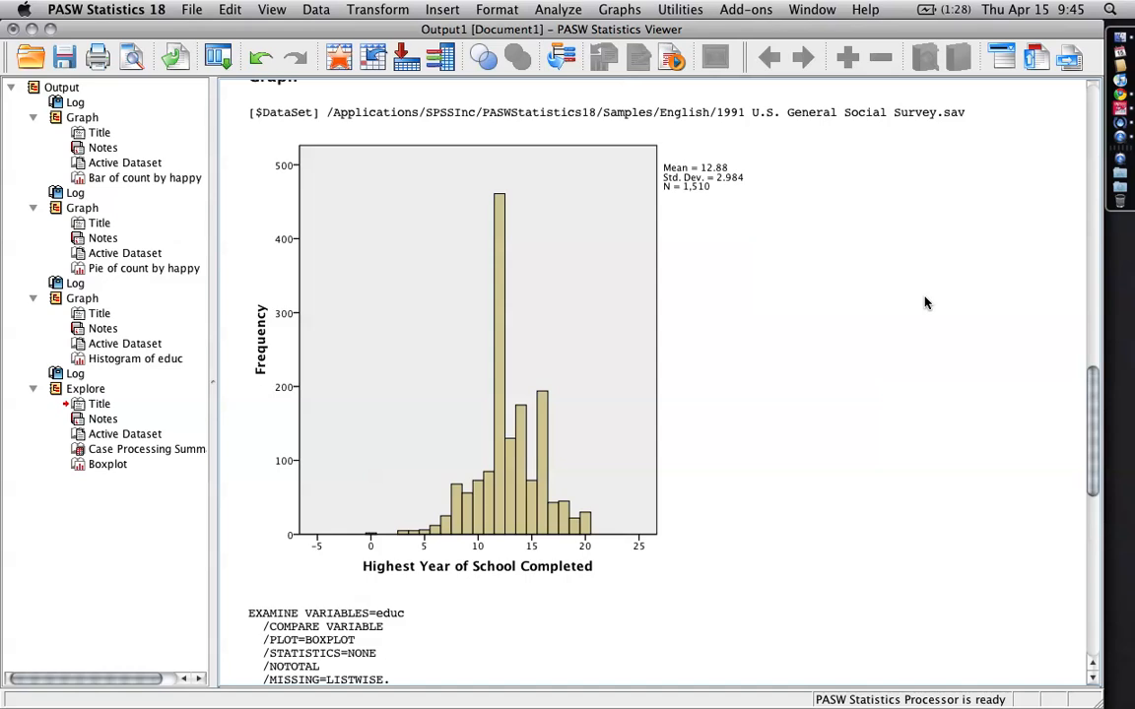
left_click(621, 379)
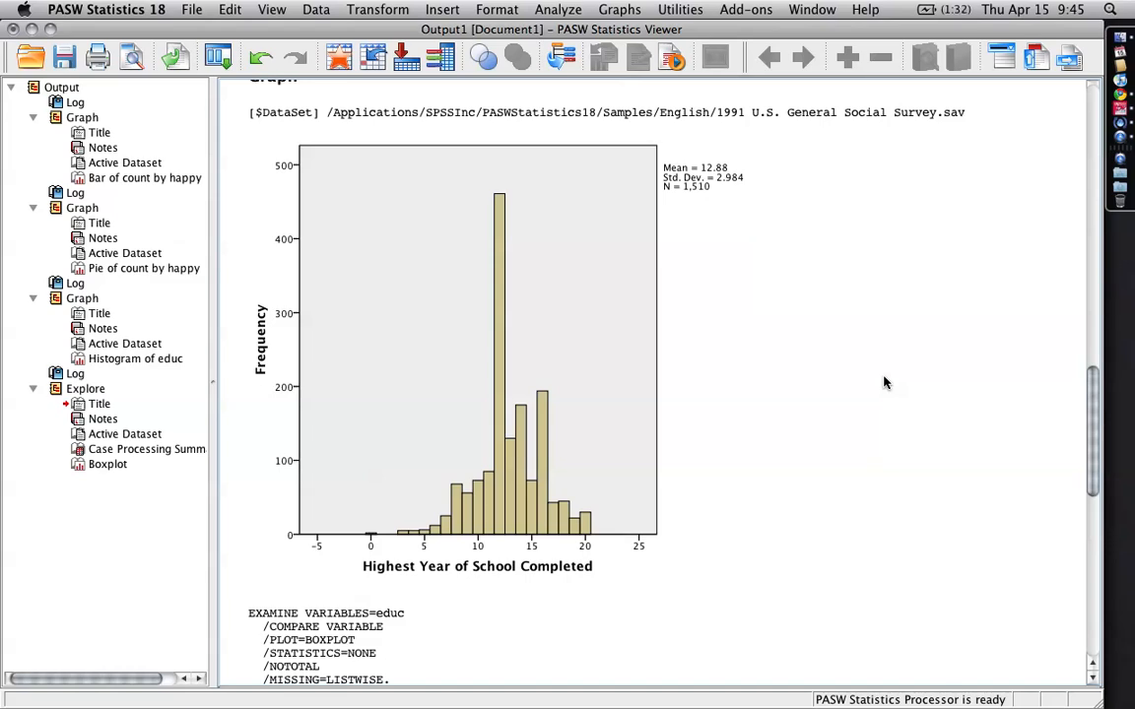
left_click(501, 214)
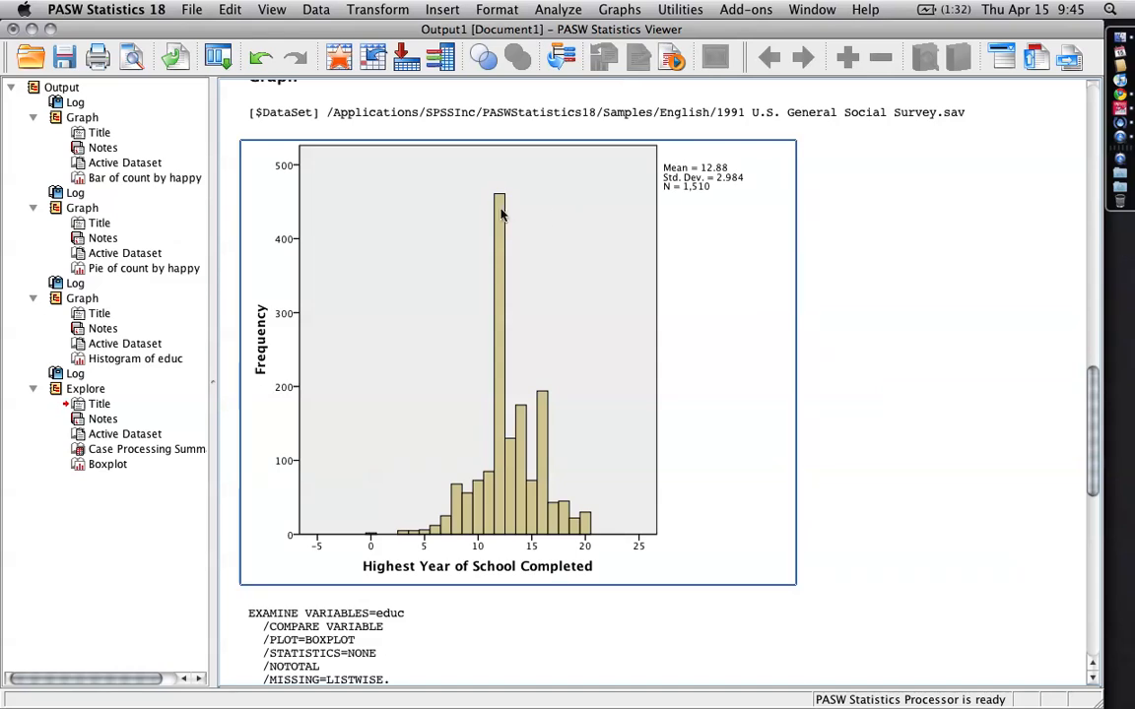
mouse_move(497, 252)
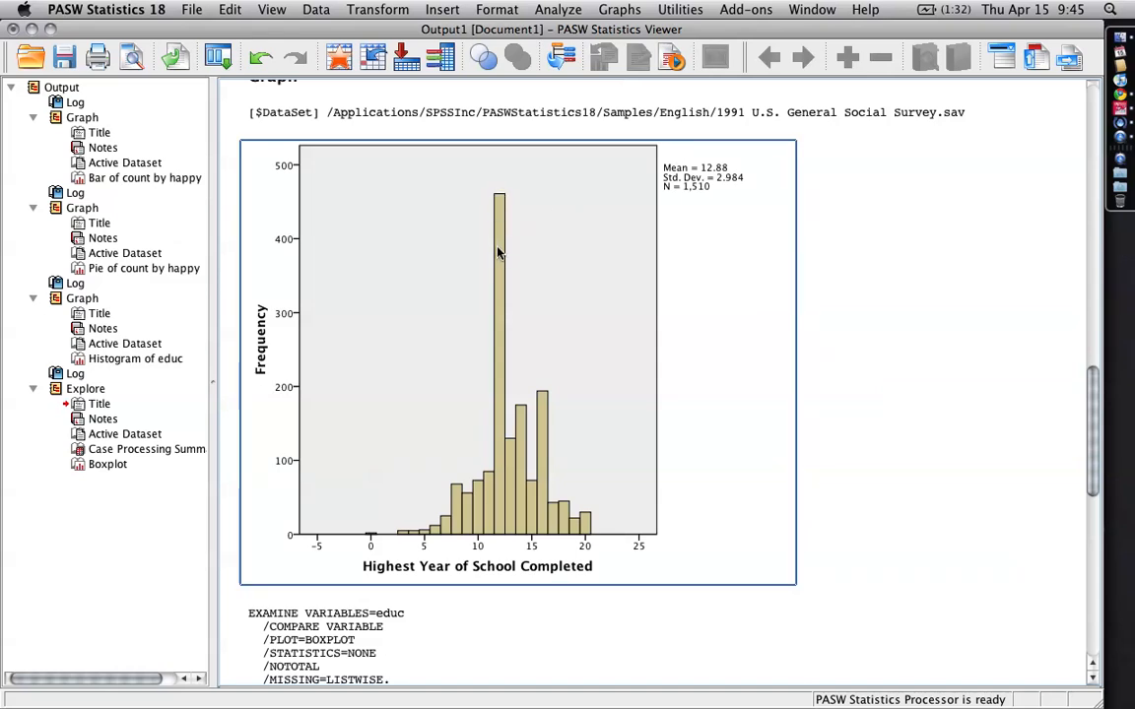
mouse_move(504, 535)
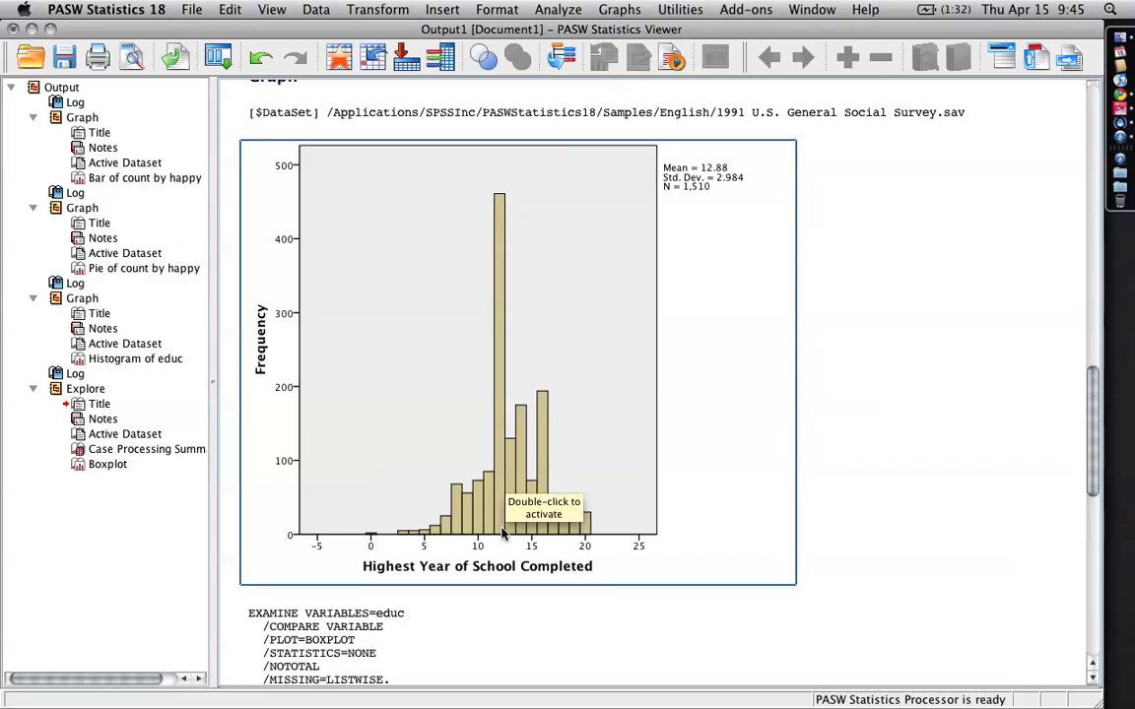
mouse_move(525, 426)
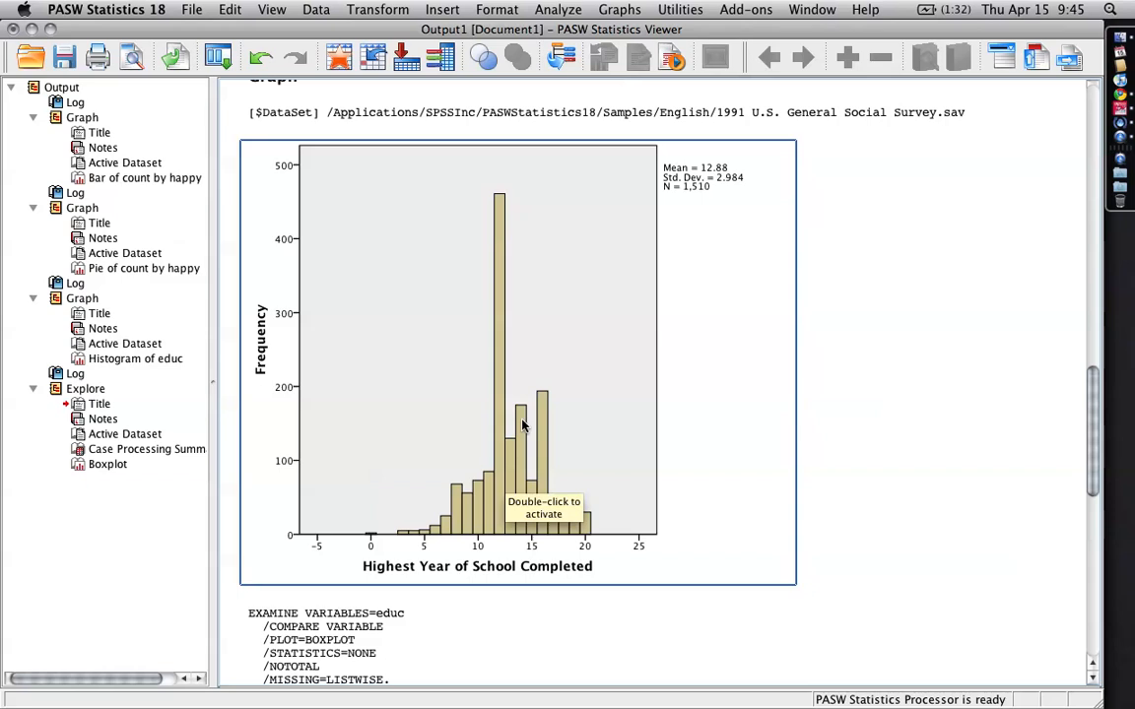
mouse_move(547, 397)
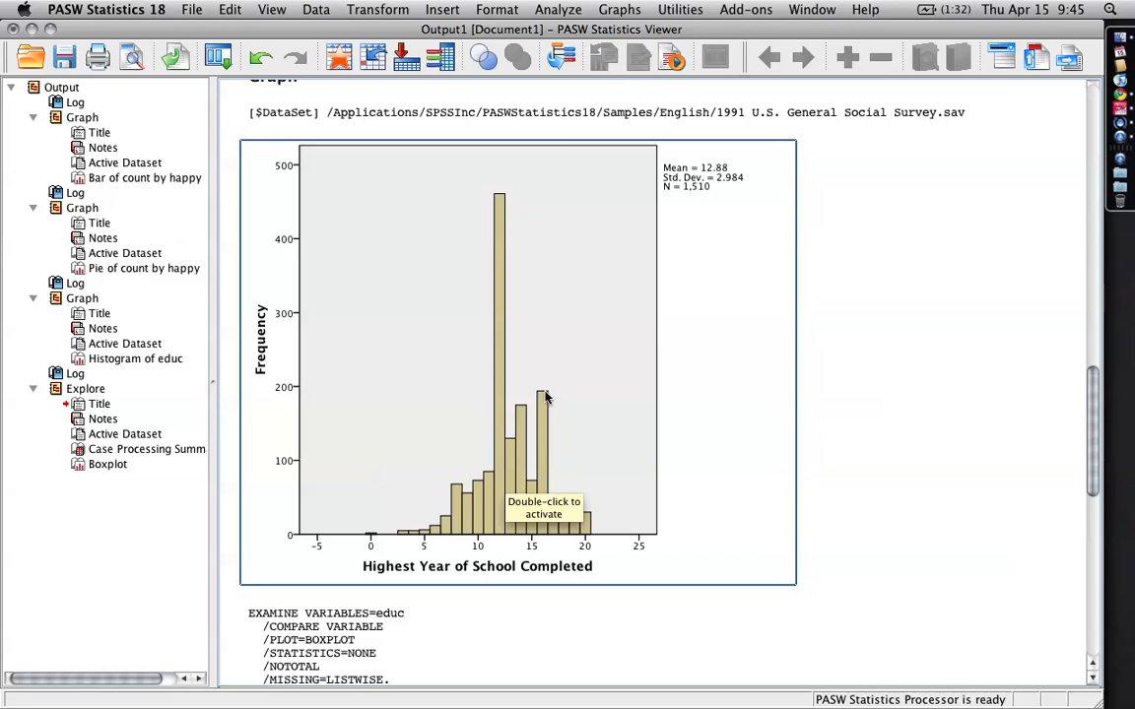
mouse_move(717, 403)
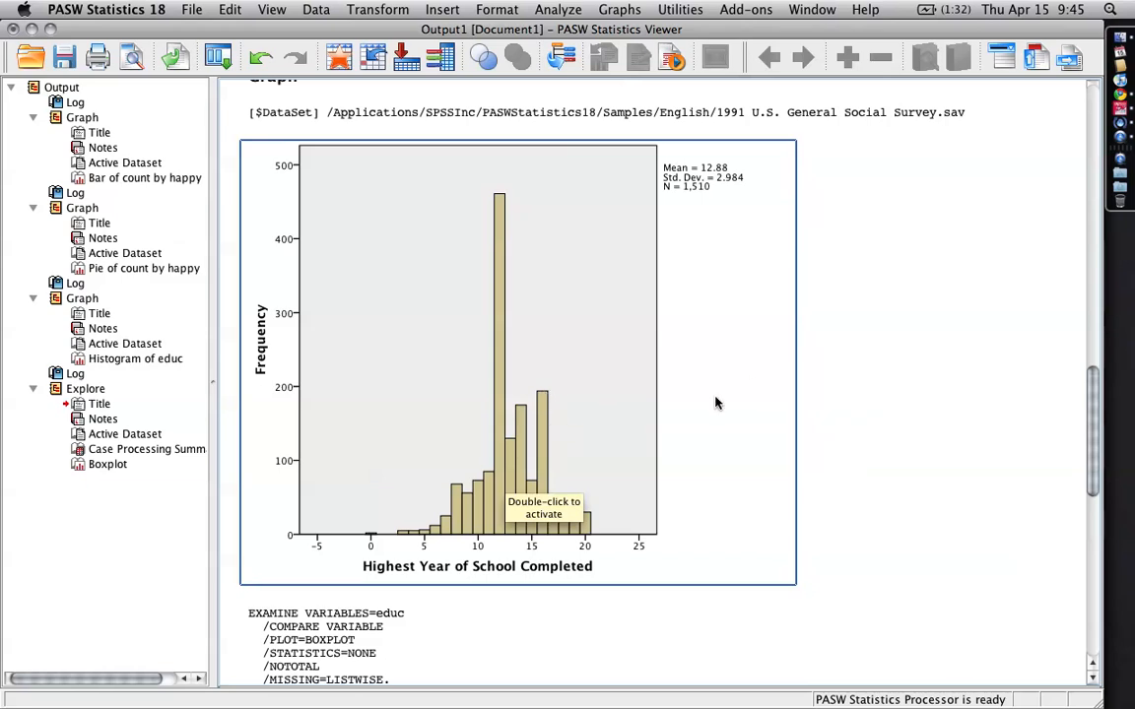
mouse_move(547, 419)
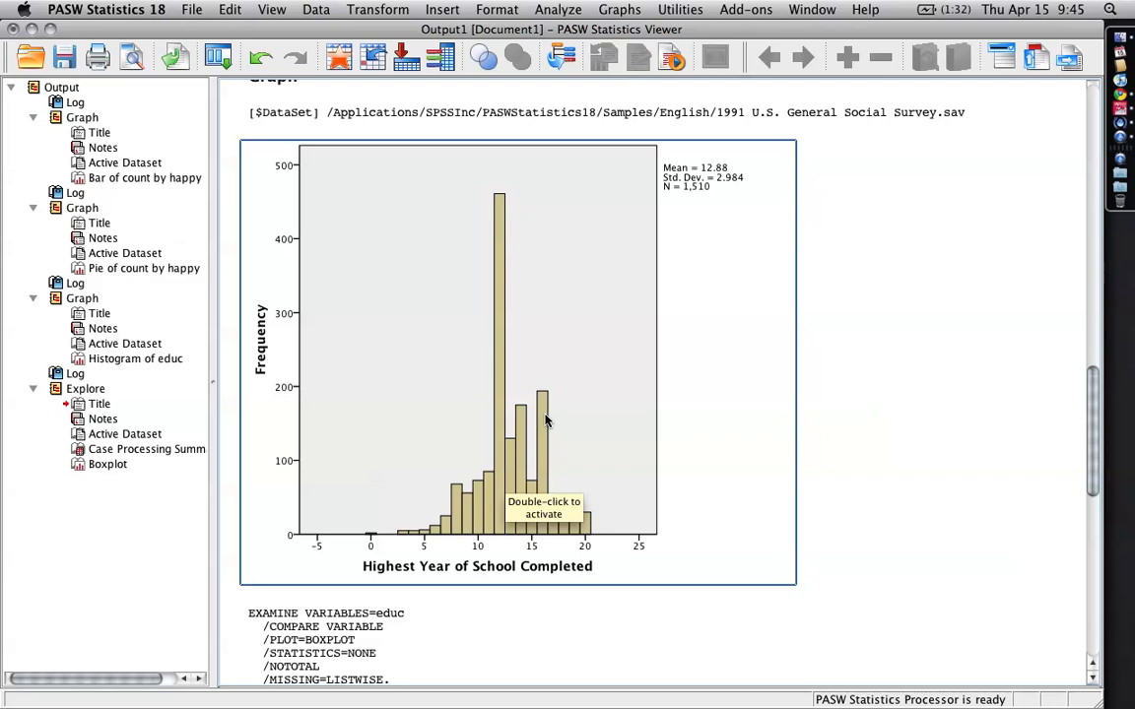
mouse_move(564, 548)
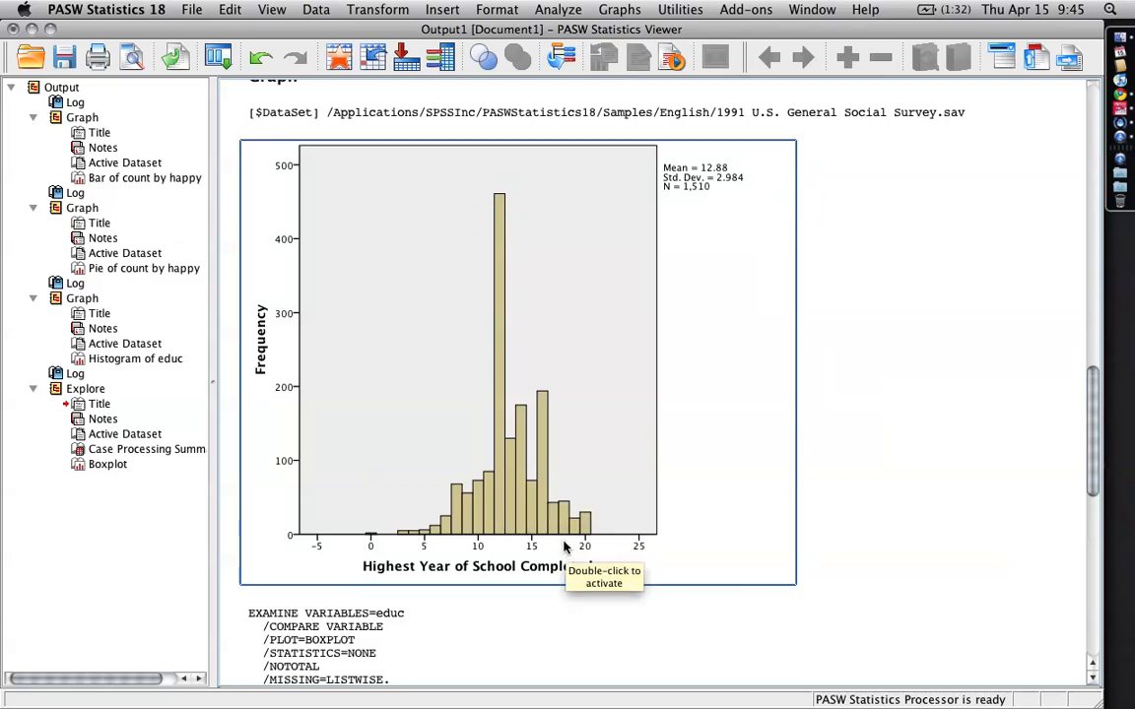
mouse_move(567, 527)
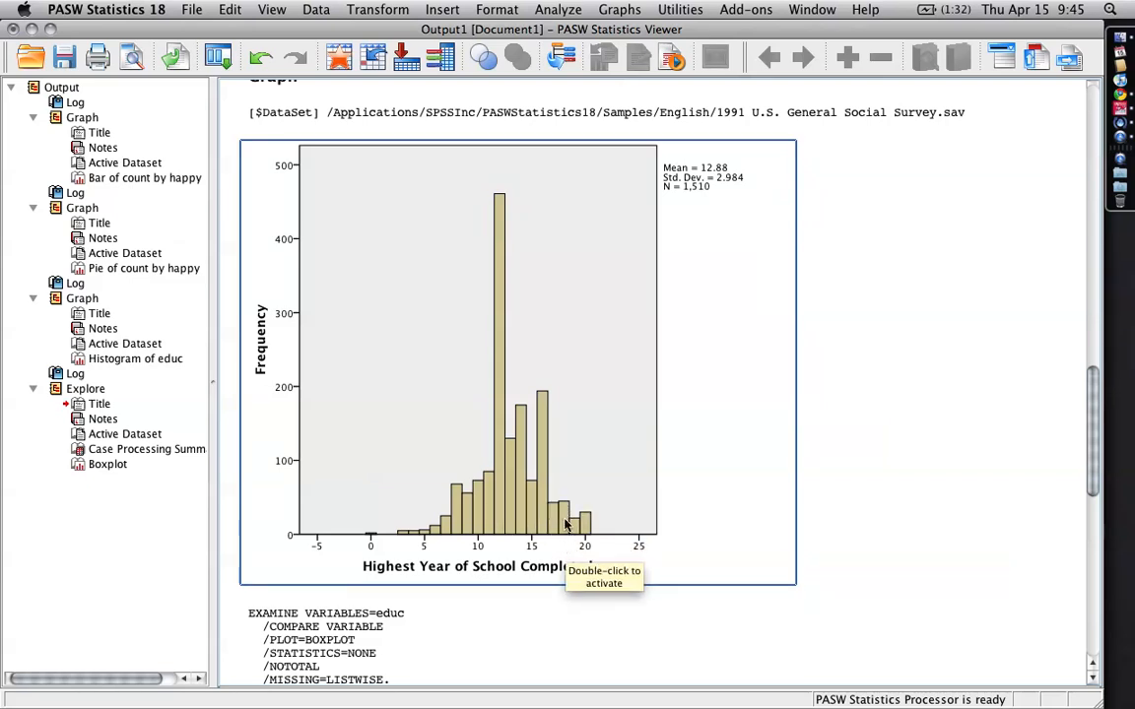
mouse_move(579, 540)
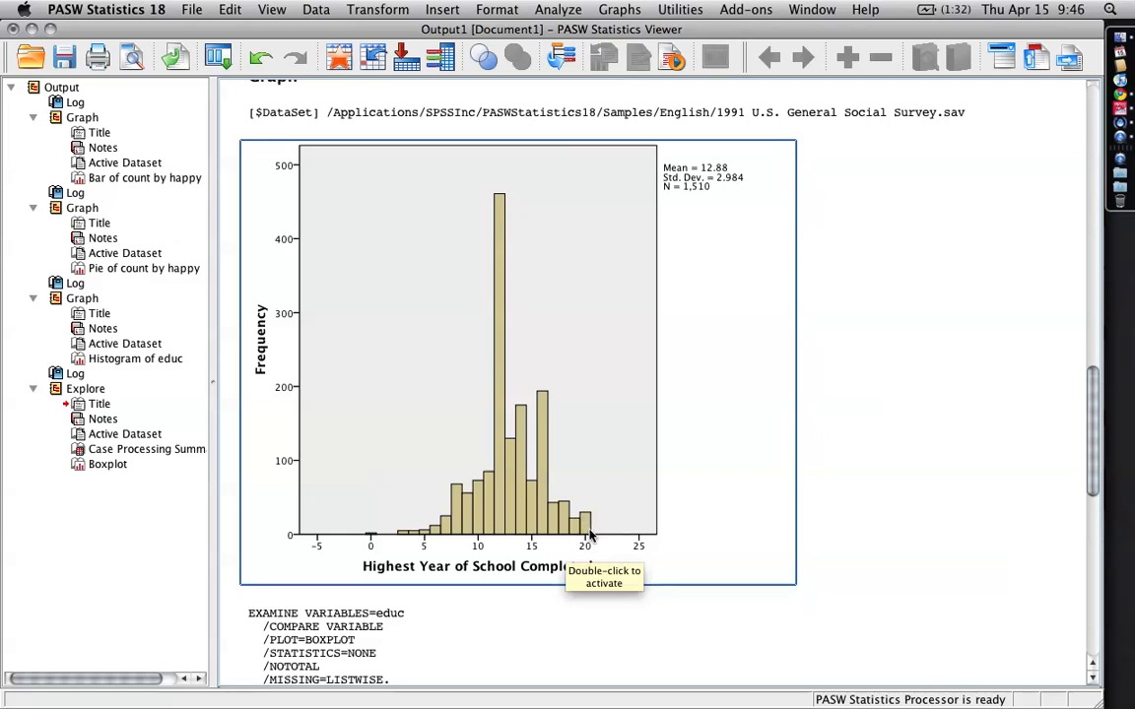
mouse_move(622, 544)
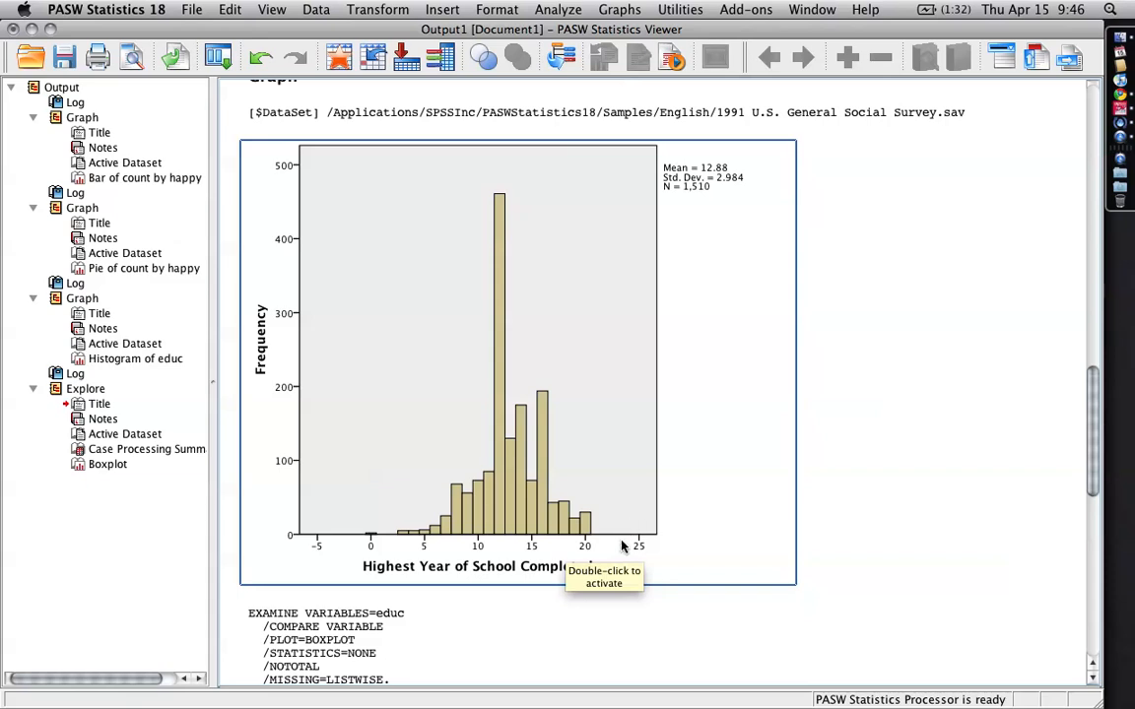
mouse_move(364, 527)
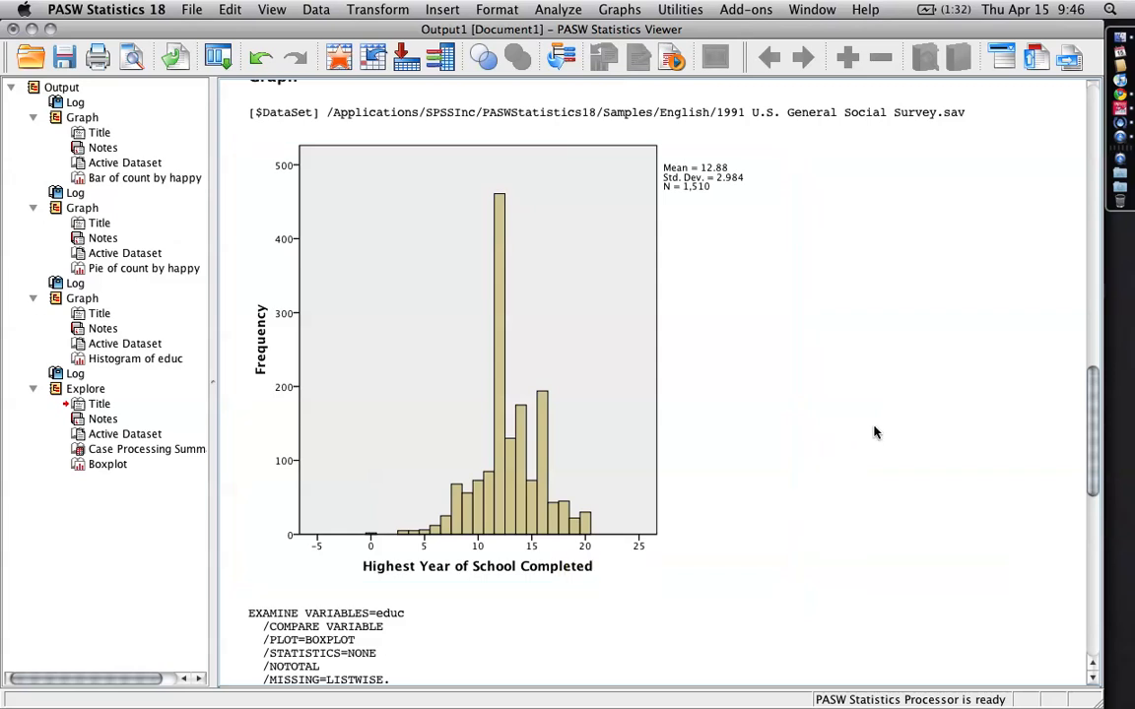
scroll("down", 3)
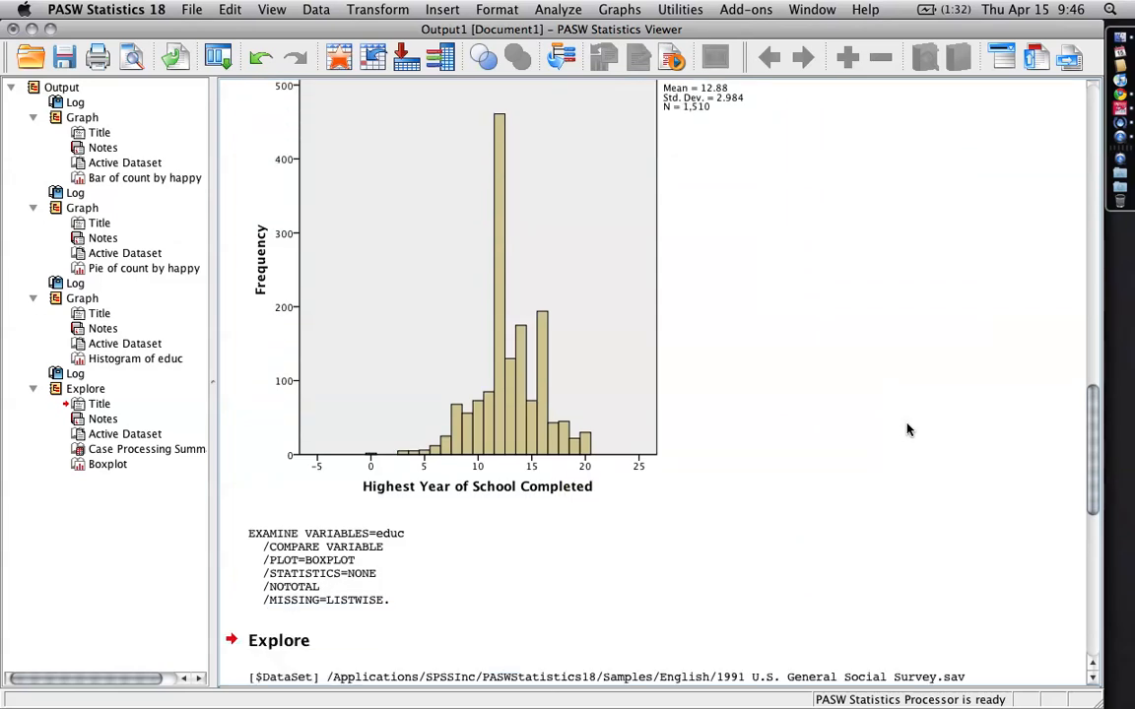
scroll("down", 3)
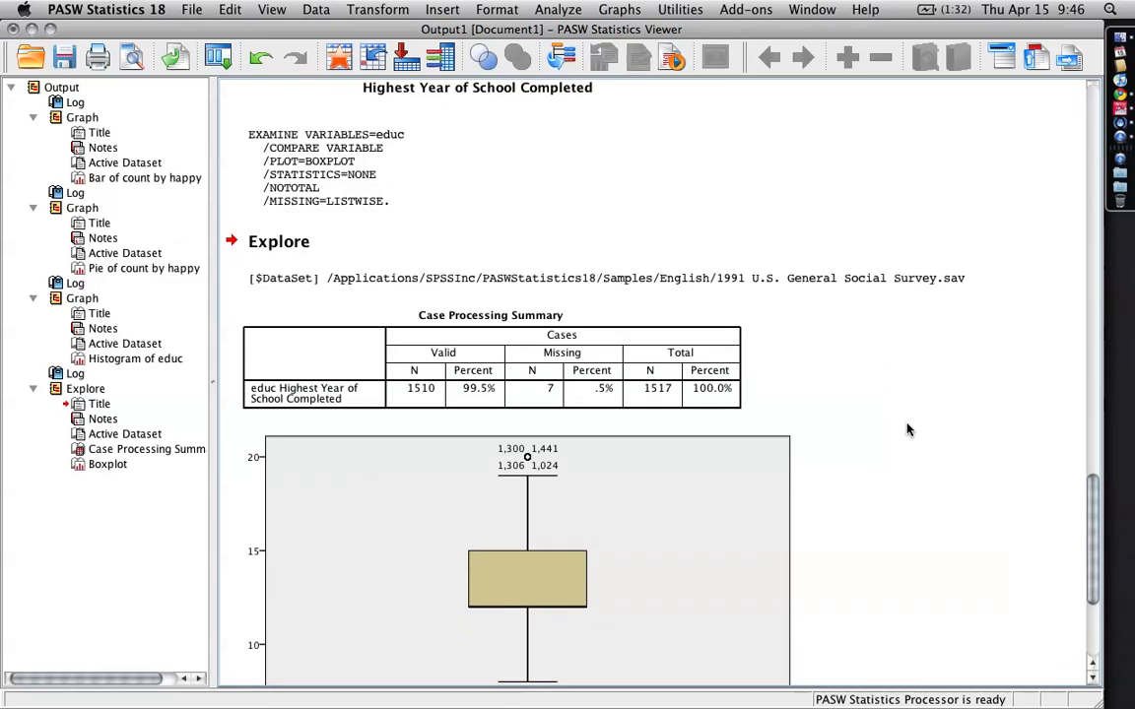
scroll("down", 3)
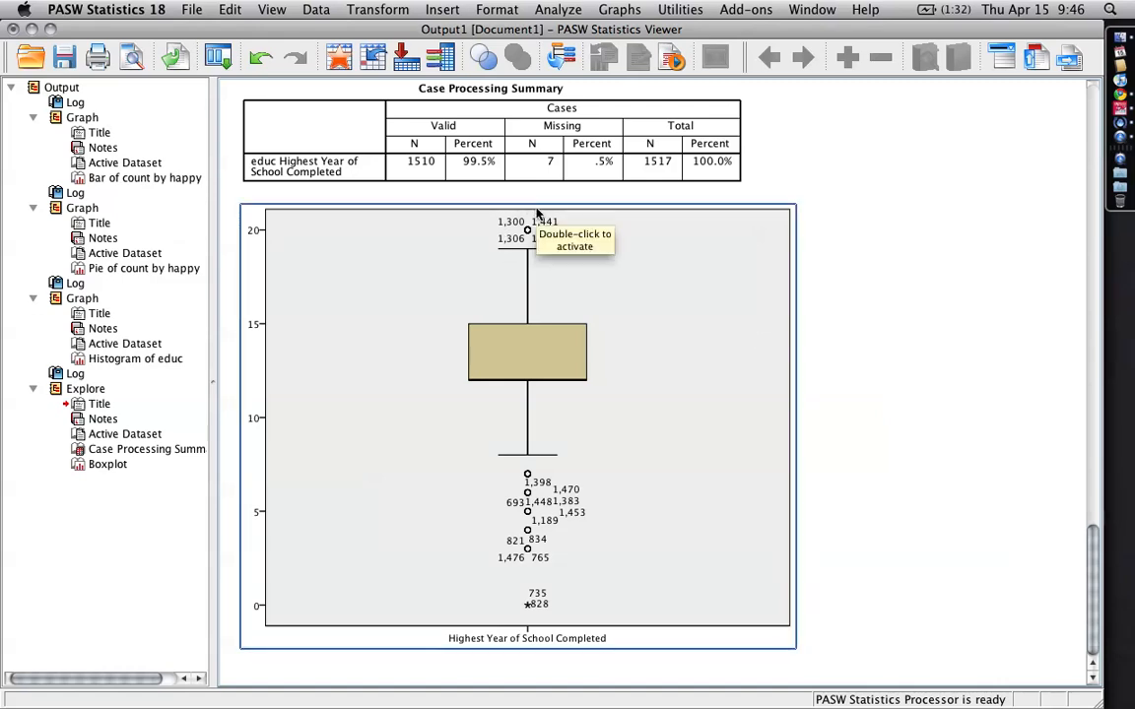
mouse_move(519, 464)
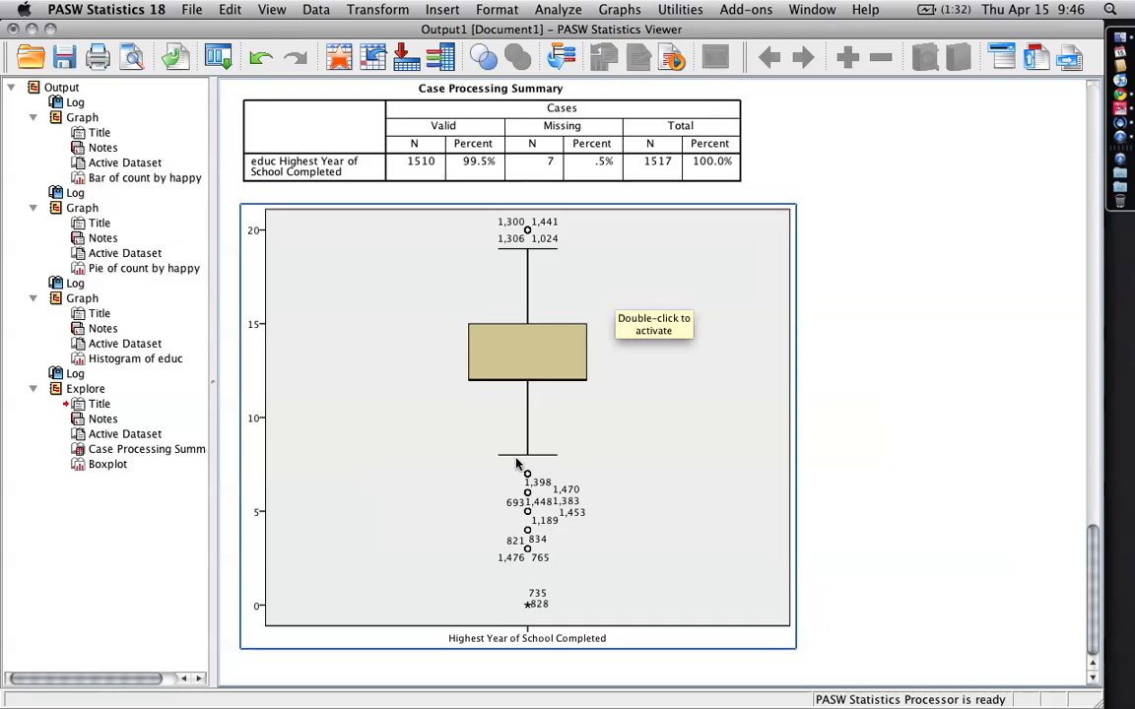
mouse_move(522, 598)
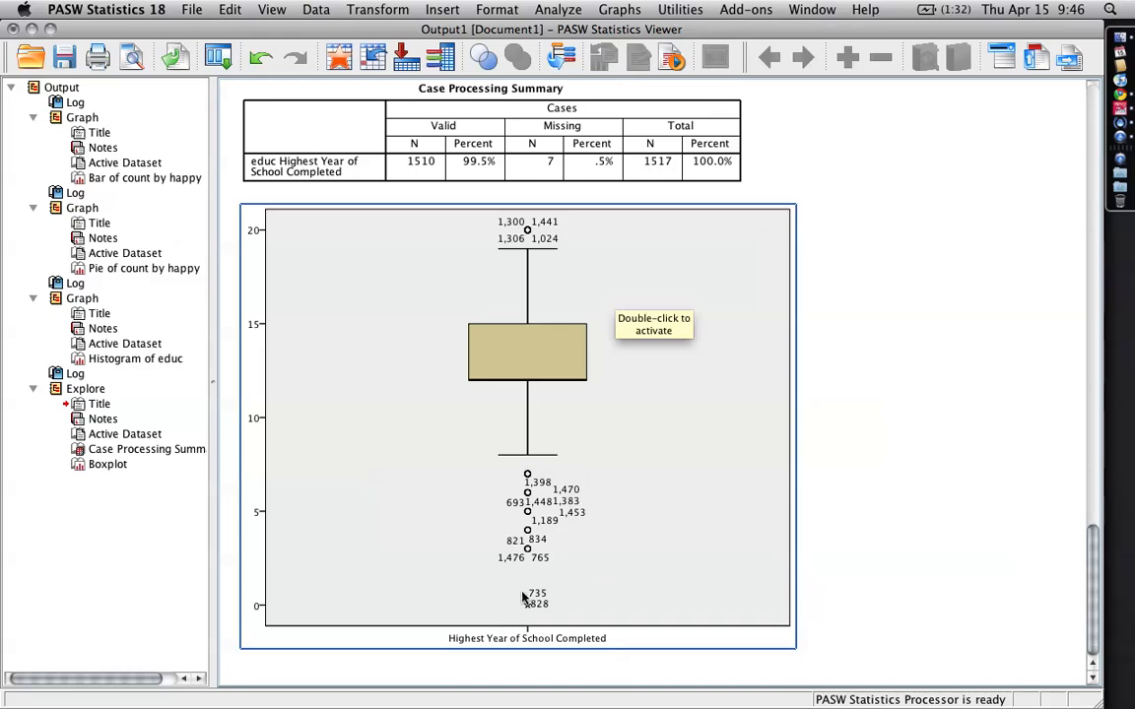
mouse_move(506, 413)
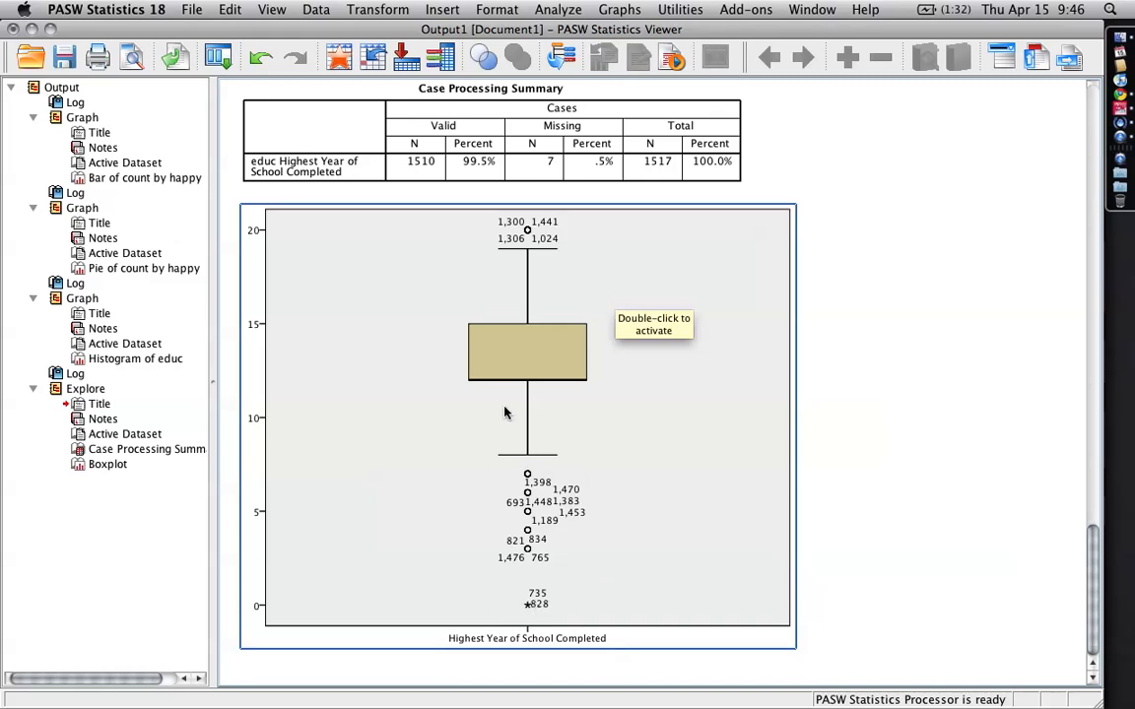
mouse_move(500, 384)
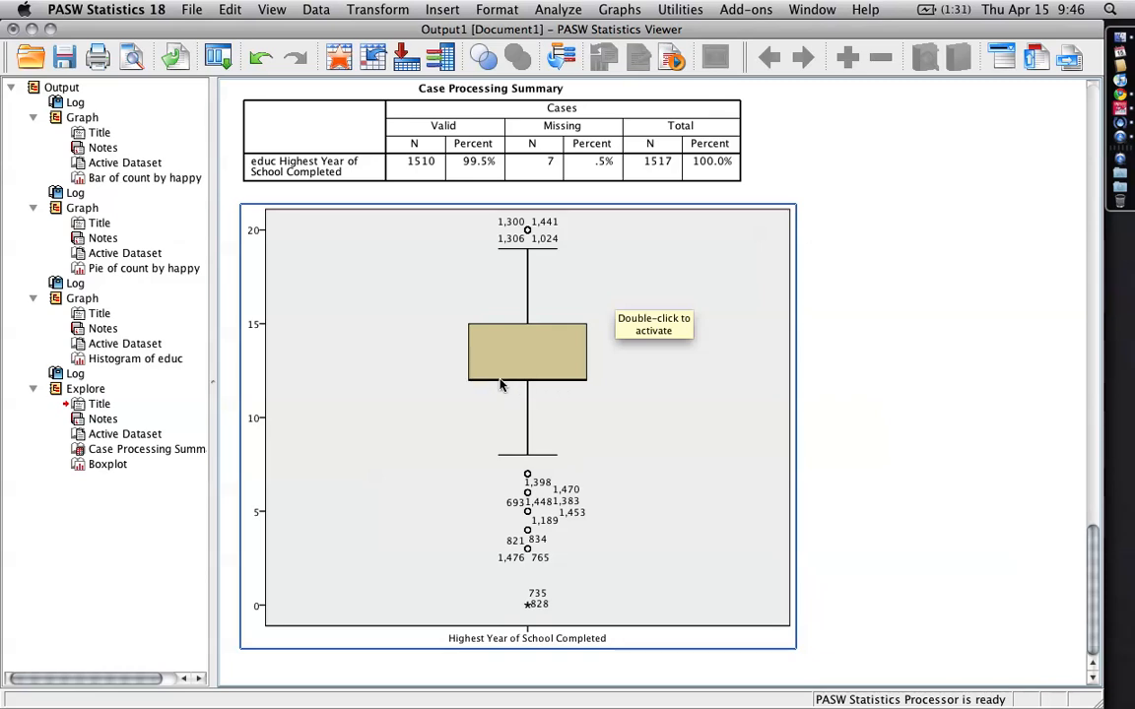
mouse_move(496, 385)
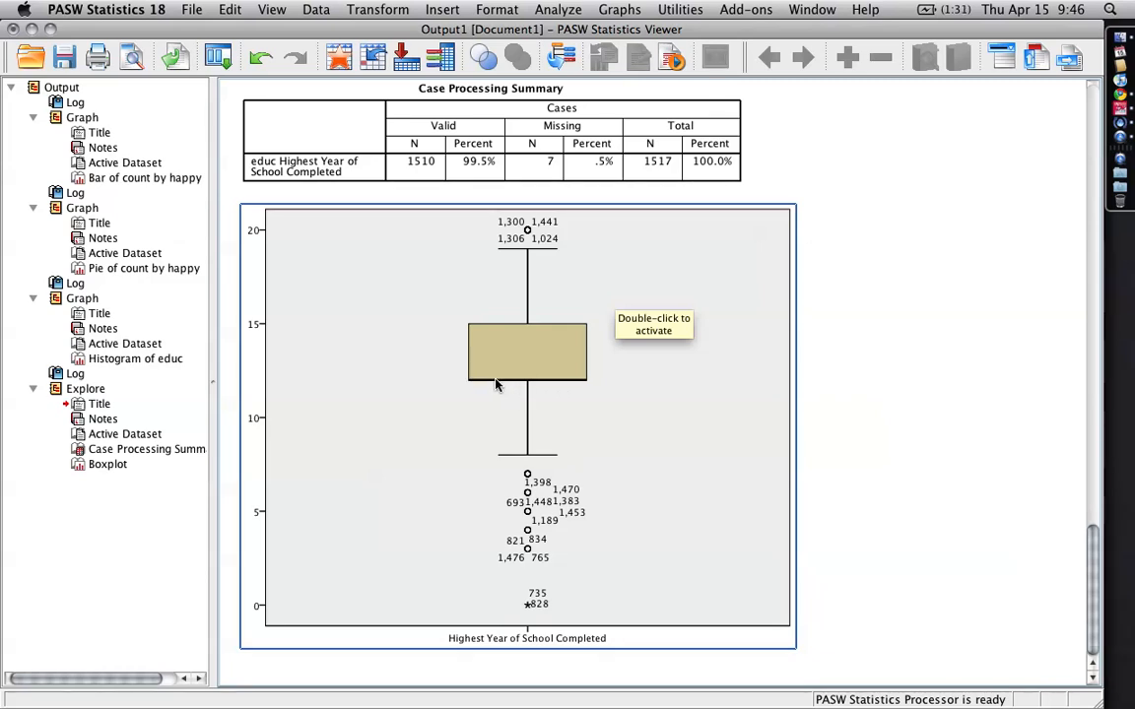
mouse_move(263, 384)
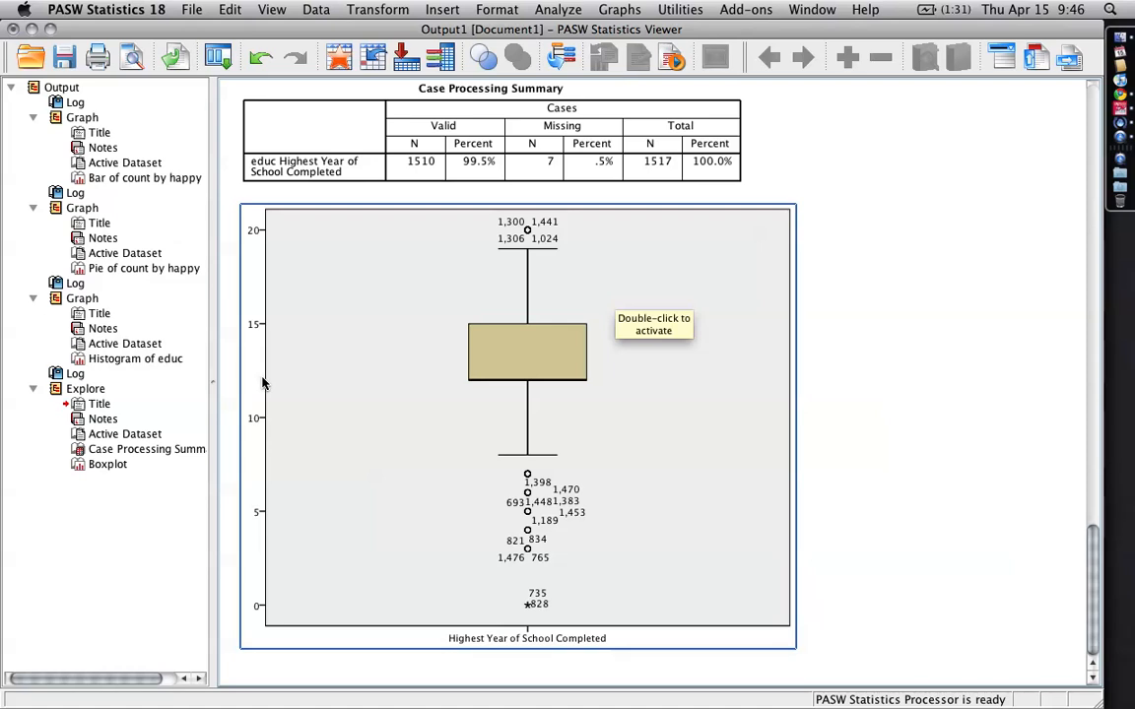
scroll("up", 3)
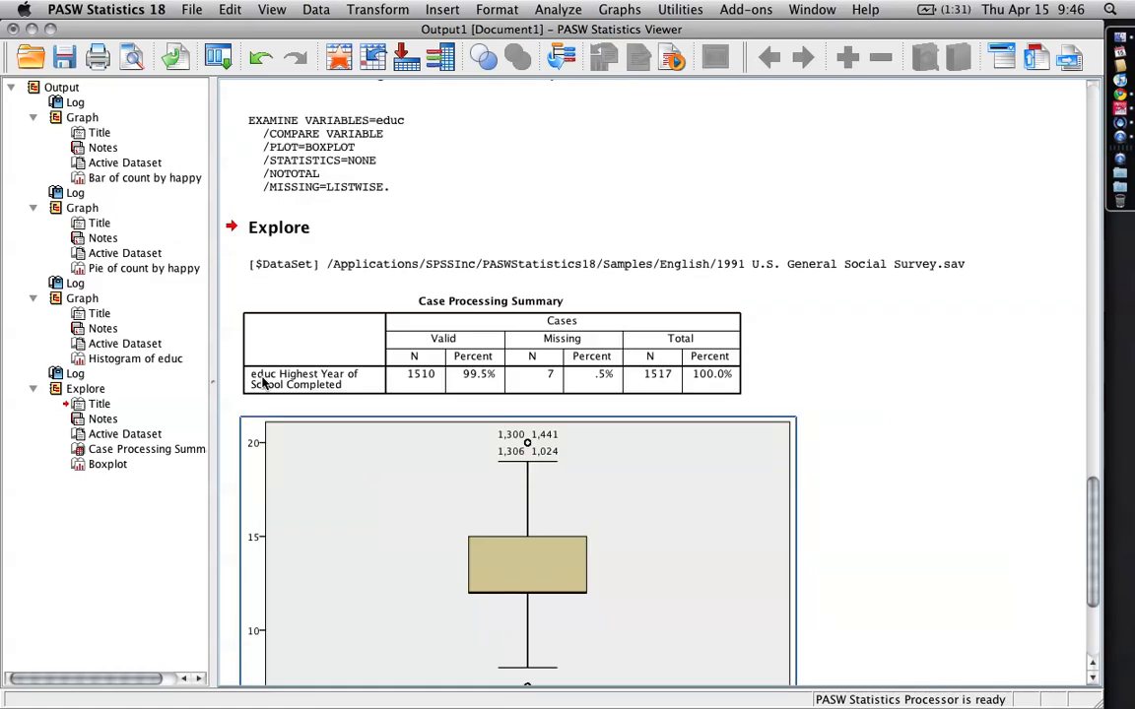
scroll("up", 3)
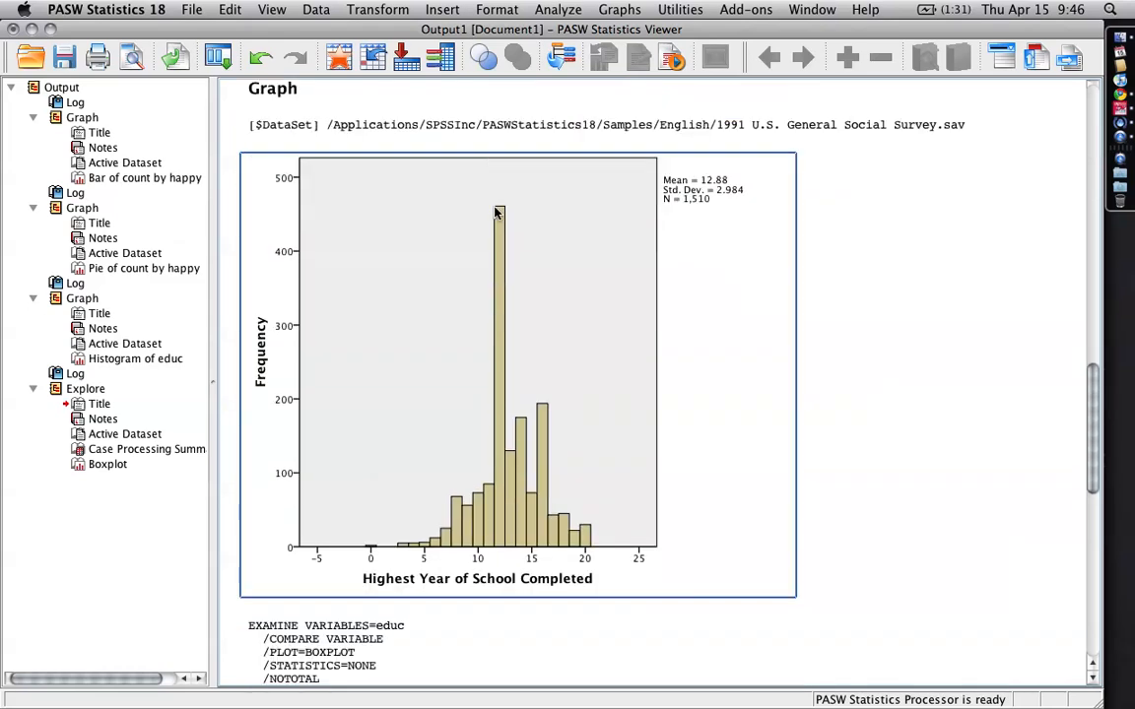
scroll("down", 3)
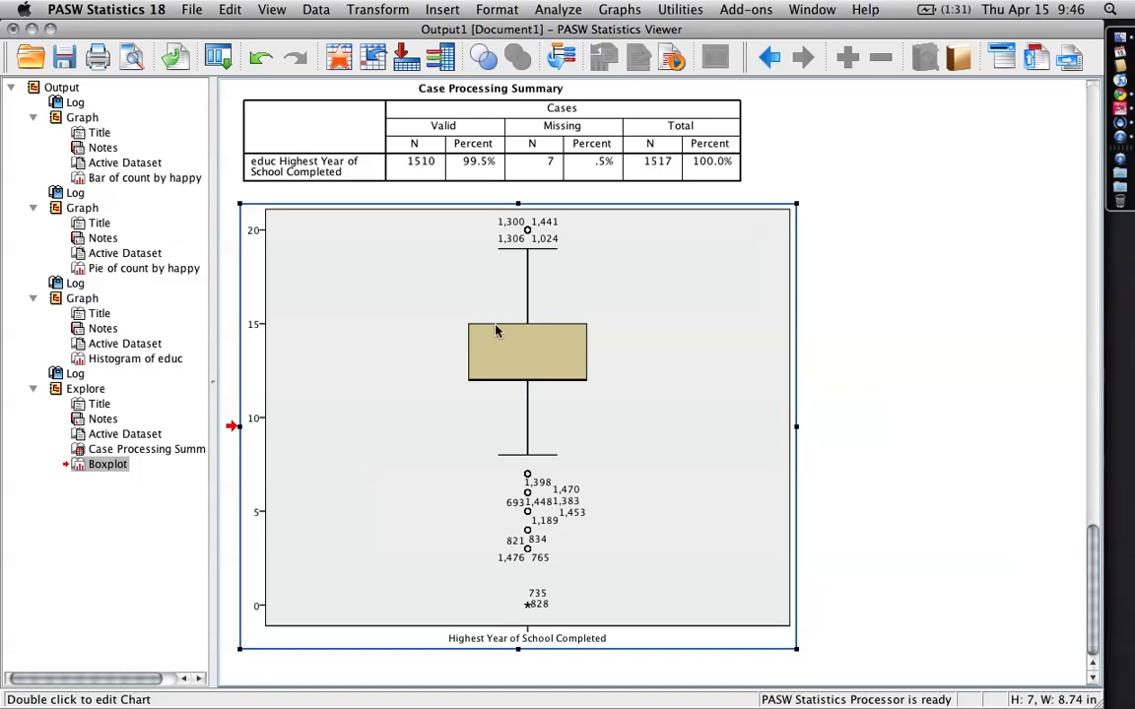
mouse_move(496, 341)
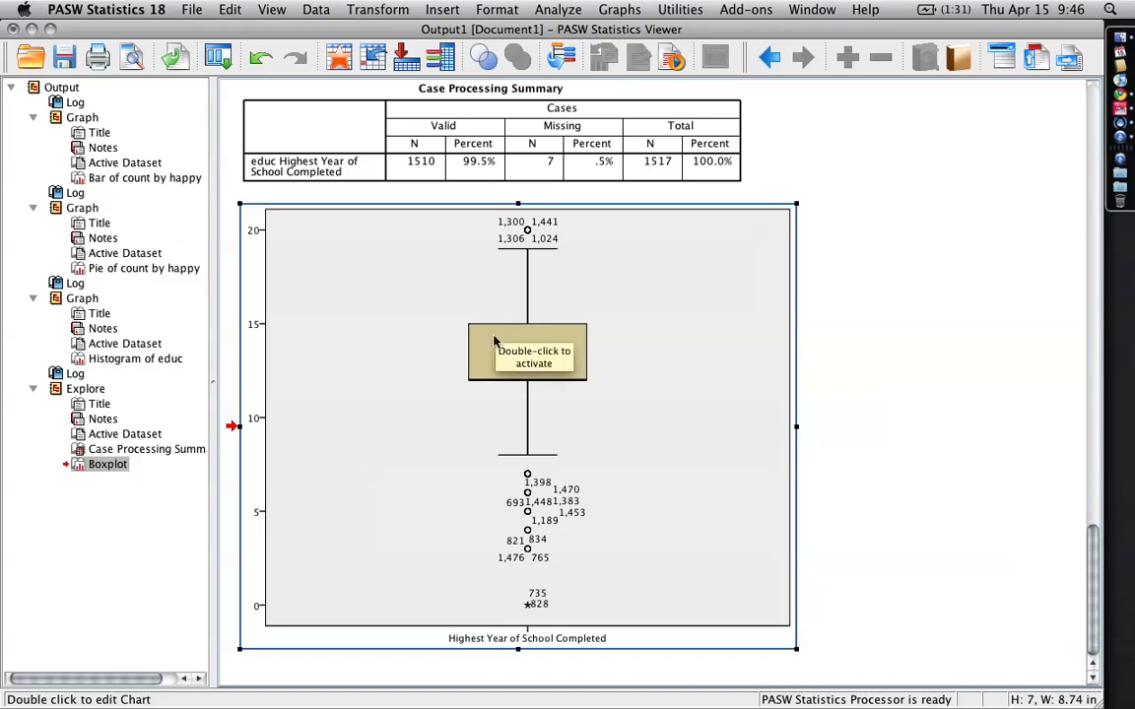
mouse_move(498, 386)
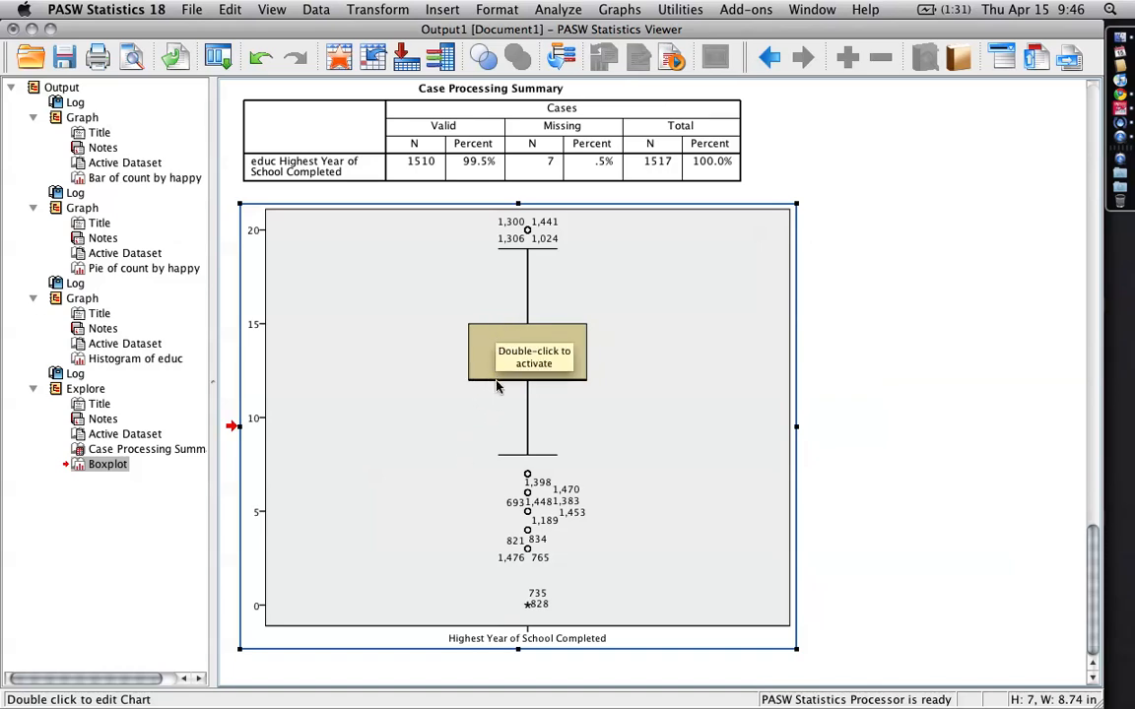
left_click(908, 356)
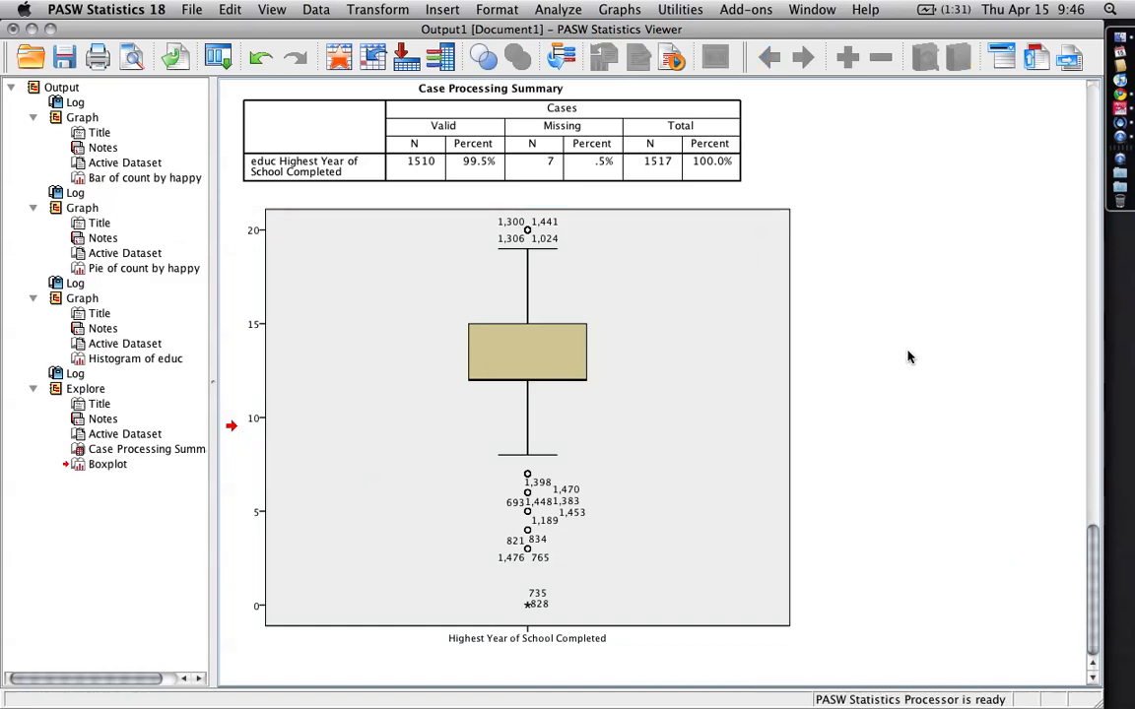
scroll("up", 3)
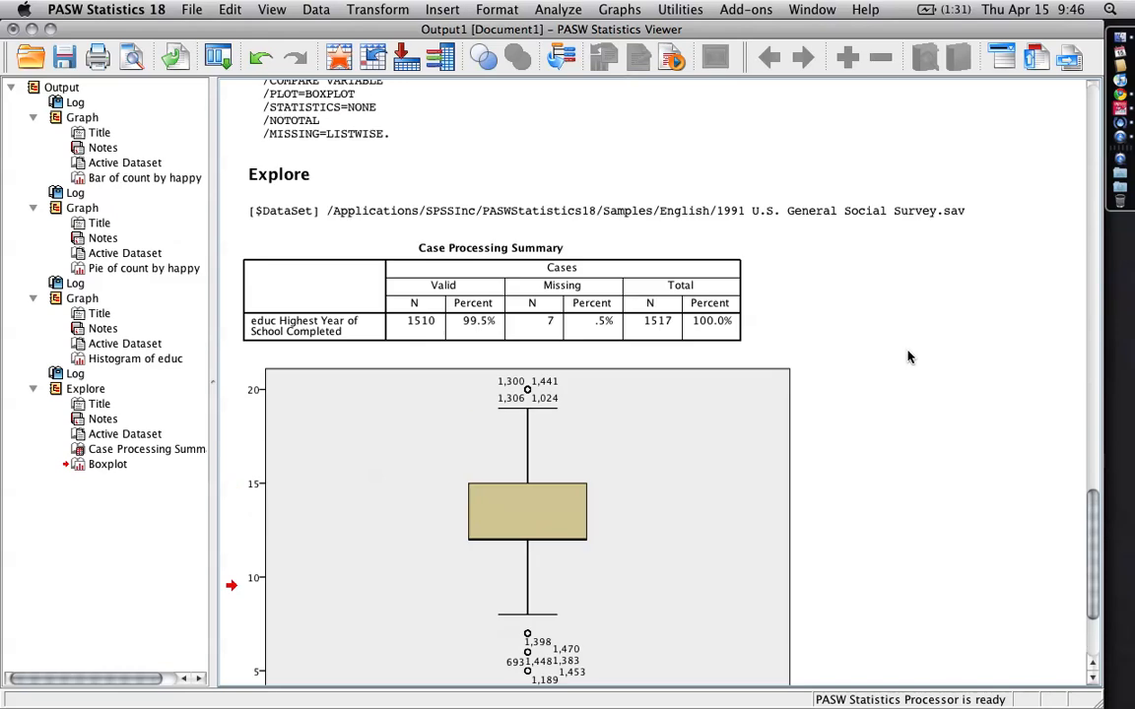
scroll("up", 3)
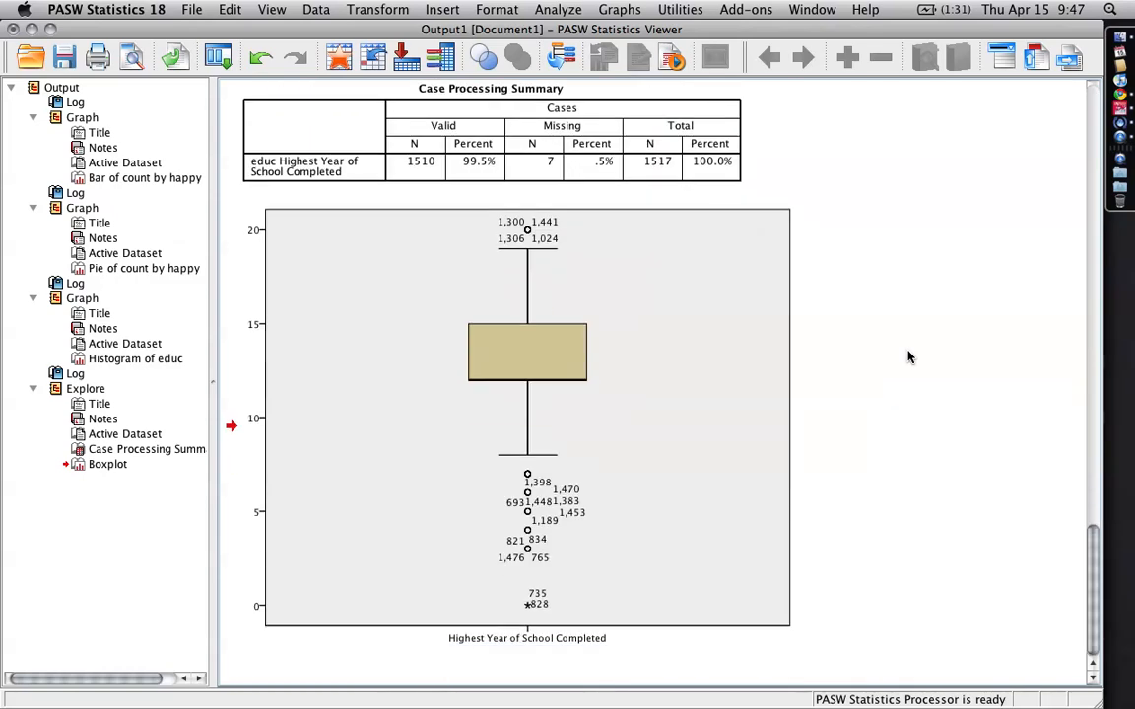
left_click(557, 9)
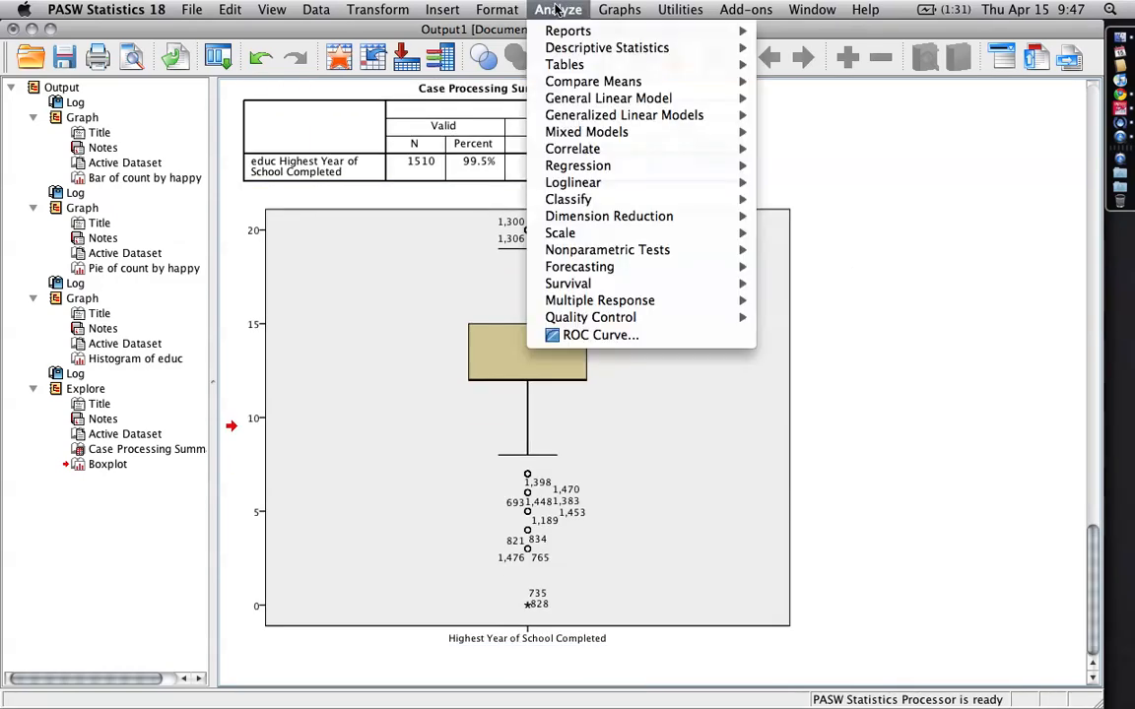
mouse_move(593, 81)
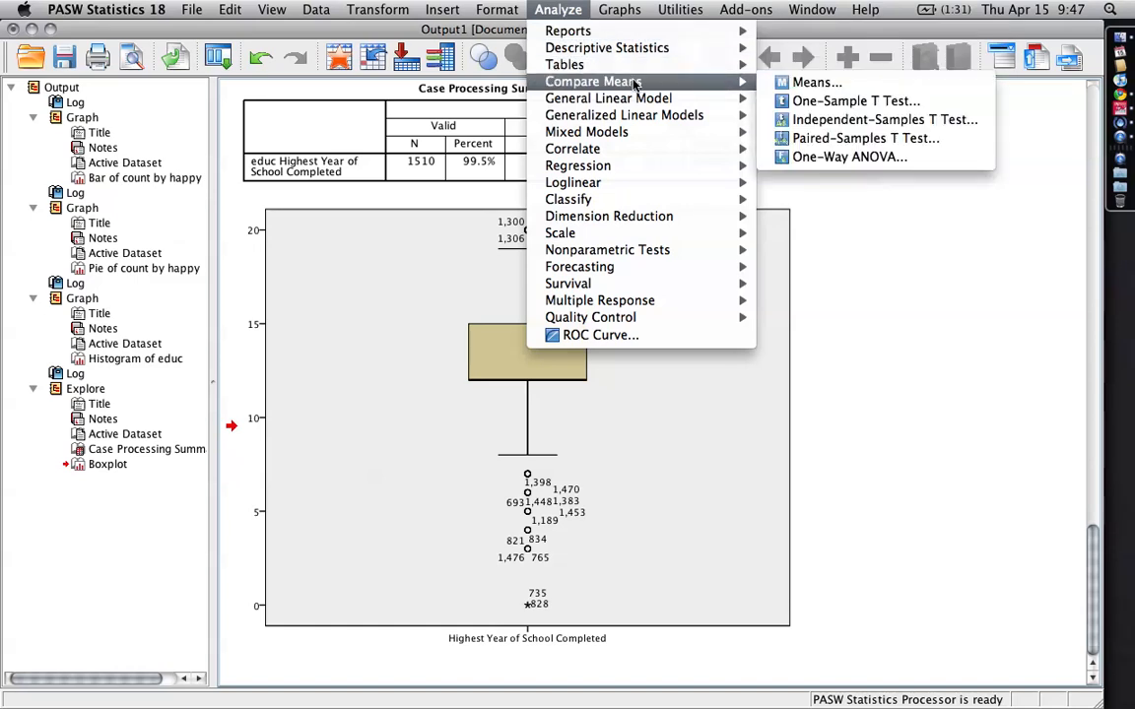
mouse_move(849, 156)
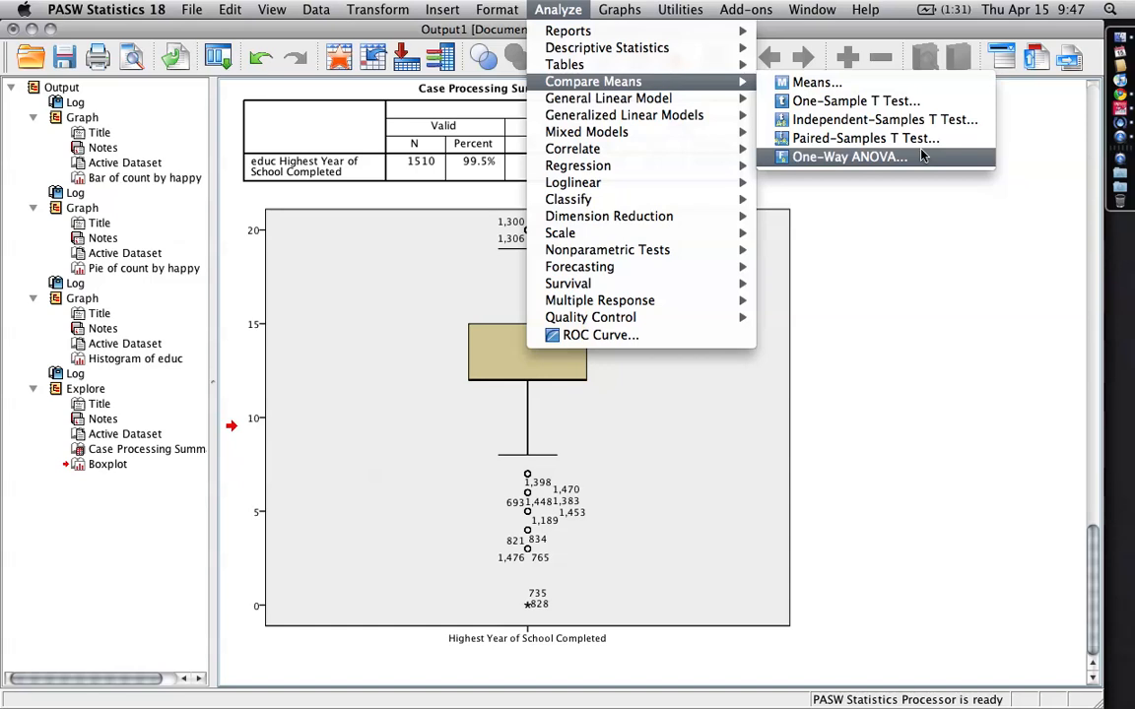
mouse_move(952, 163)
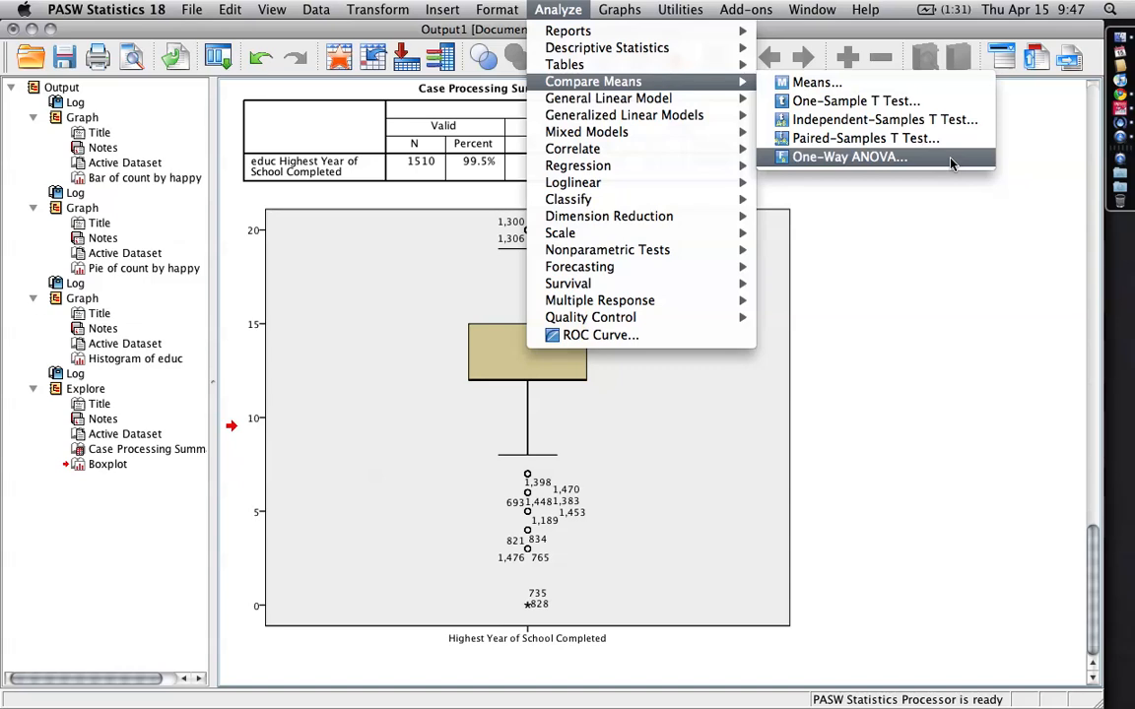
- Open the One-Way ANOVA dialog from Analyze > Compare Means
left_click(848, 157)
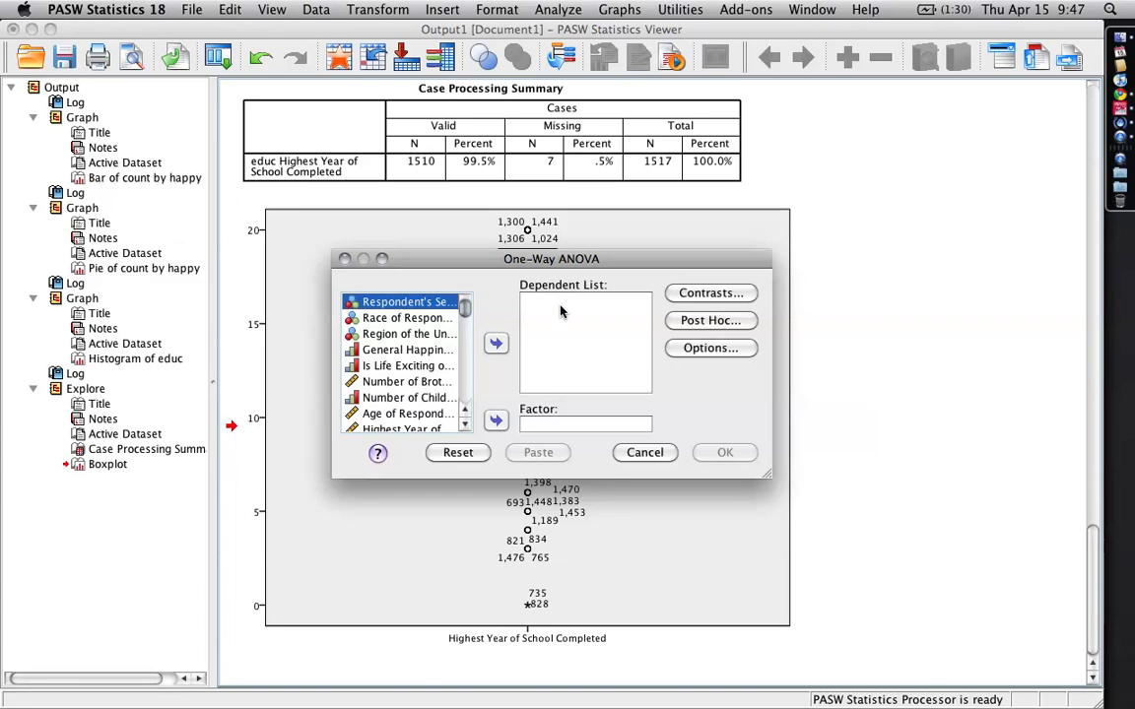
mouse_move(587, 313)
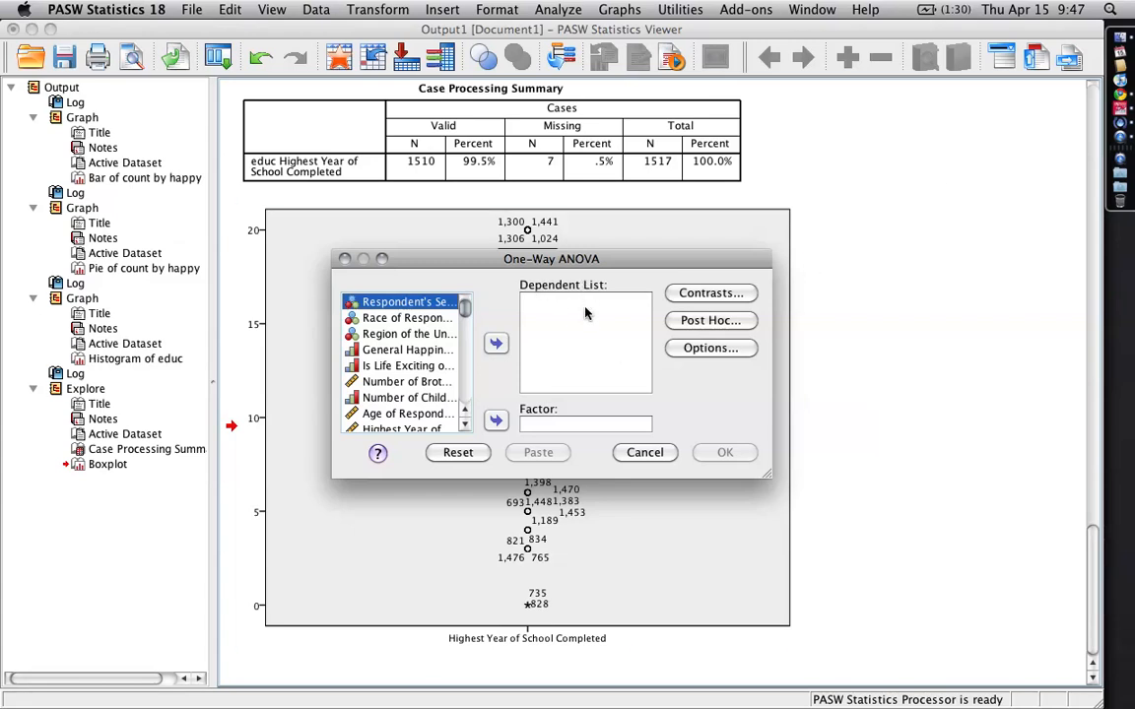
mouse_move(593, 353)
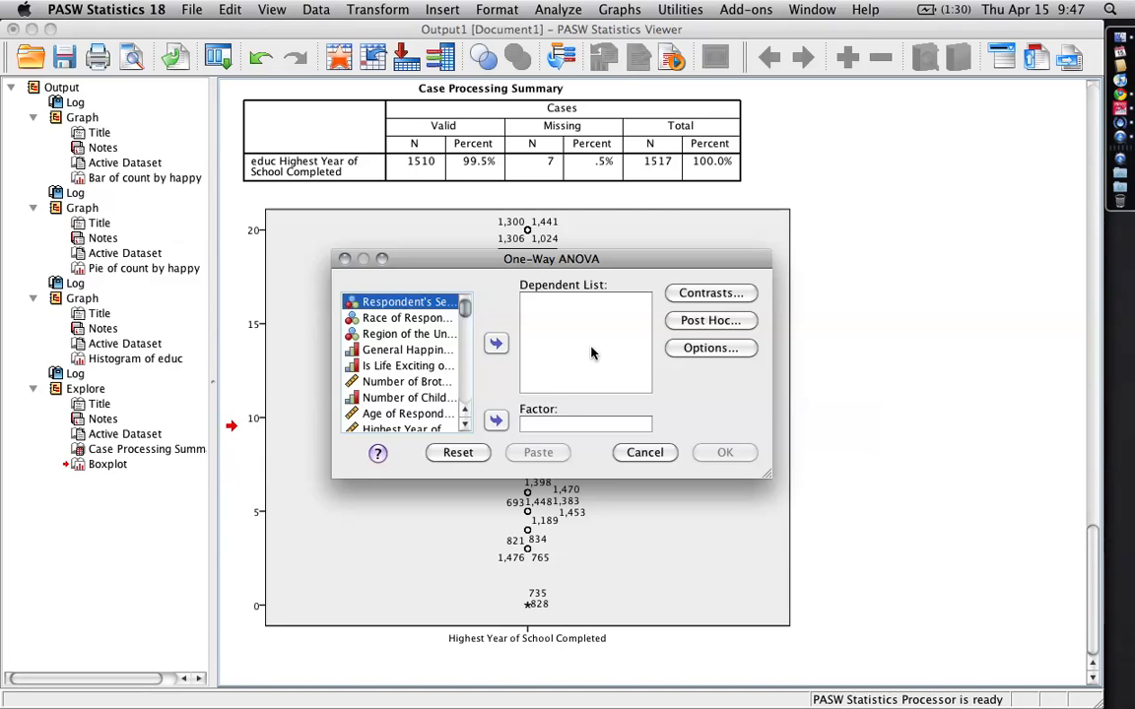
- Make General Happiness the Factor and Highest Year of School Completed the dependent variable
left_click(408, 350)
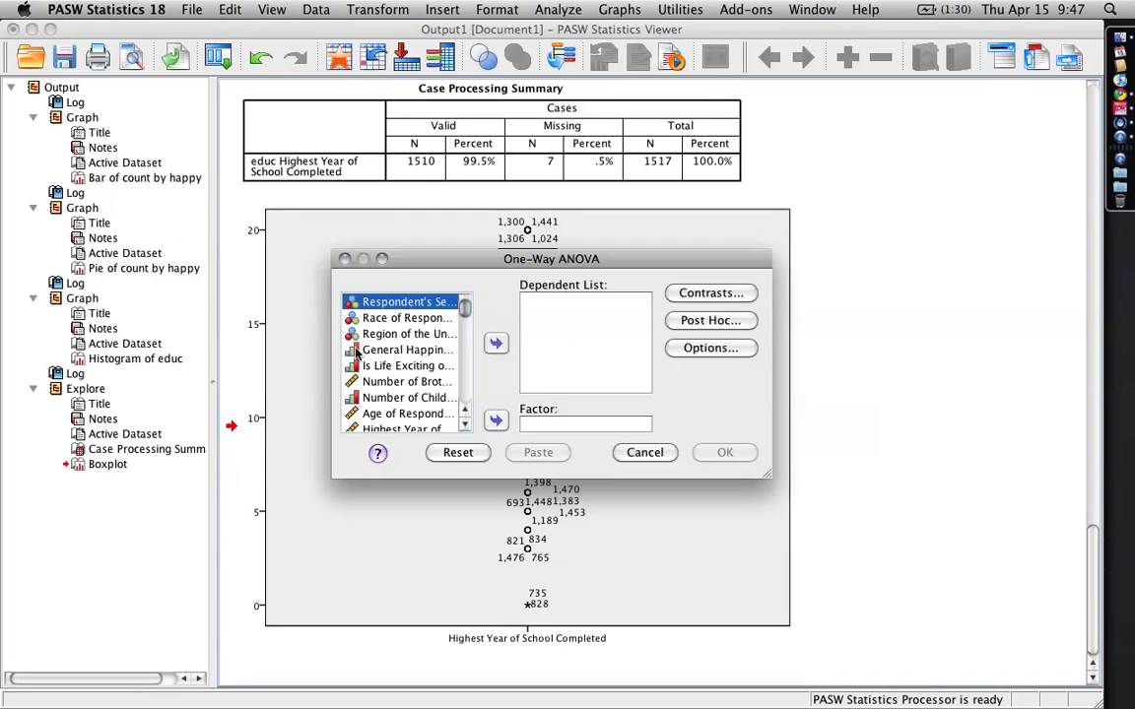
left_click(495, 421)
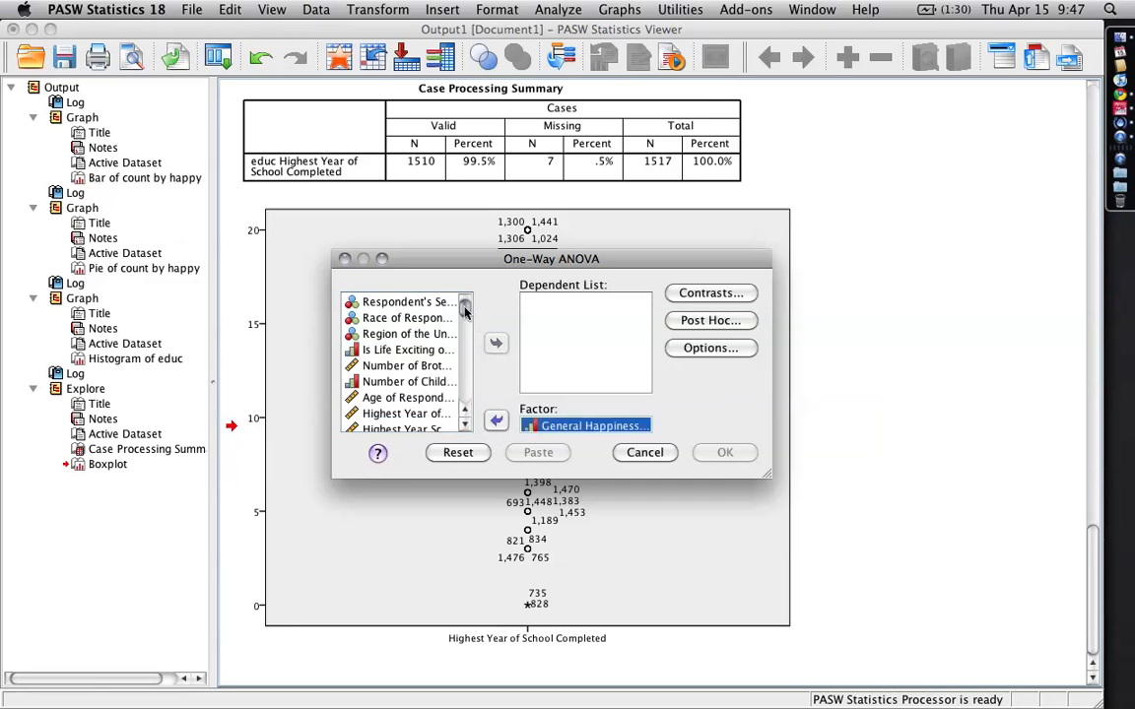
scroll("down", 3)
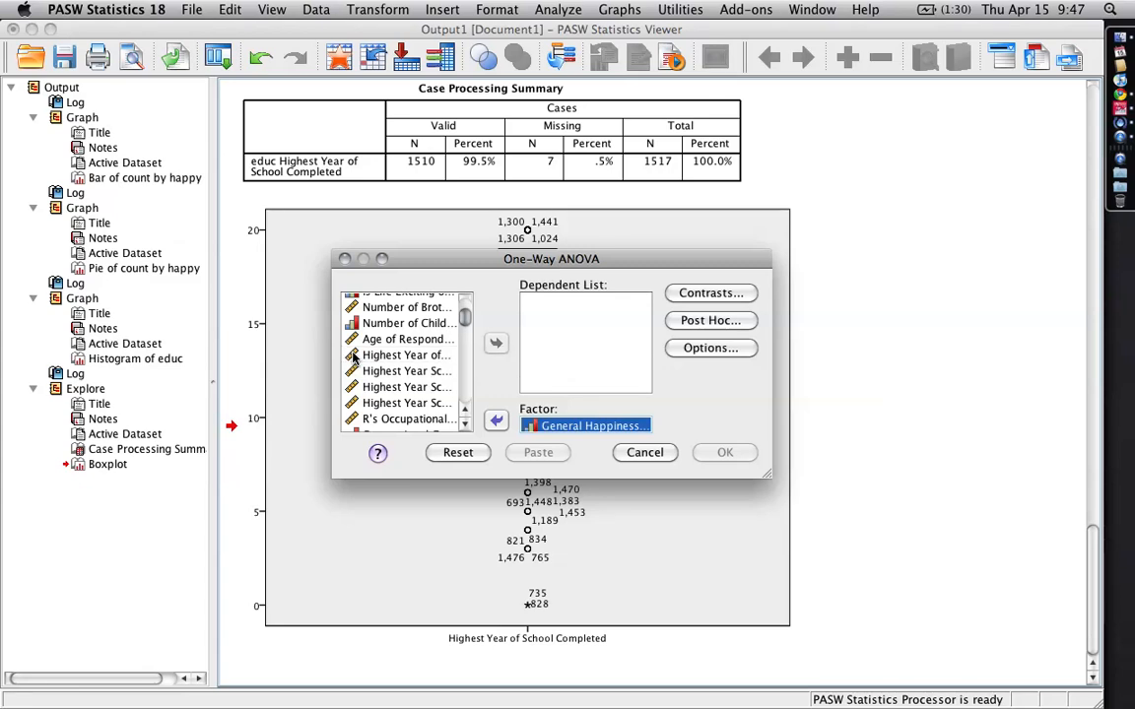
left_click(495, 343)
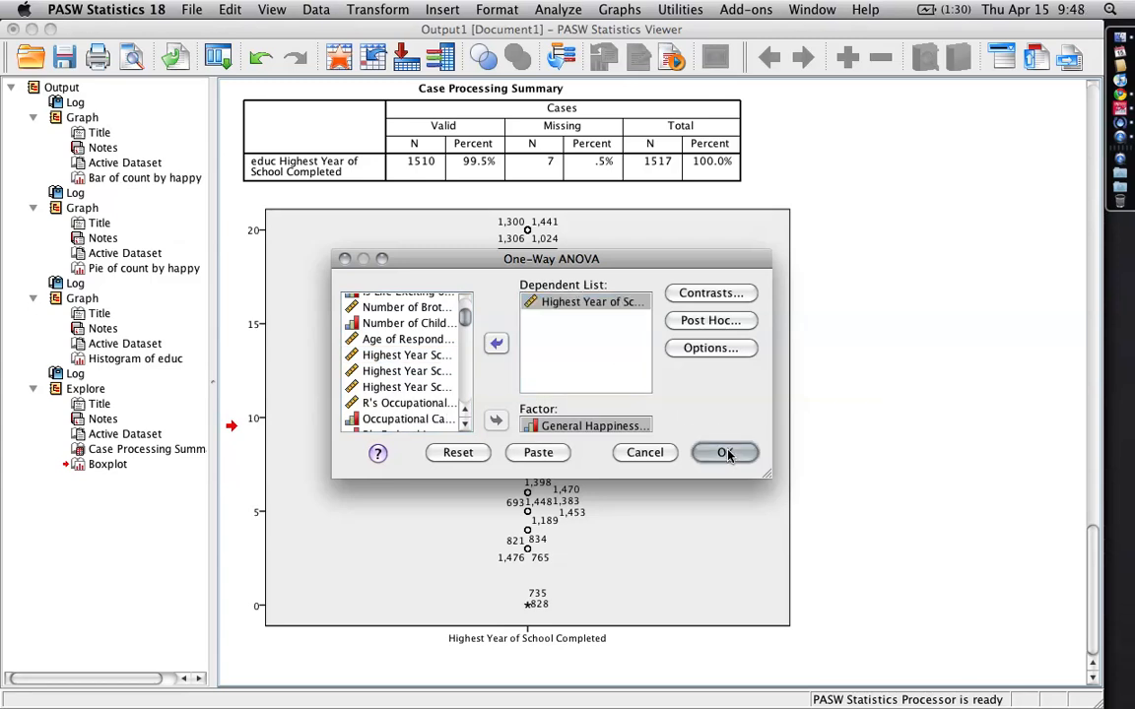
- Run the one-way ANOVA, showing F = 11.776 with Sig. = .000
left_click(724, 452)
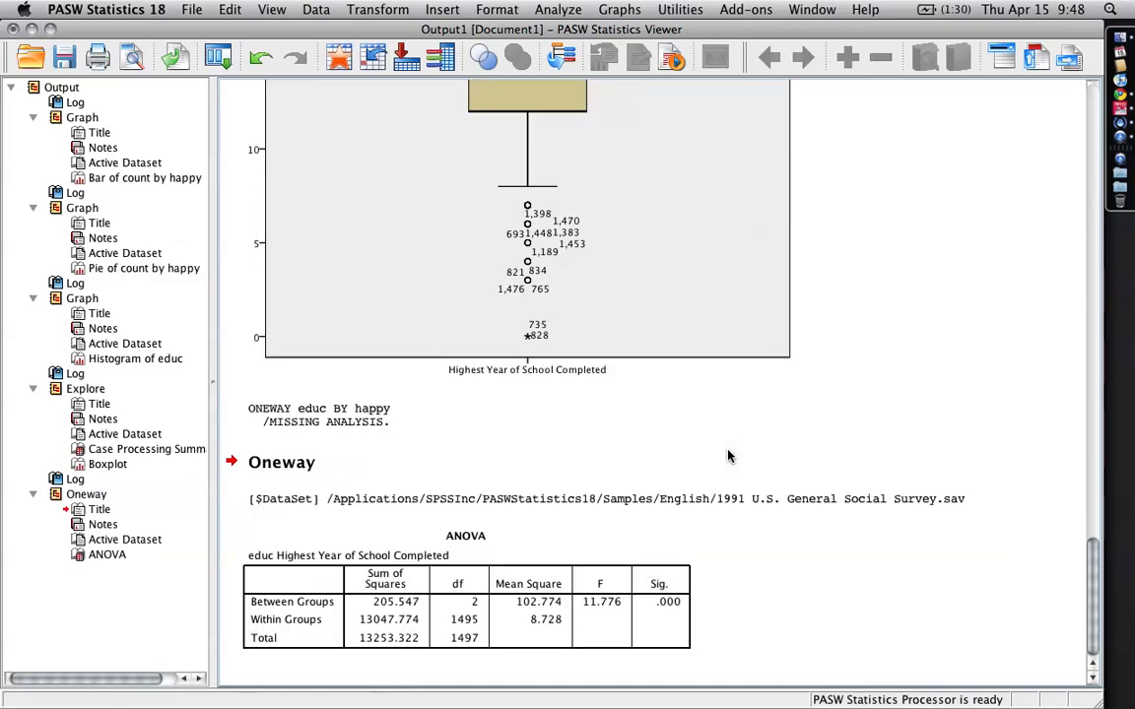
mouse_move(825, 581)
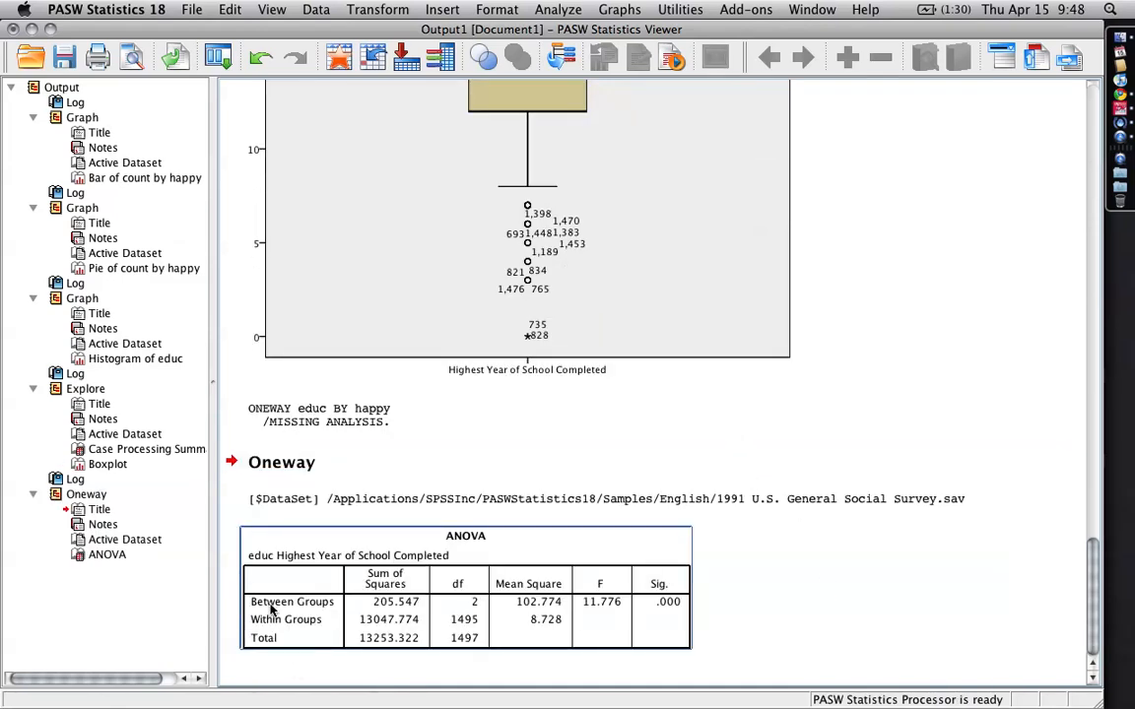
mouse_move(276, 610)
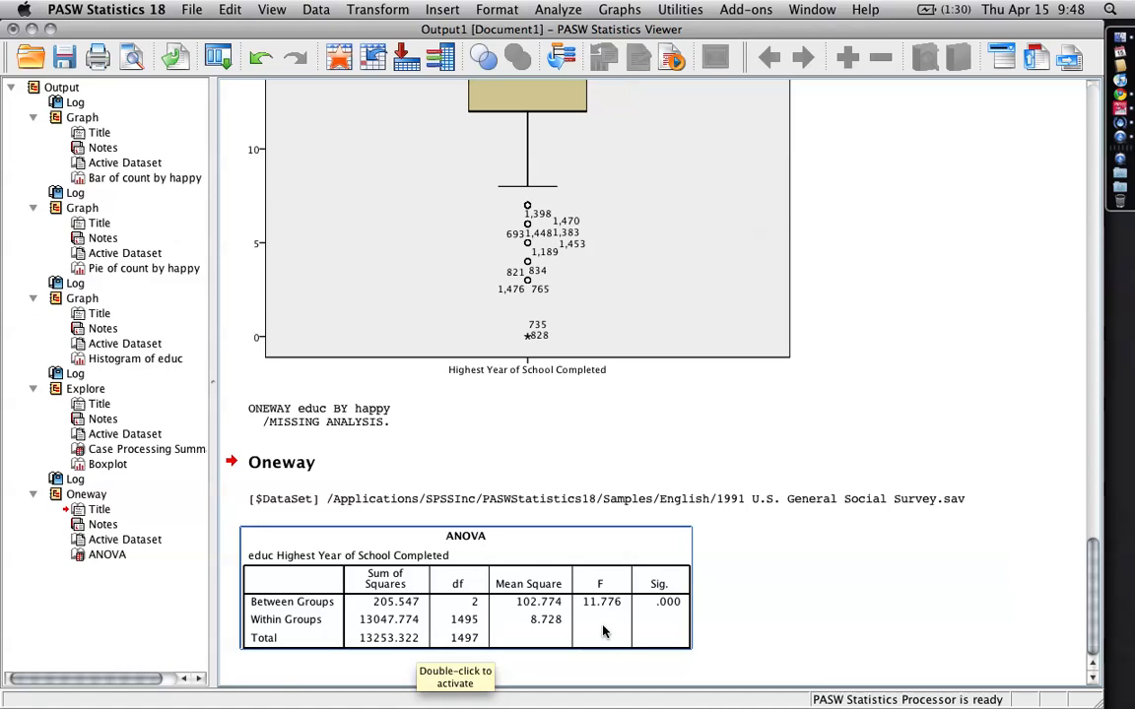
mouse_move(594, 619)
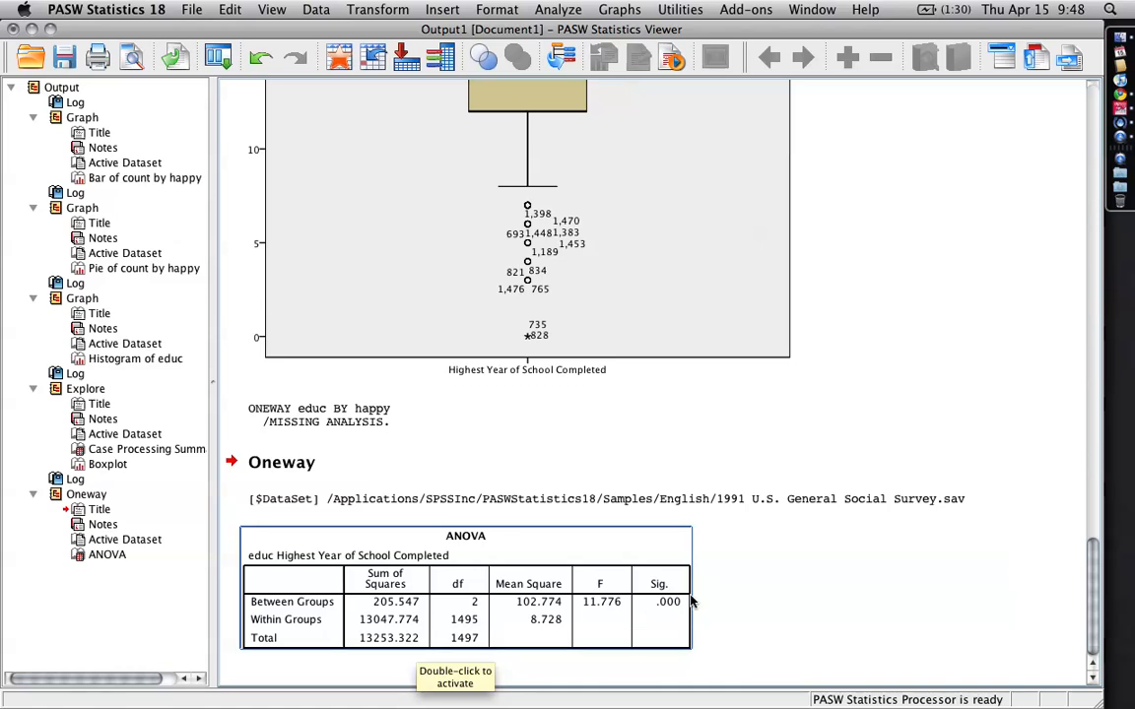
mouse_move(583, 595)
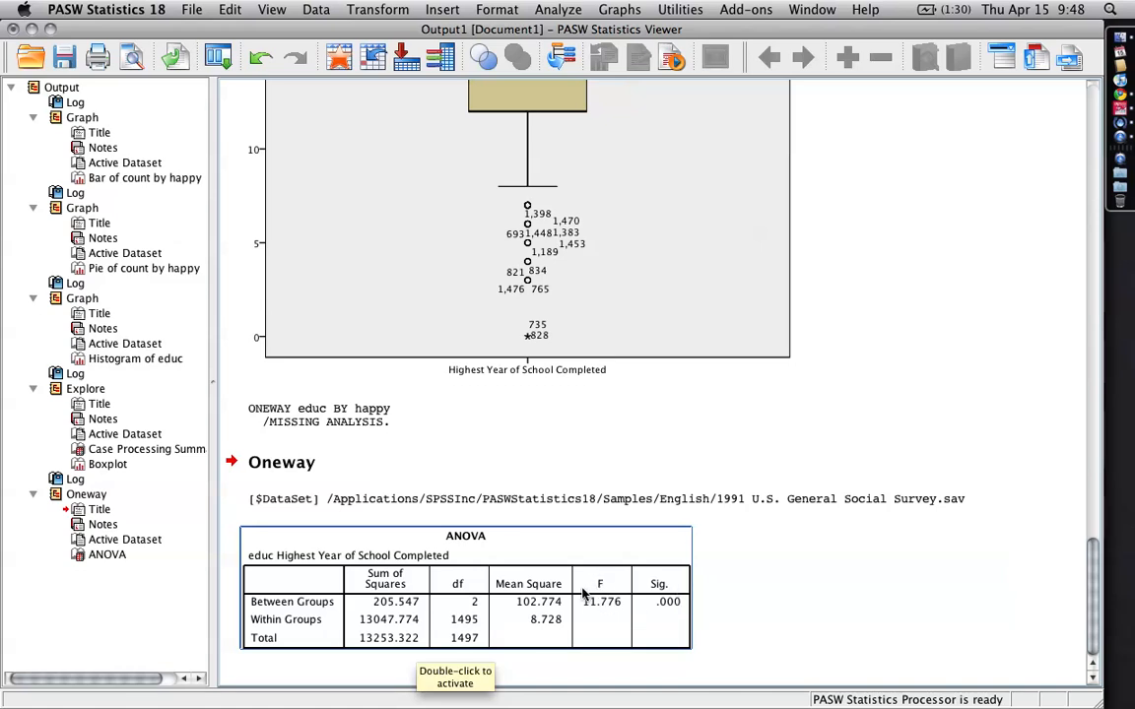
mouse_move(672, 610)
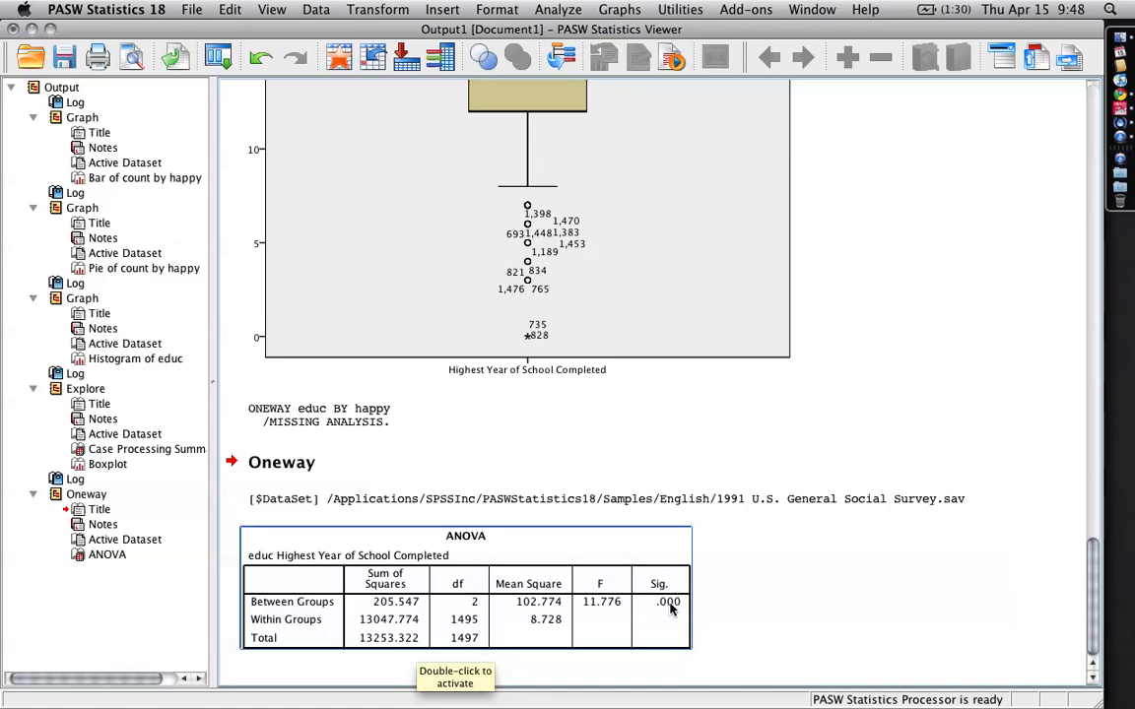
mouse_move(675, 619)
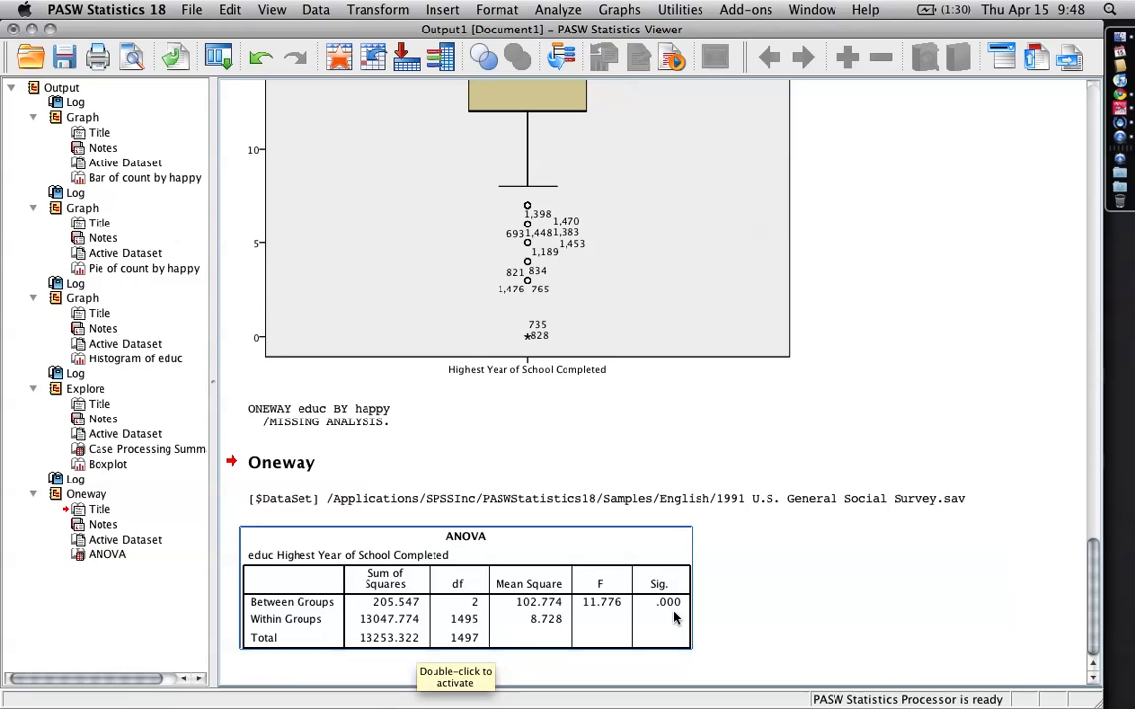
mouse_move(763, 619)
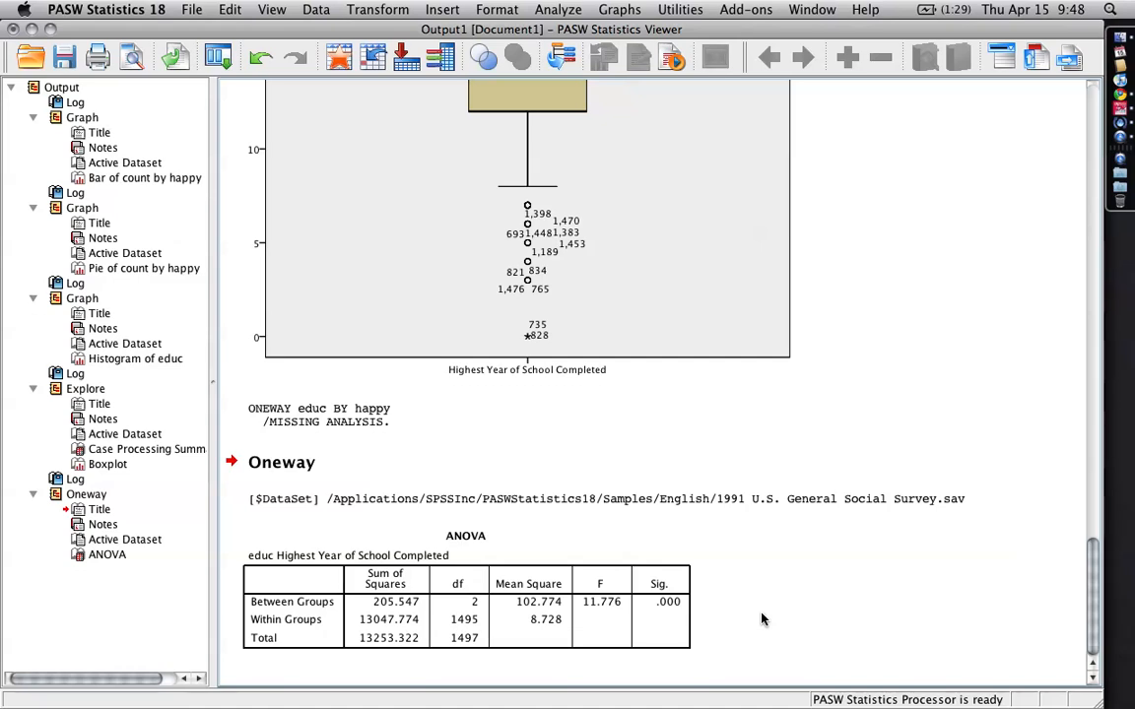
mouse_move(796, 532)
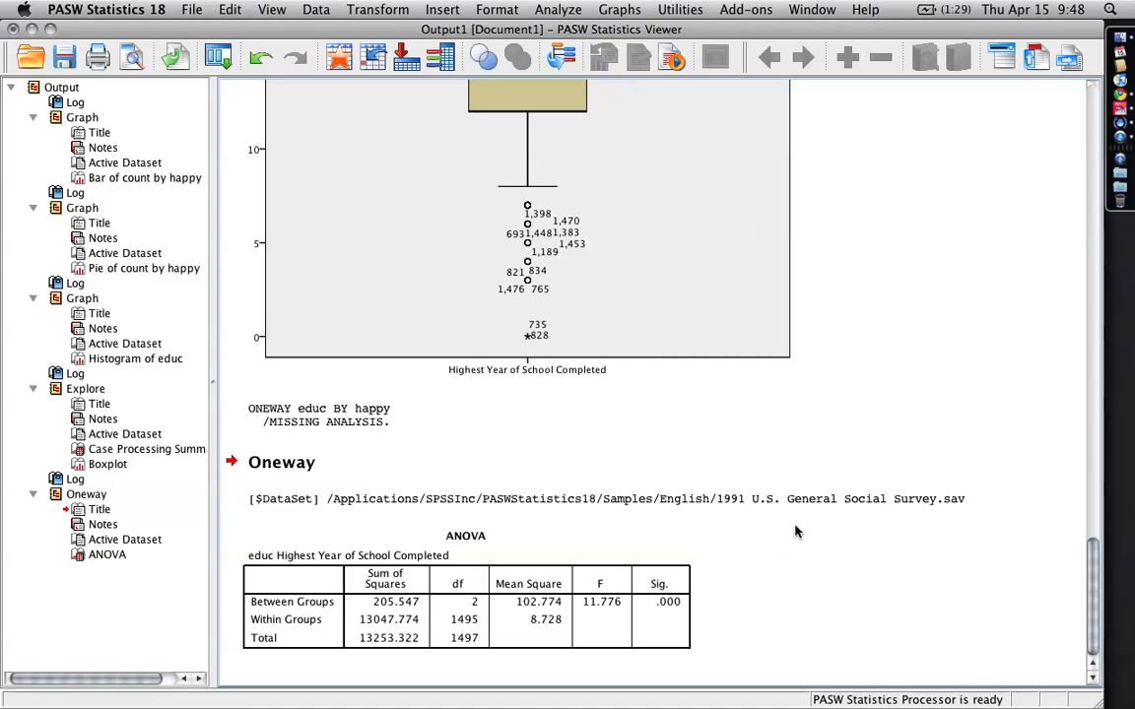
mouse_move(218, 56)
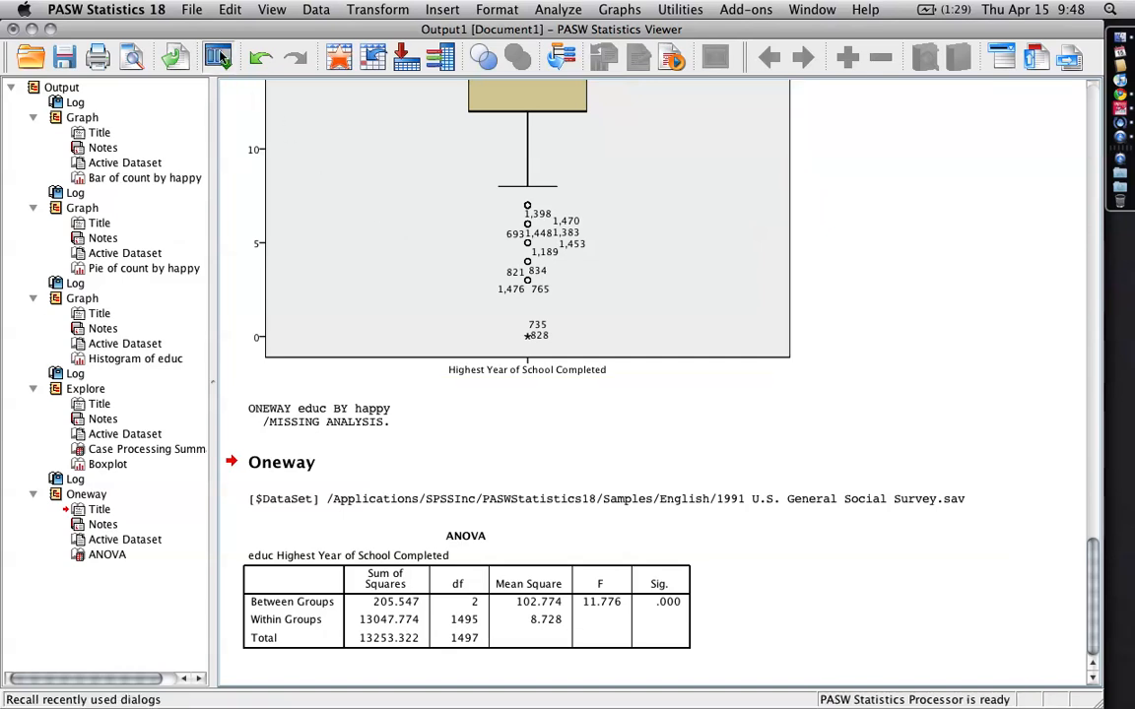
- Recall the One-Way ANOVA and rerun it with Descriptive and Means plot options checked
left_click(217, 56)
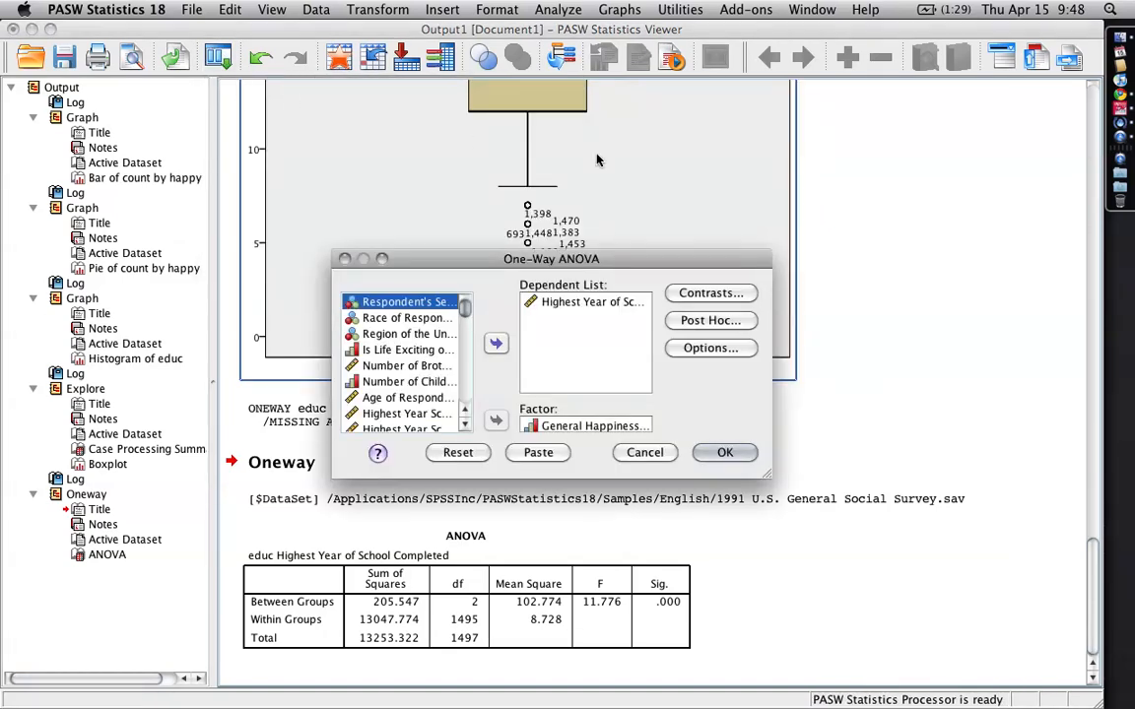
left_click(710, 347)
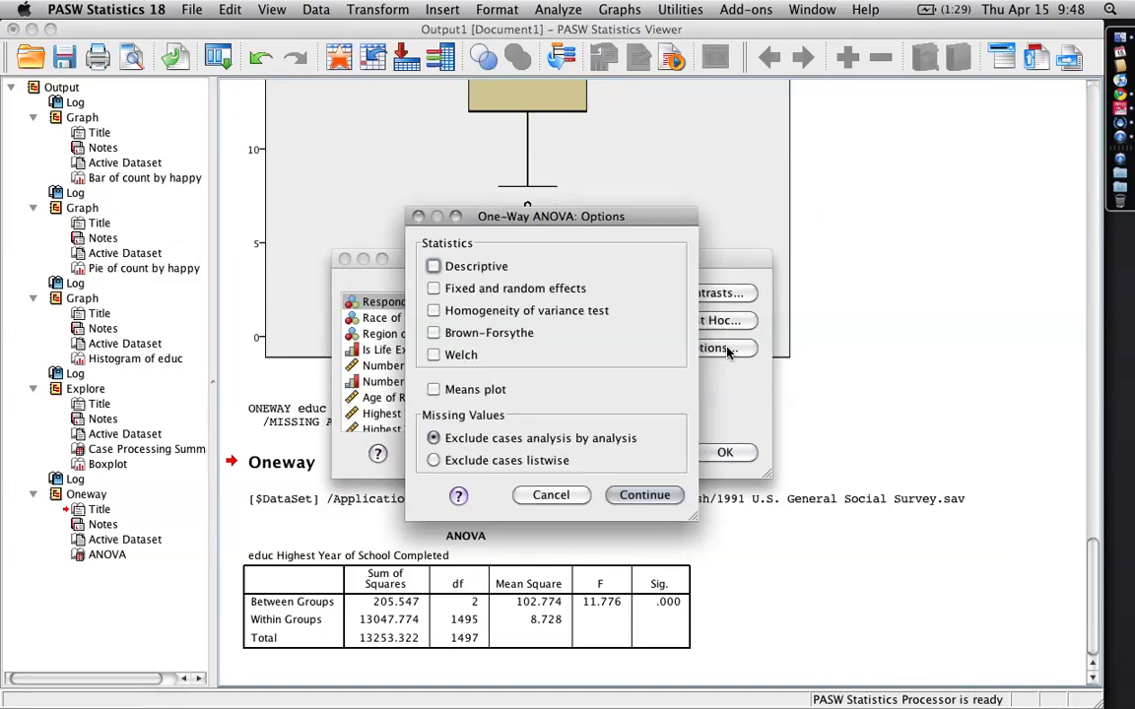
left_click(434, 266)
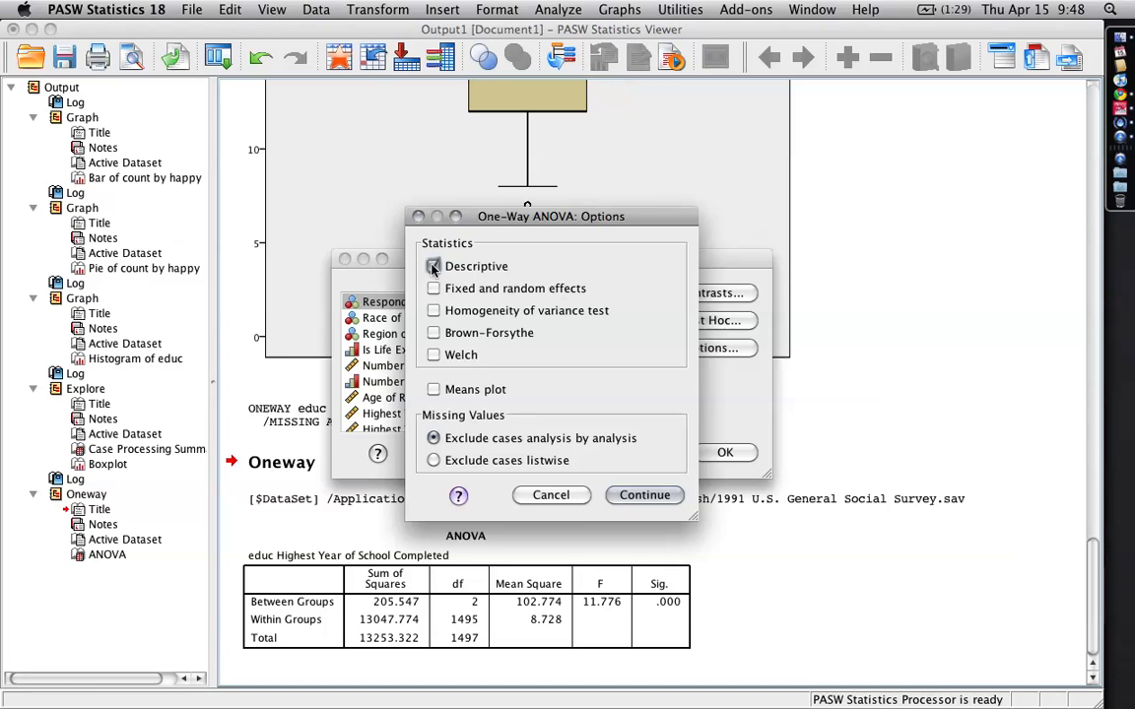
left_click(433, 266)
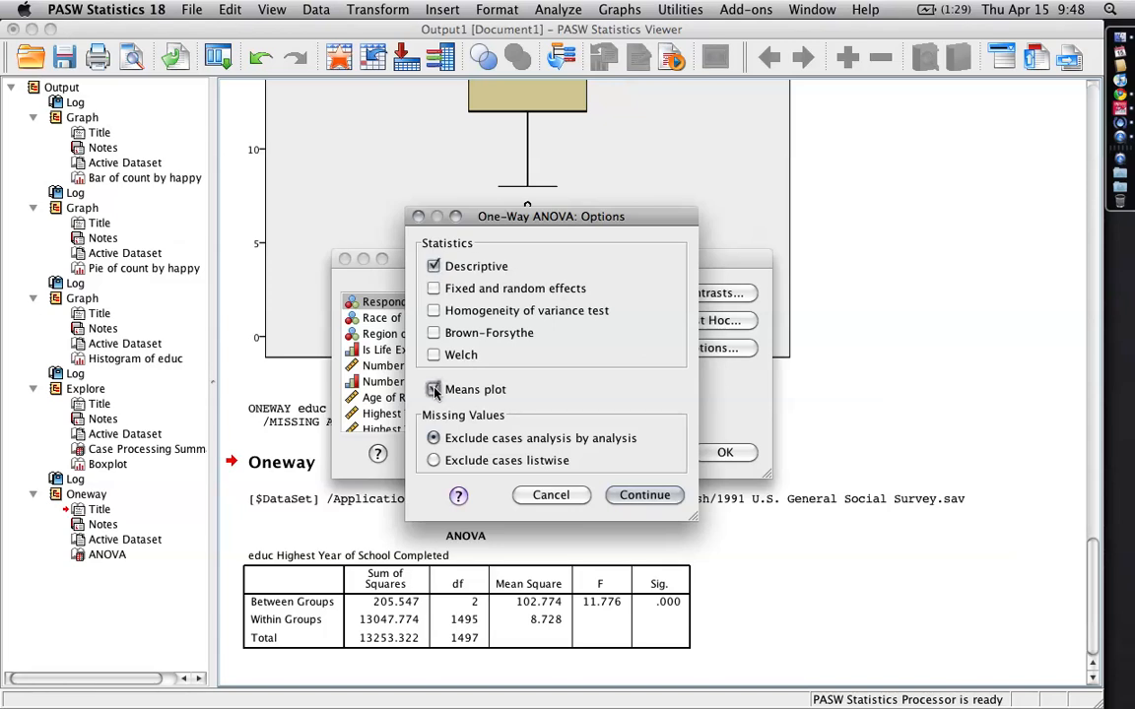
left_click(644, 494)
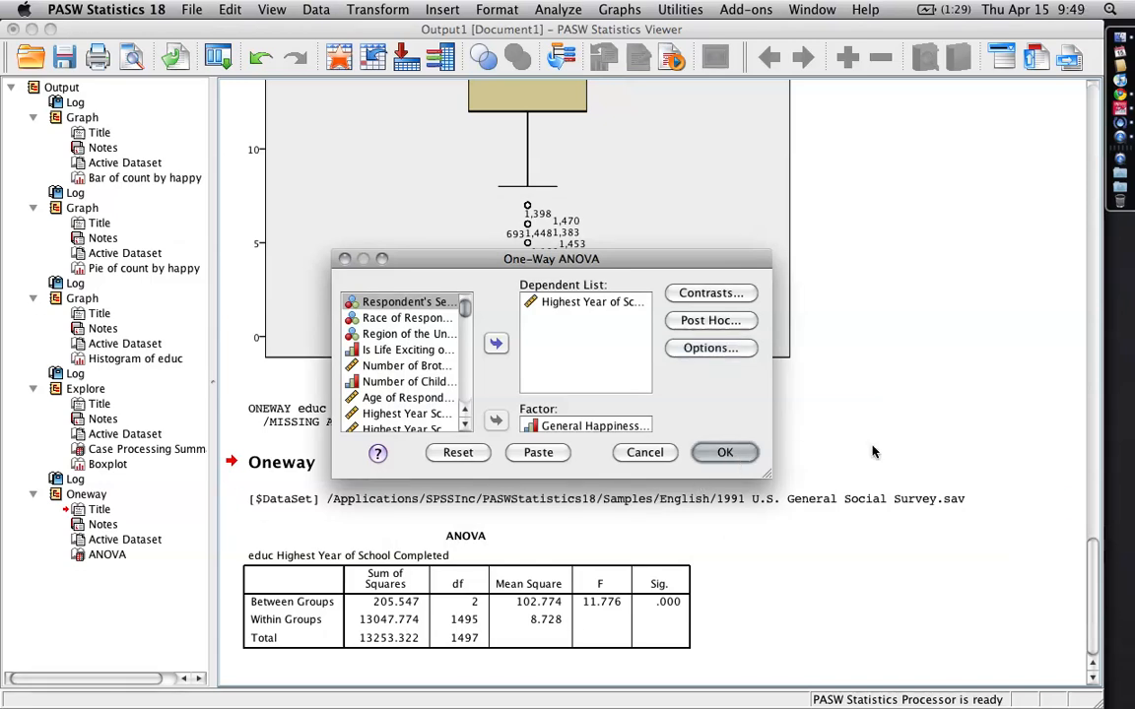
left_click(724, 452)
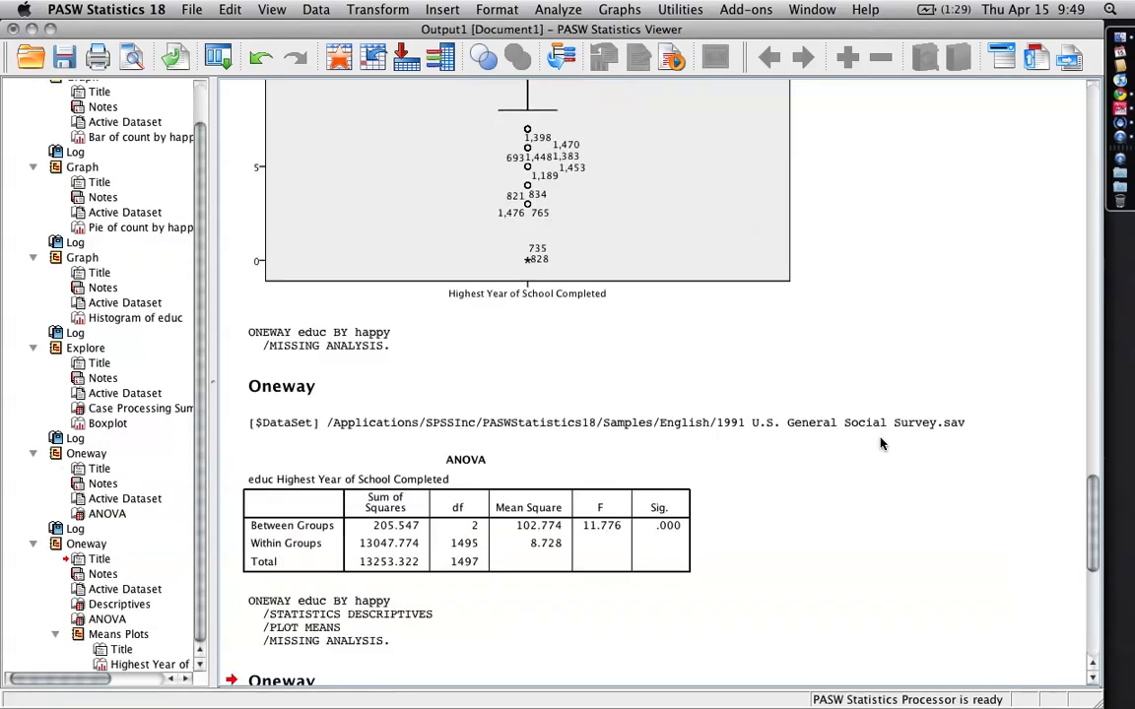
scroll("down", 3)
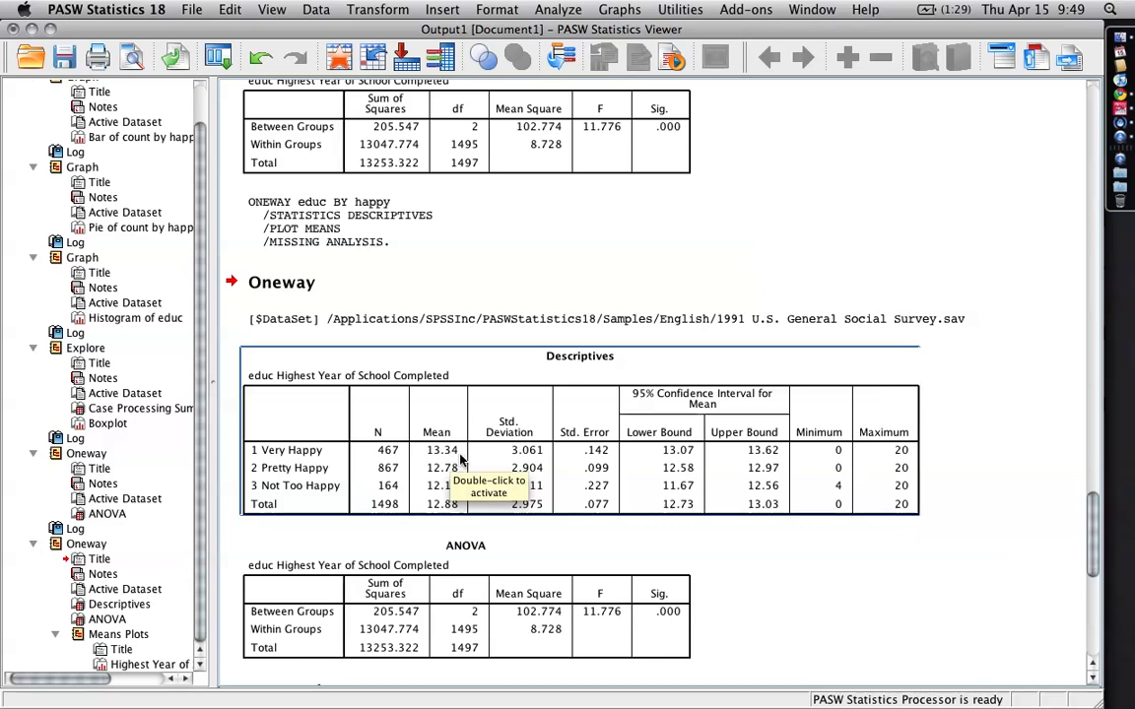
mouse_move(463, 534)
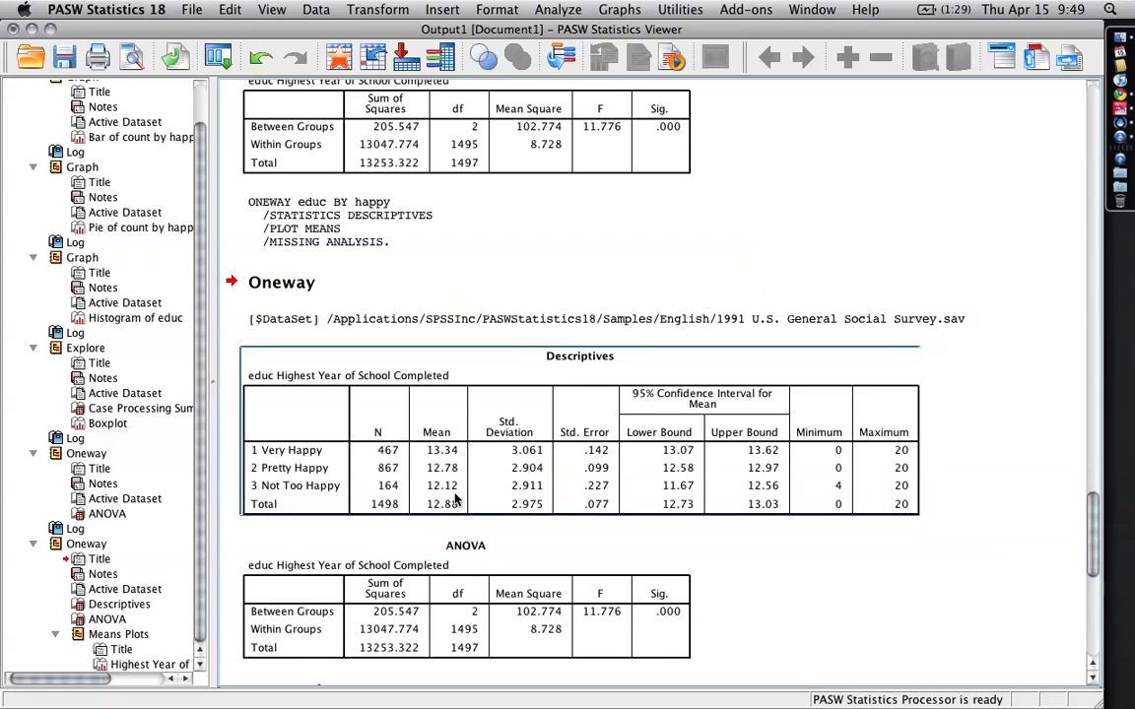
mouse_move(483, 495)
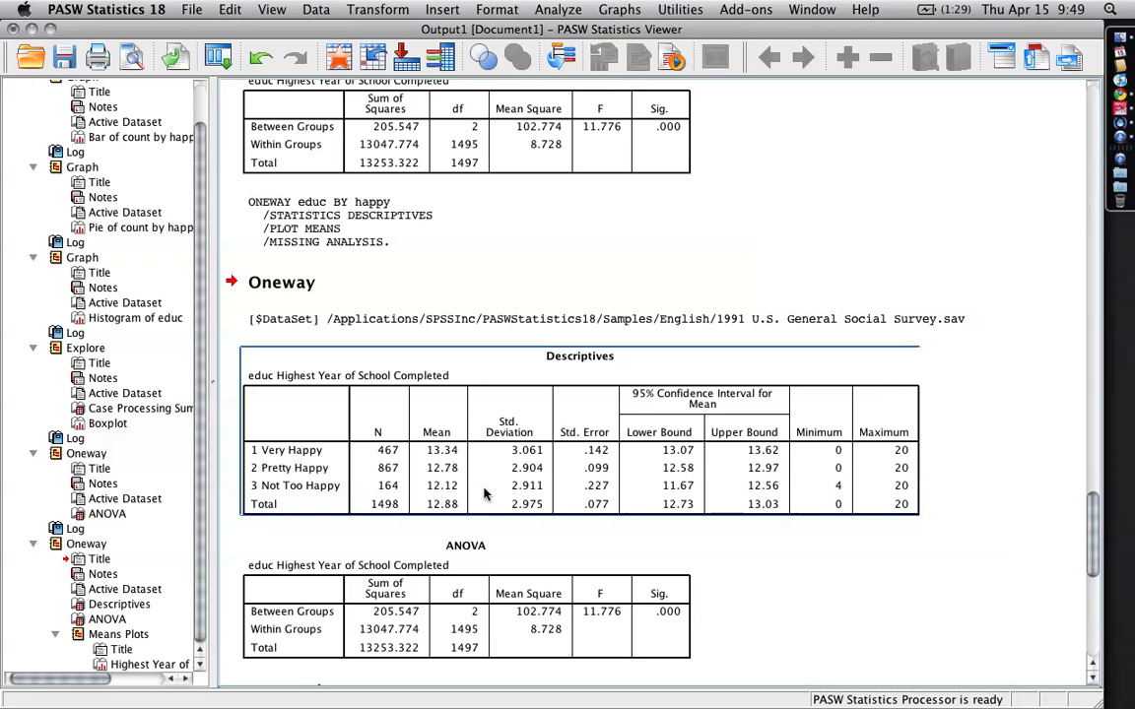
mouse_move(822, 489)
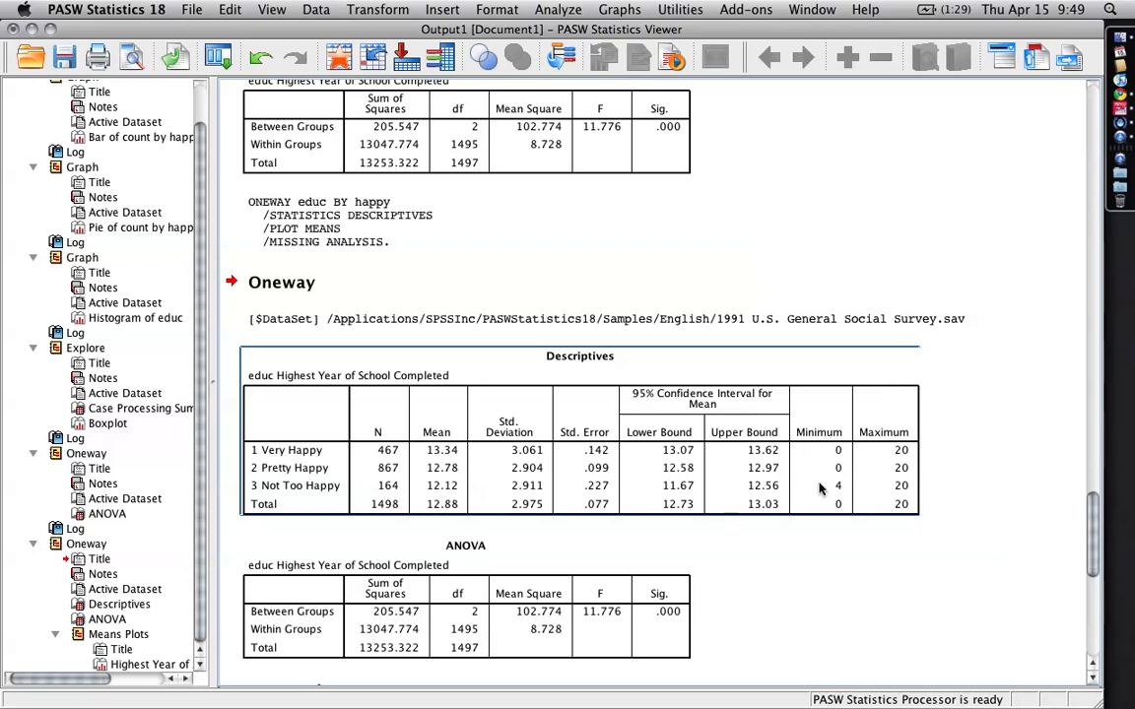
scroll("down", 3)
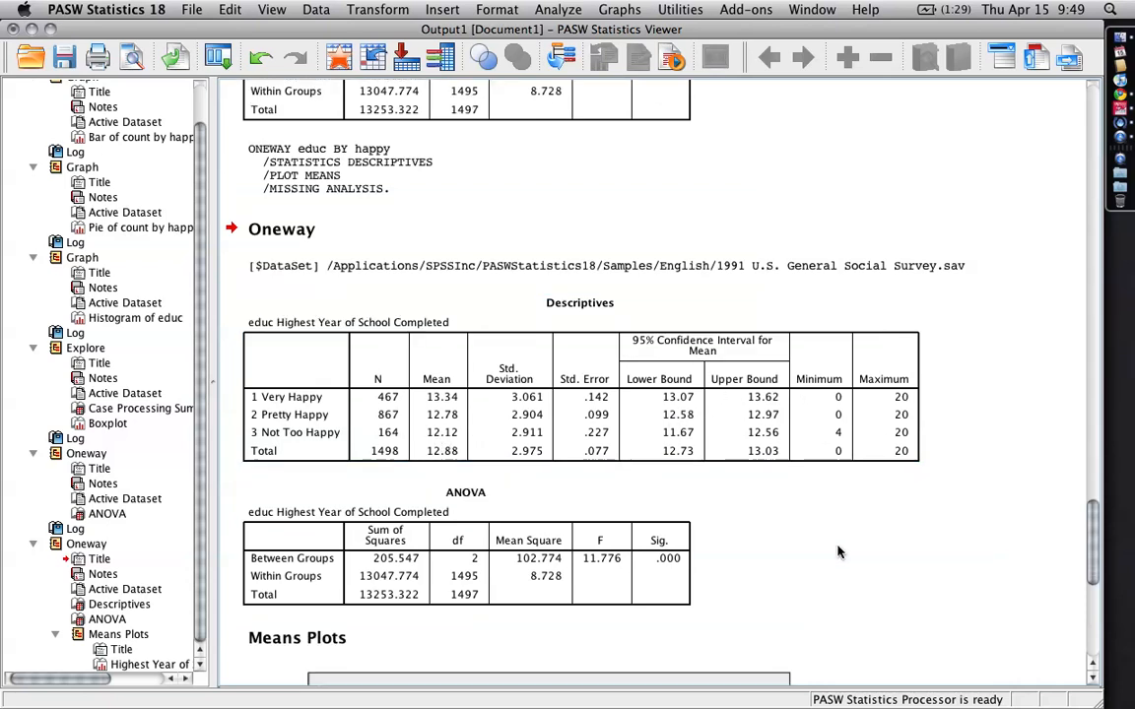
scroll("down", 3)
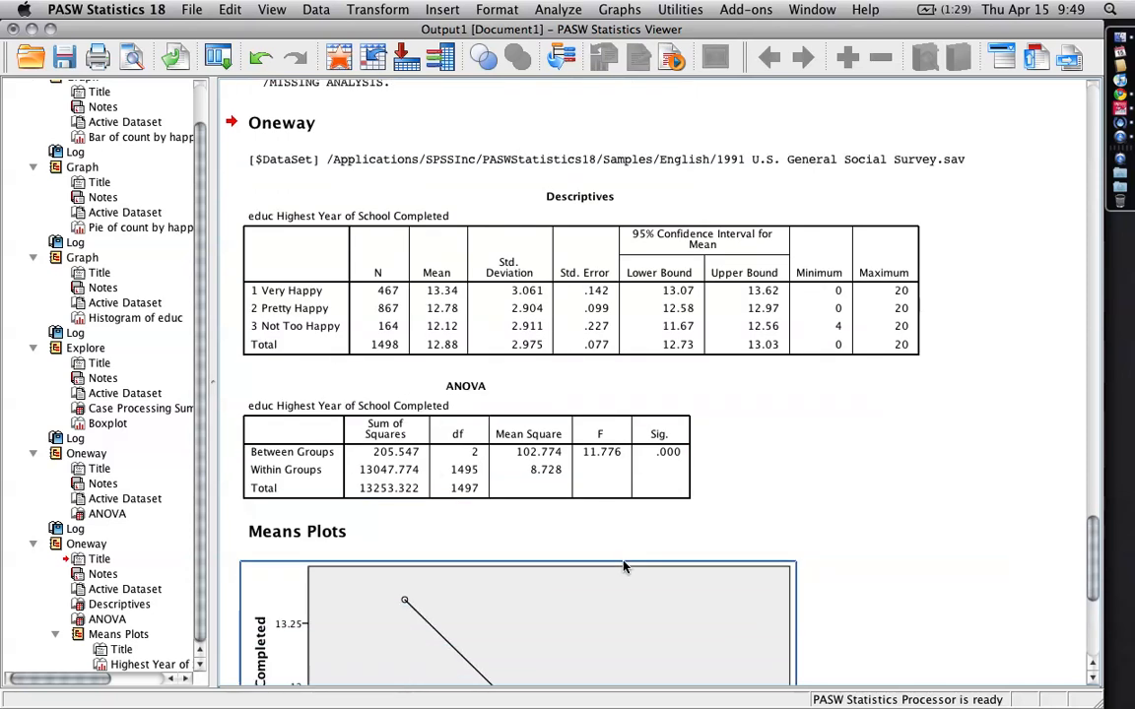
scroll("down", 3)
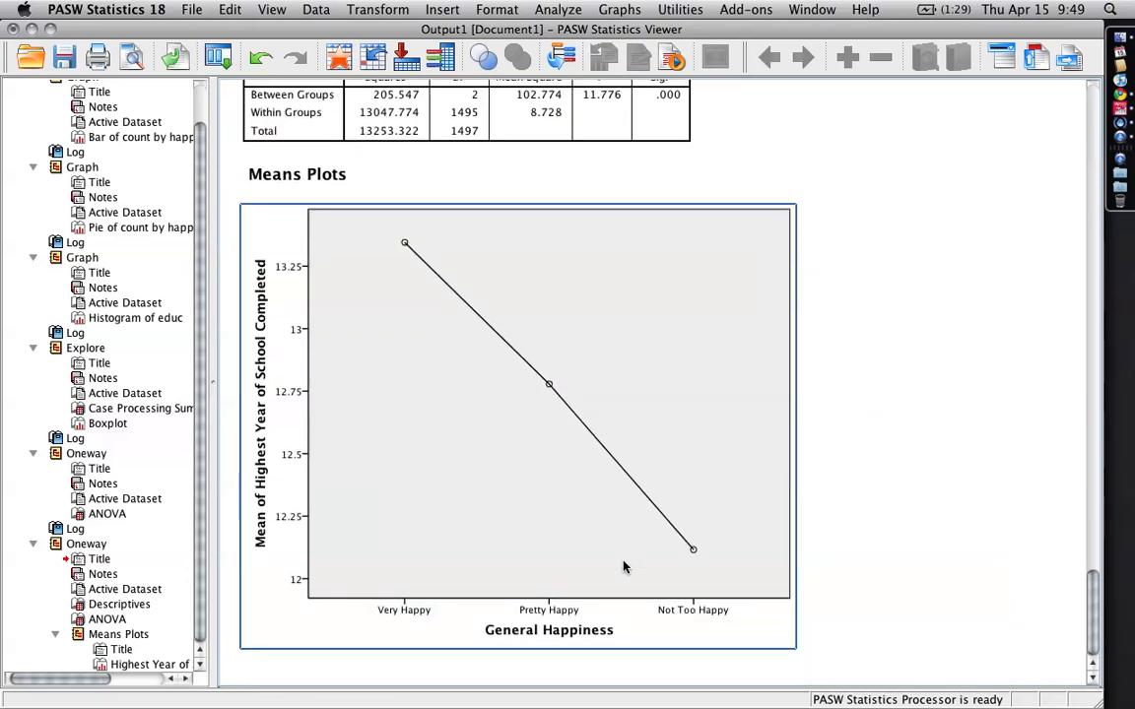
mouse_move(733, 491)
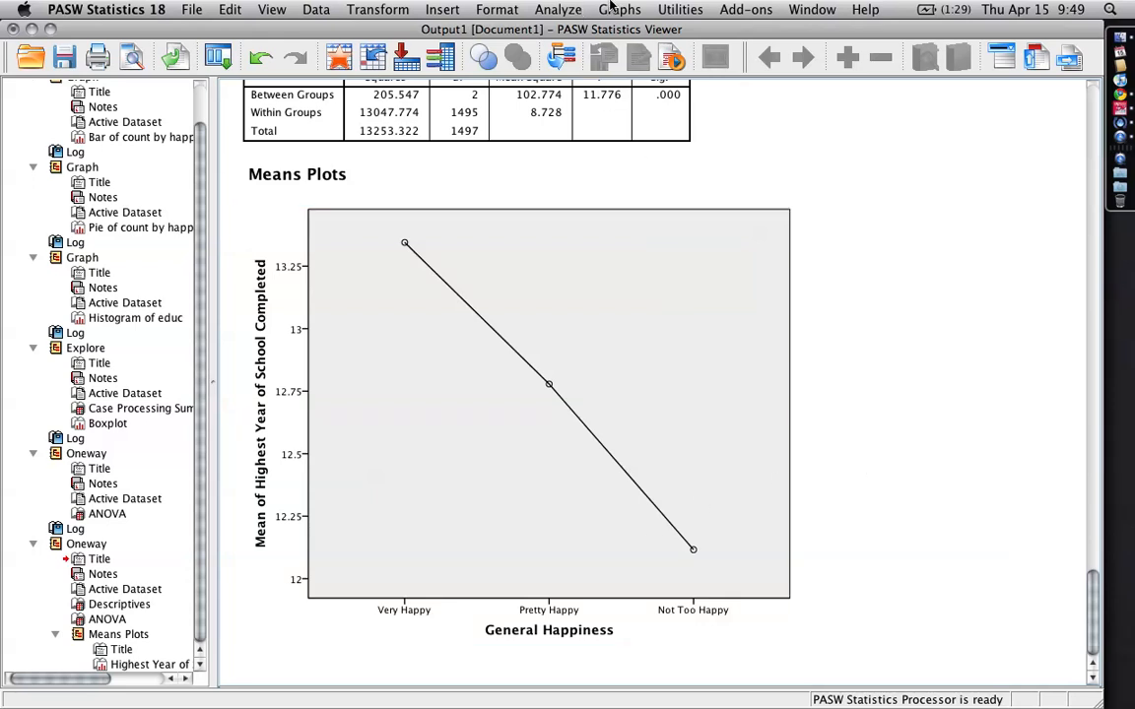
- Chart MEAN(educ) by happy as a simple bar chart with 95% CI error bars
left_click(619, 9)
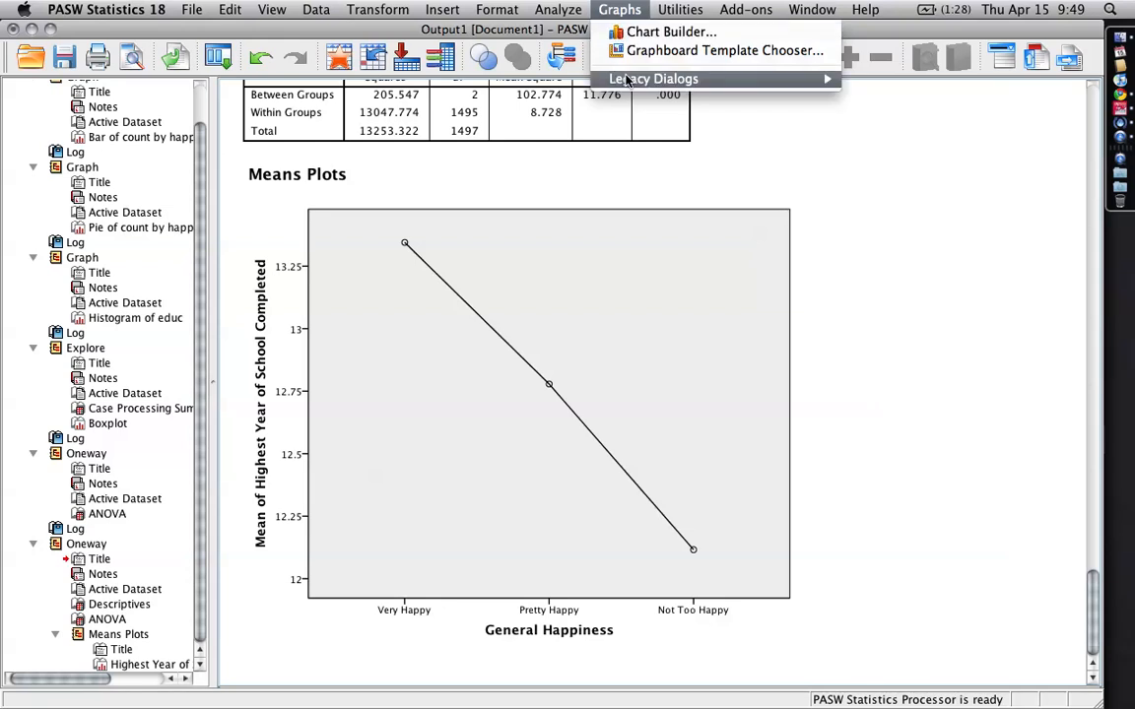
left_click(653, 79)
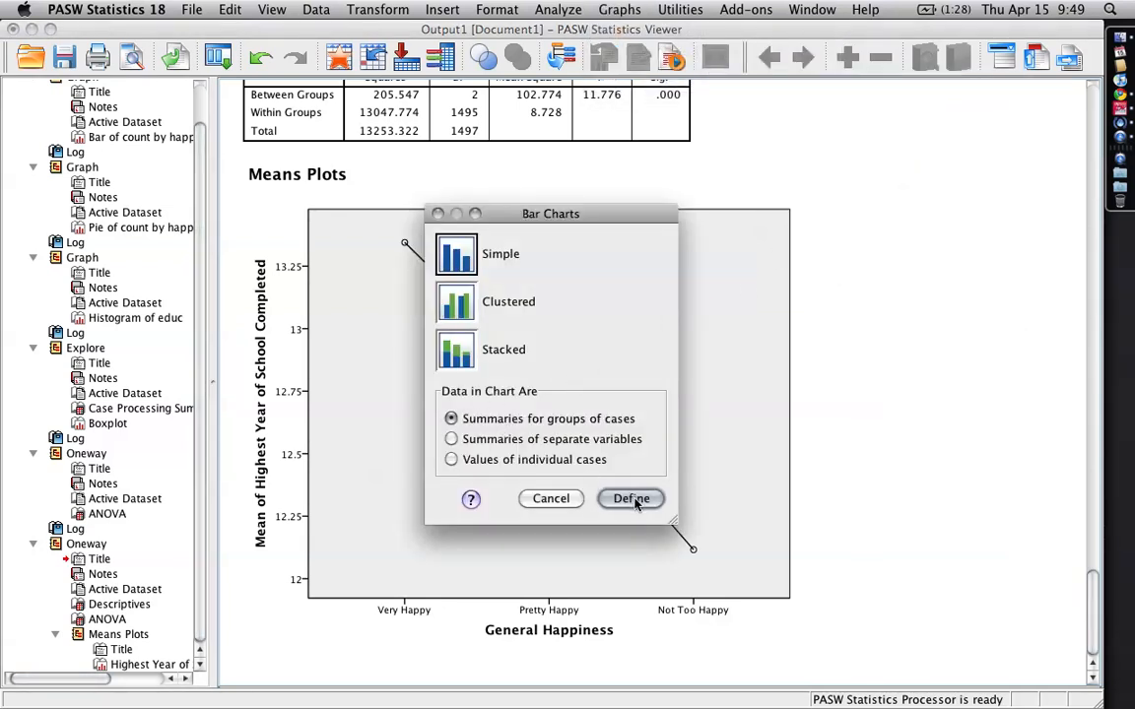
left_click(631, 498)
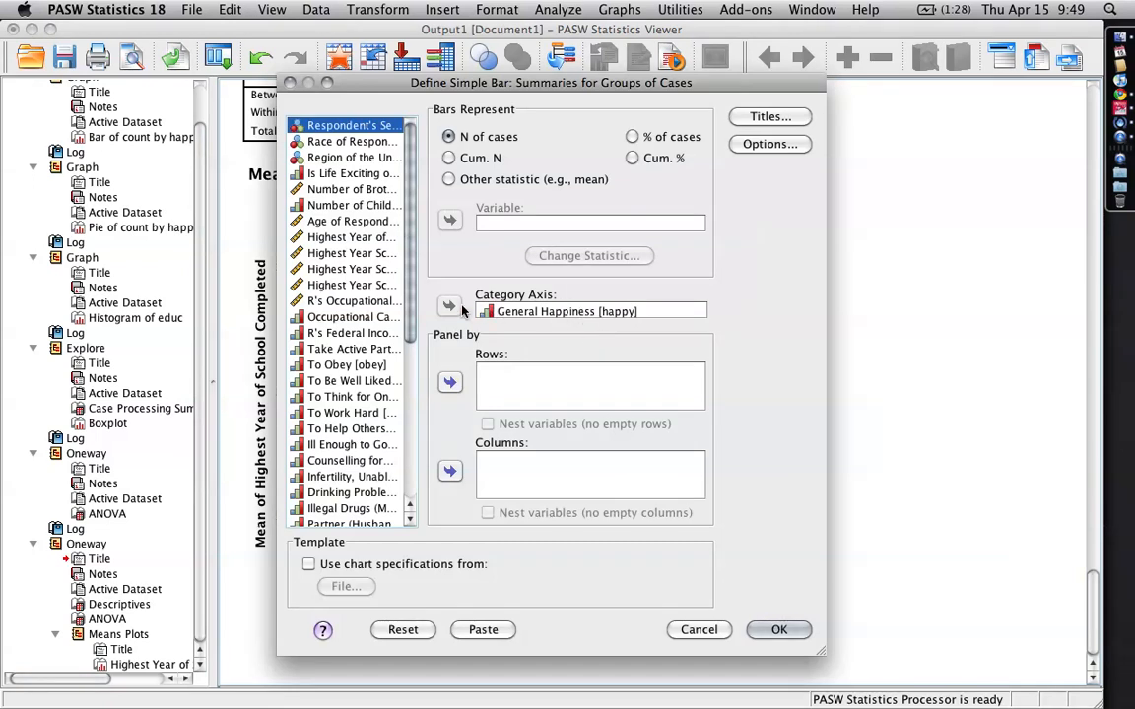
mouse_move(362, 253)
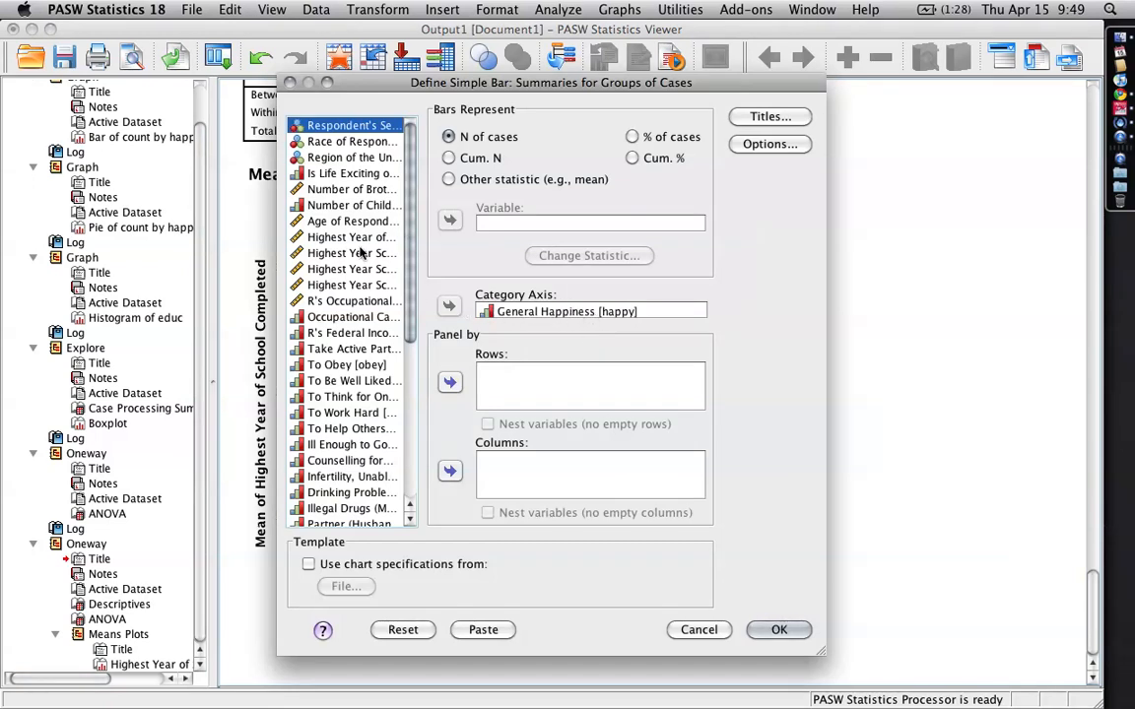
left_click(350, 237)
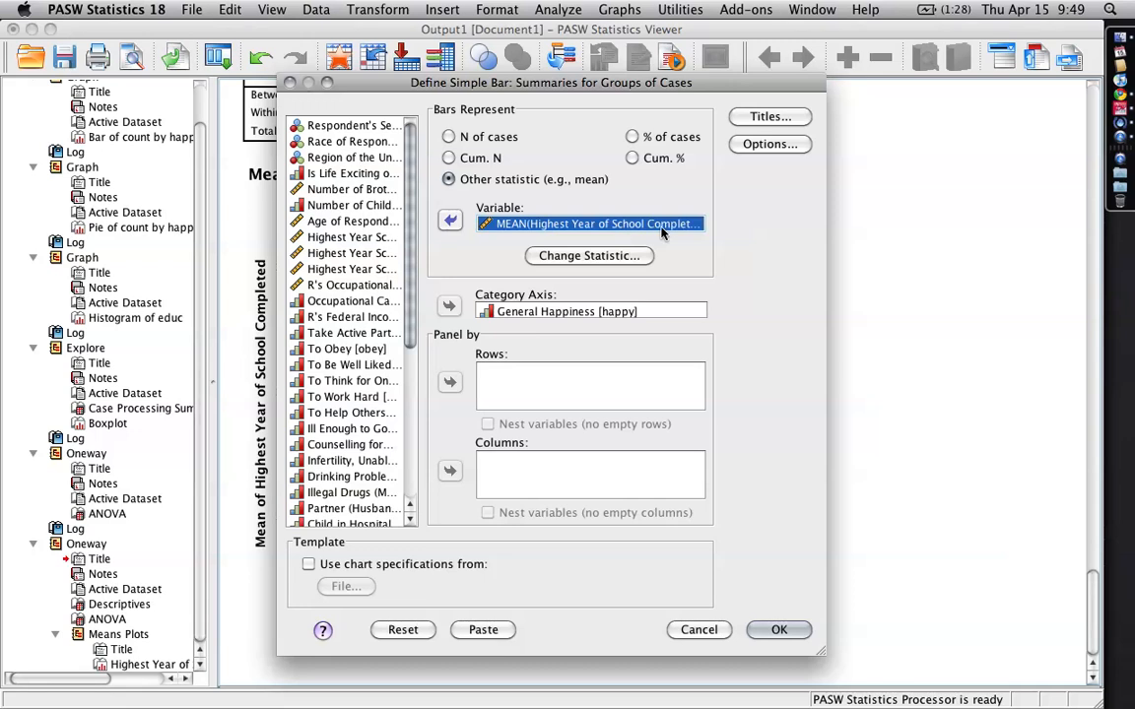
left_click(770, 144)
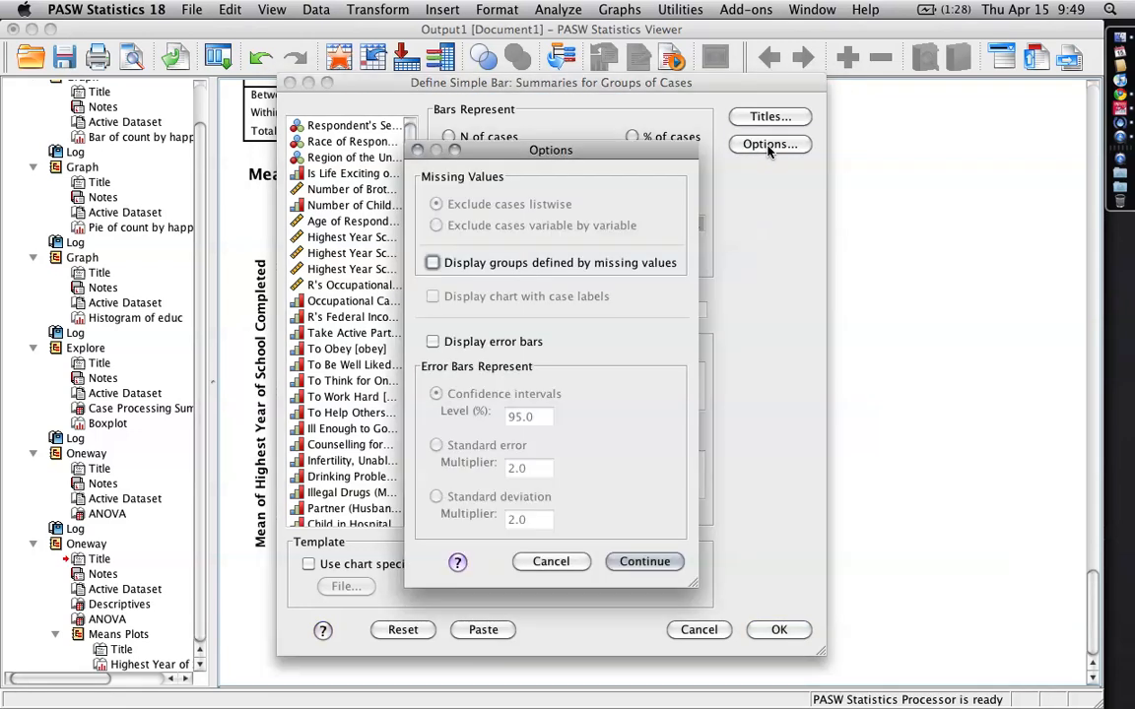
left_click(432, 340)
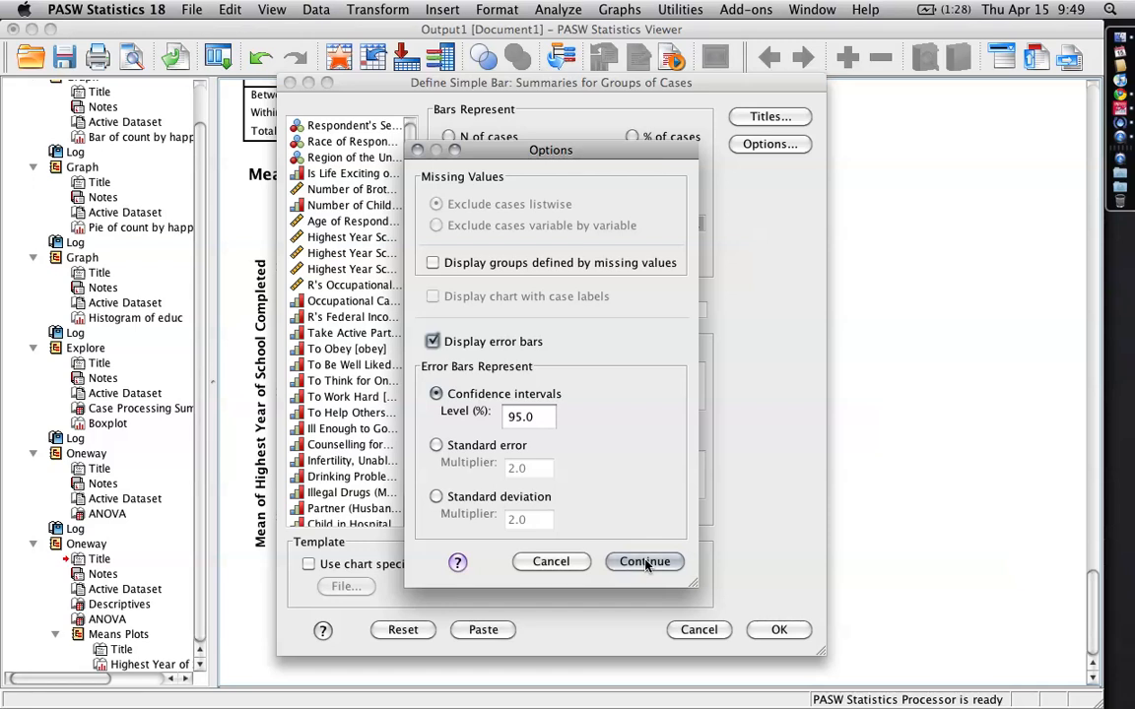
left_click(644, 561)
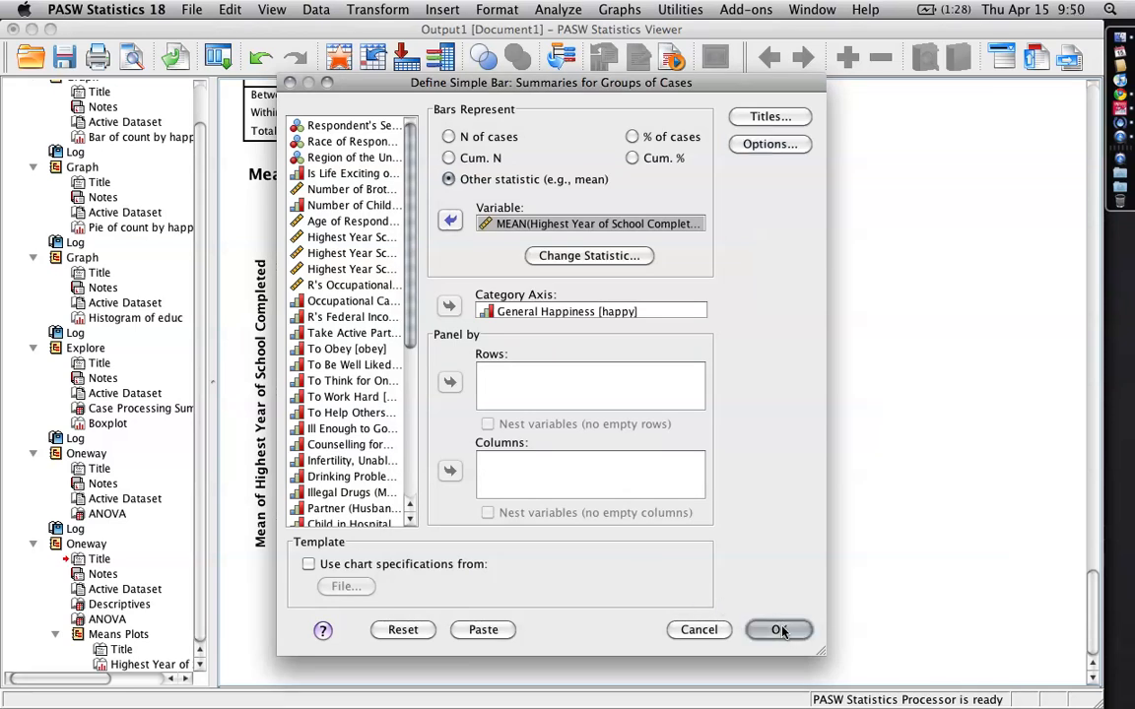
left_click(778, 629)
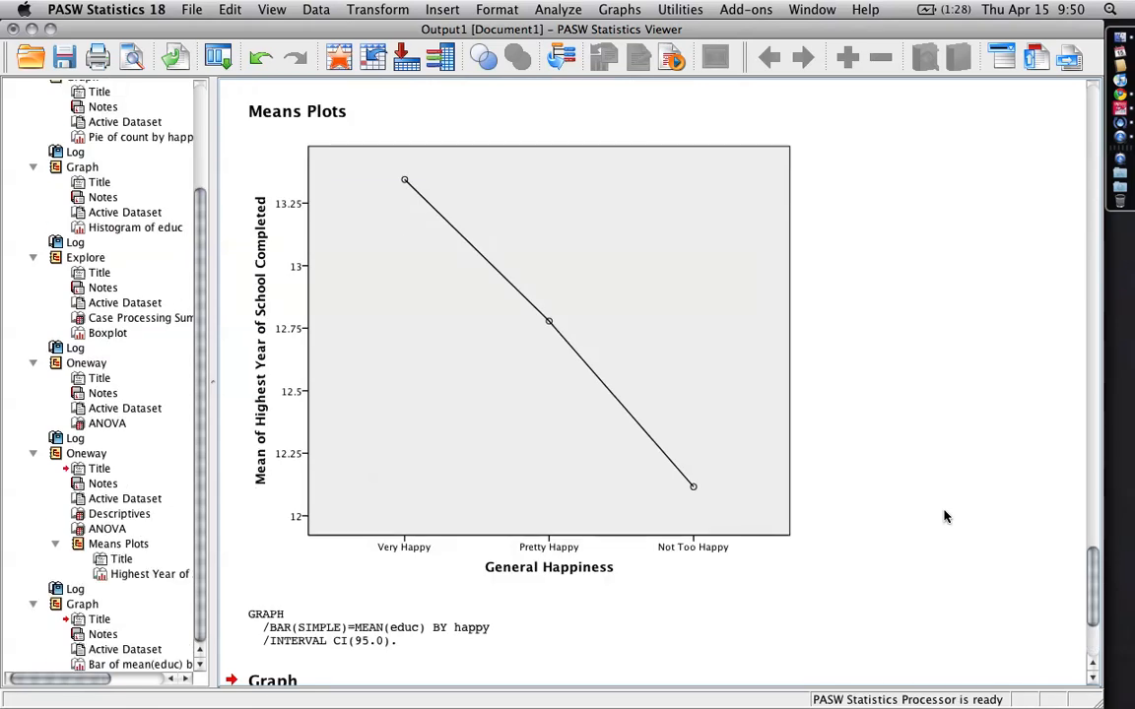
scroll("down", 3)
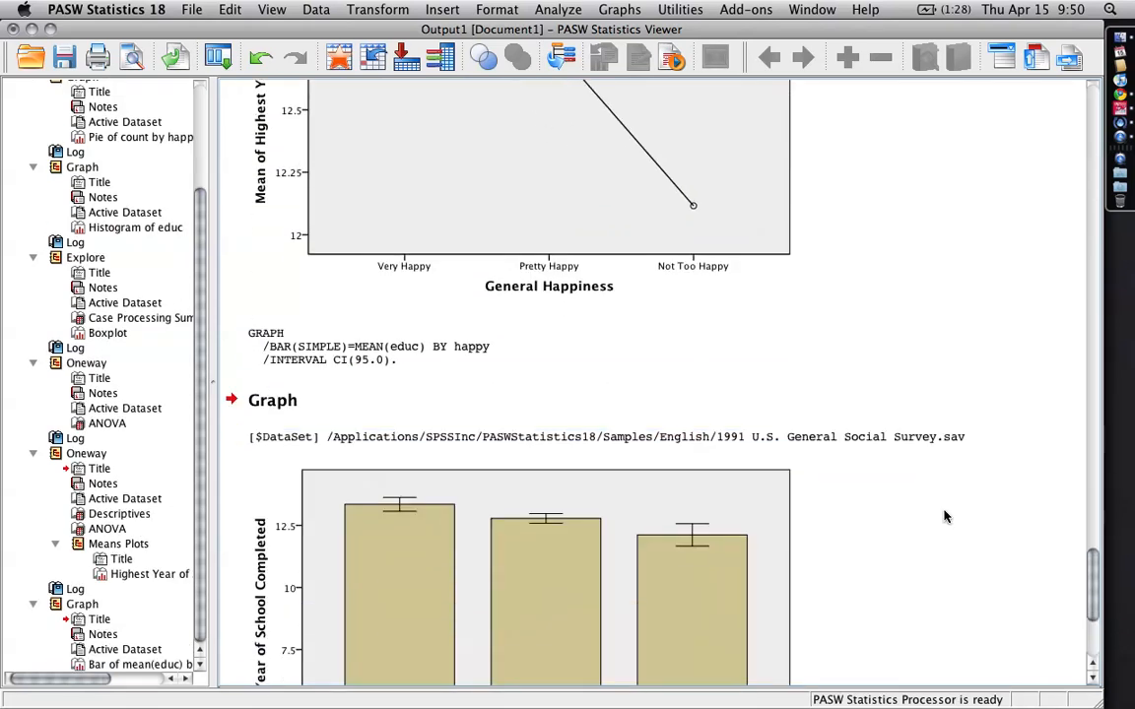
scroll("down", 3)
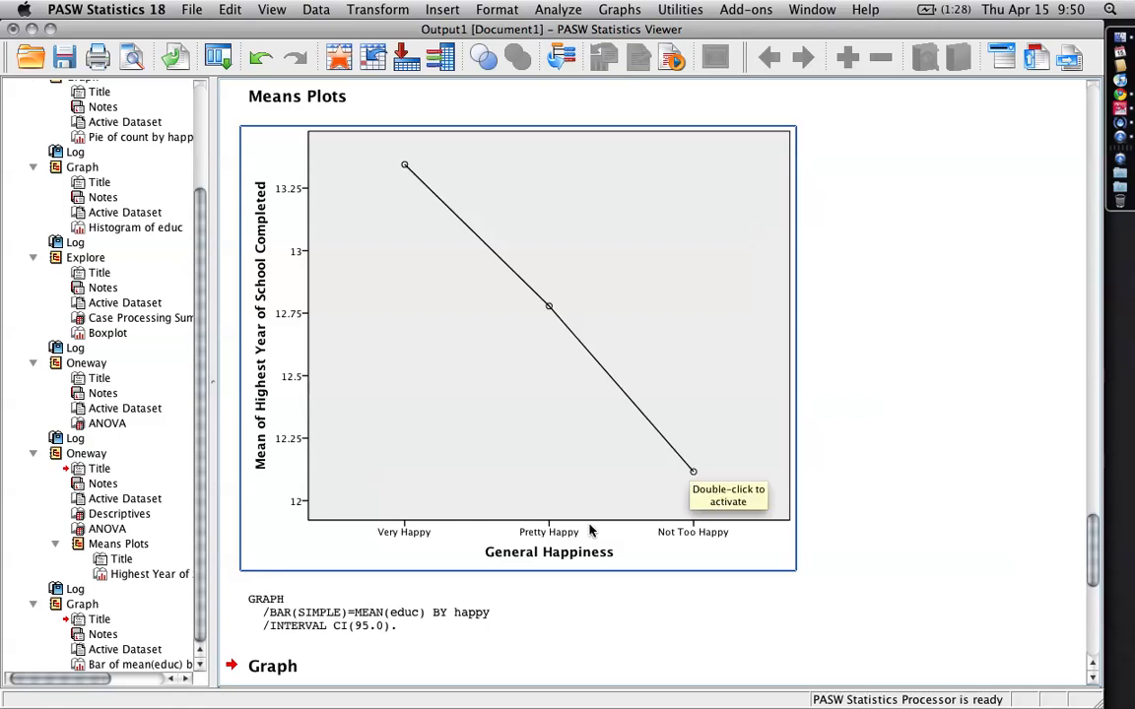
mouse_move(281, 256)
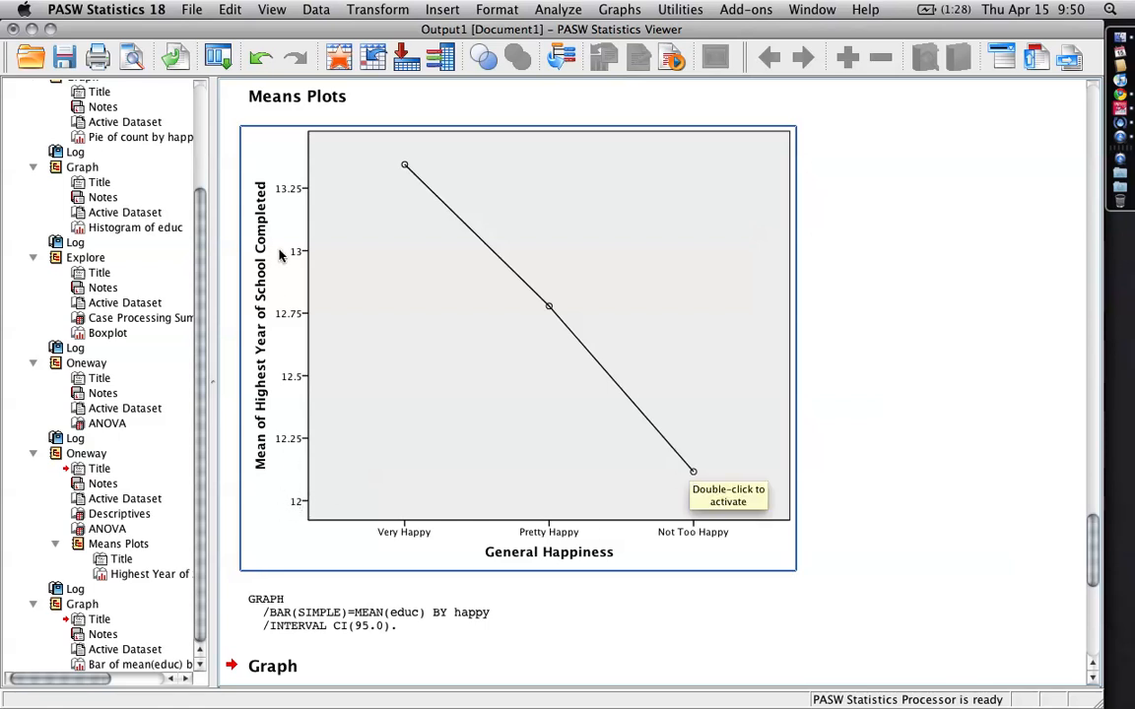
mouse_move(882, 346)
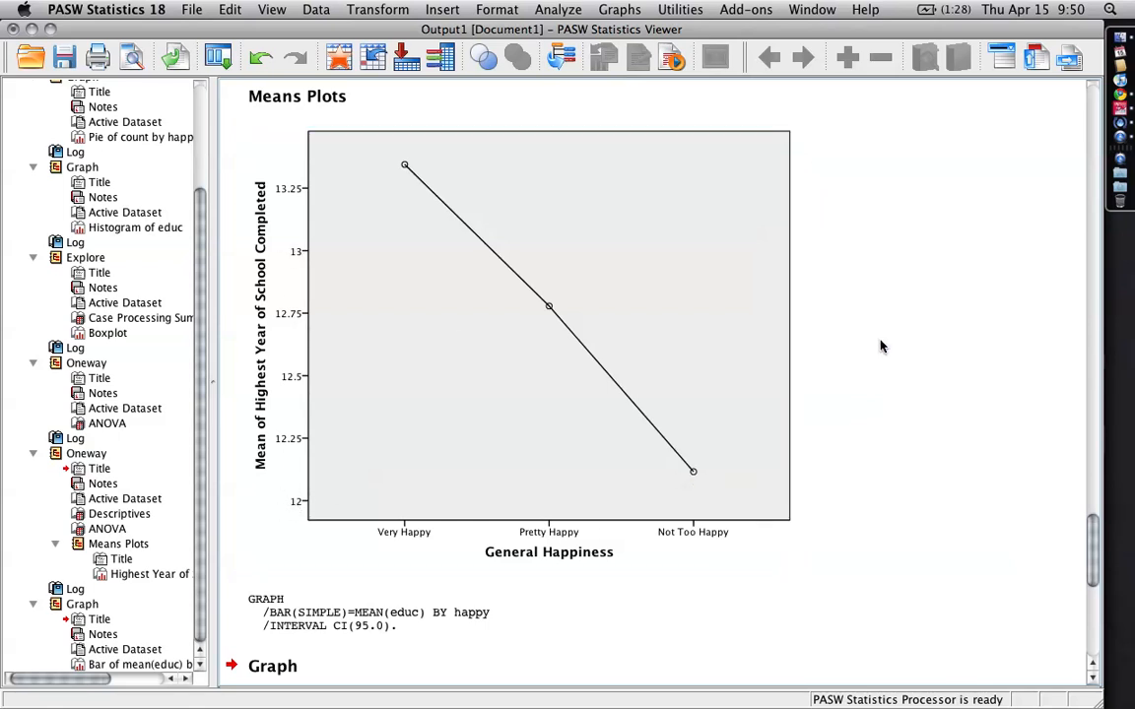
scroll("down", 3)
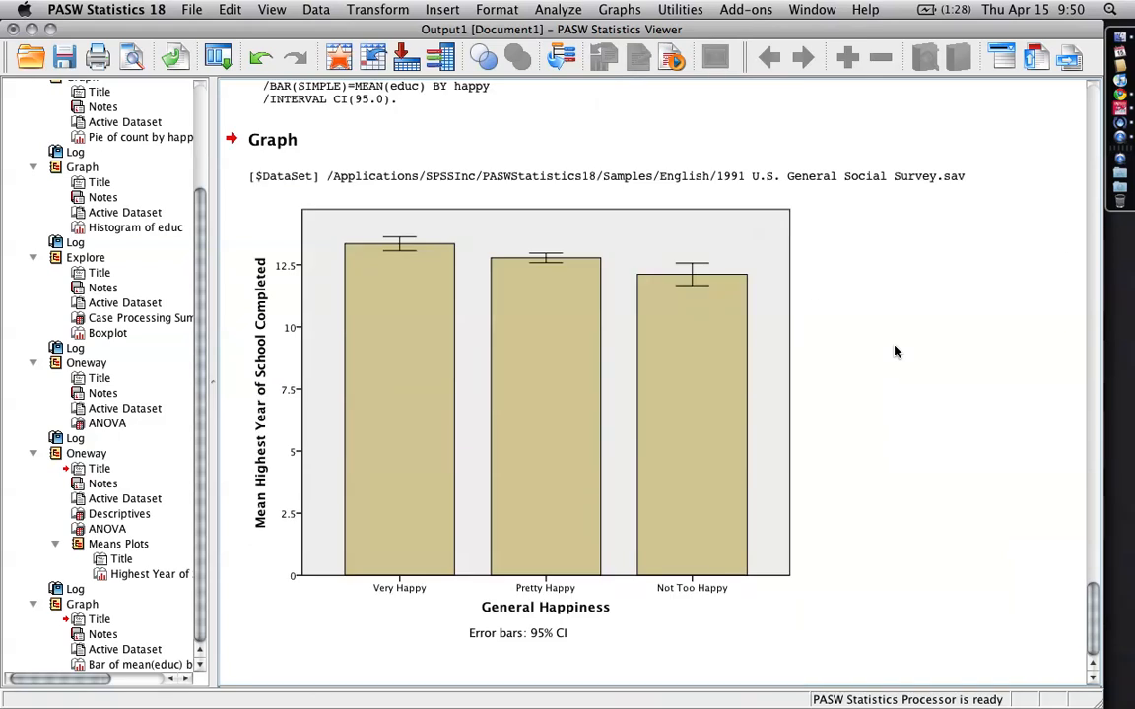
left_click(517, 429)
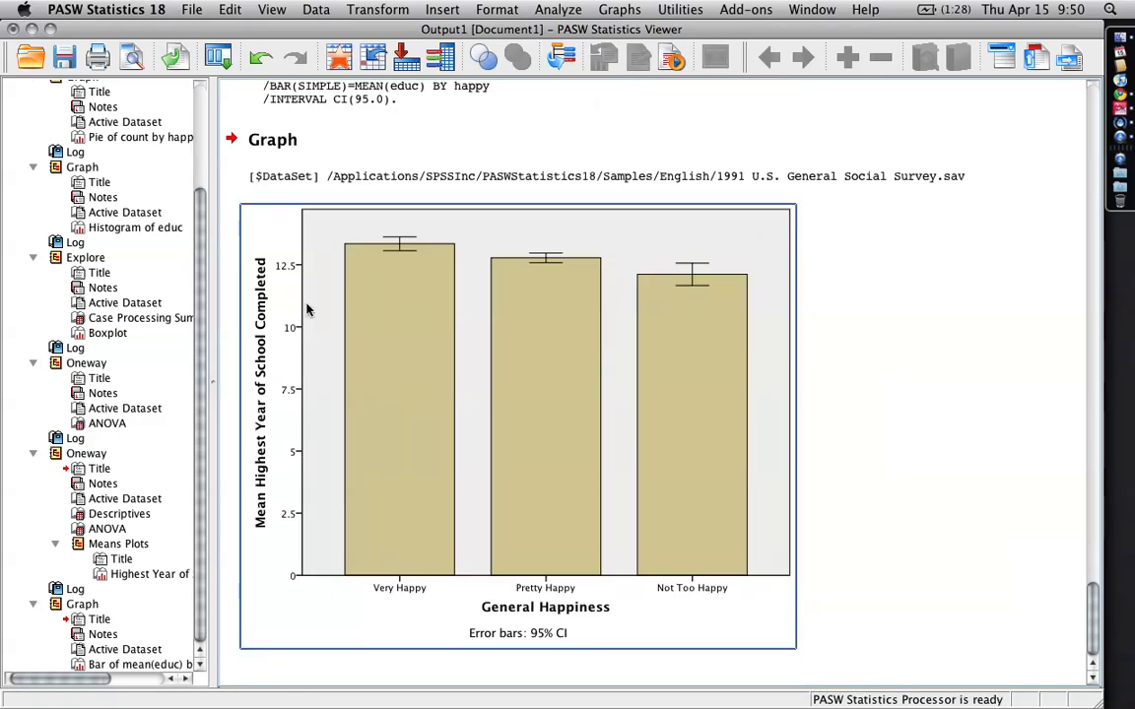
mouse_move(342, 256)
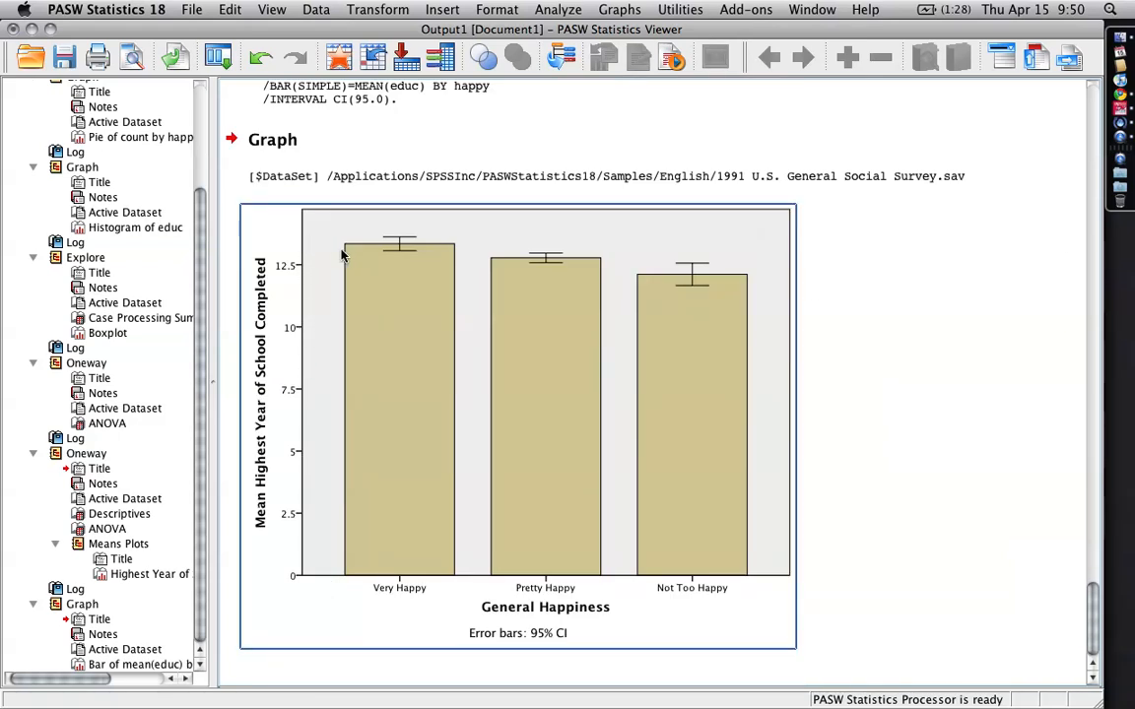
mouse_move(411, 247)
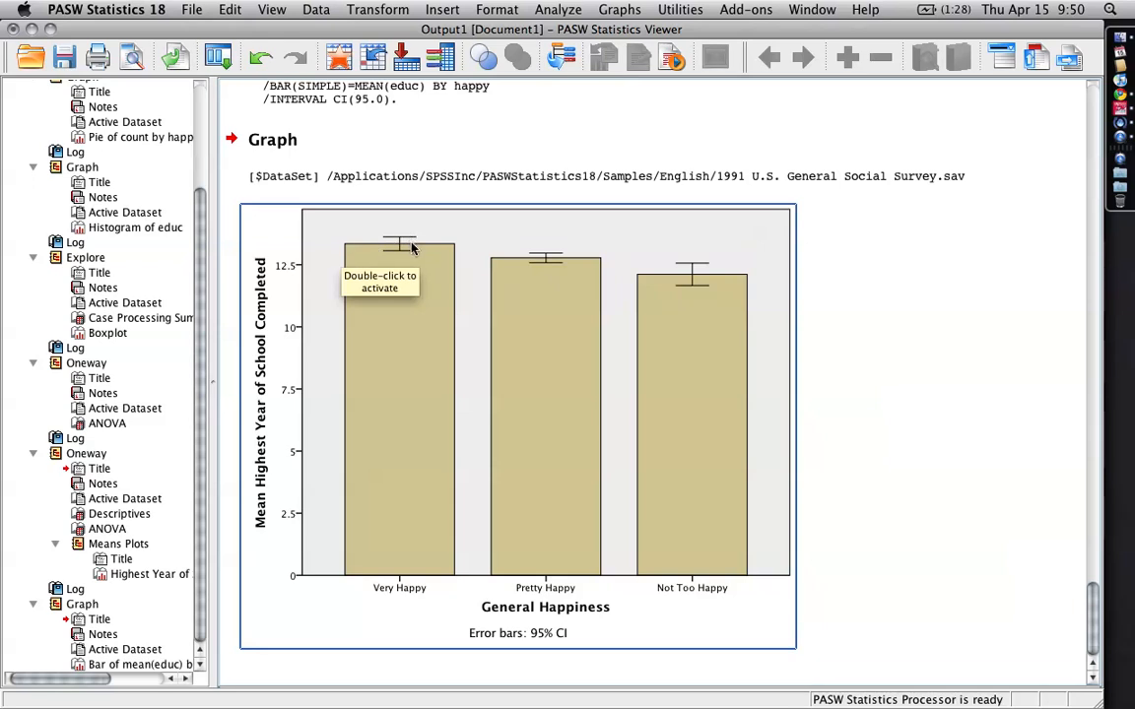
mouse_move(569, 274)
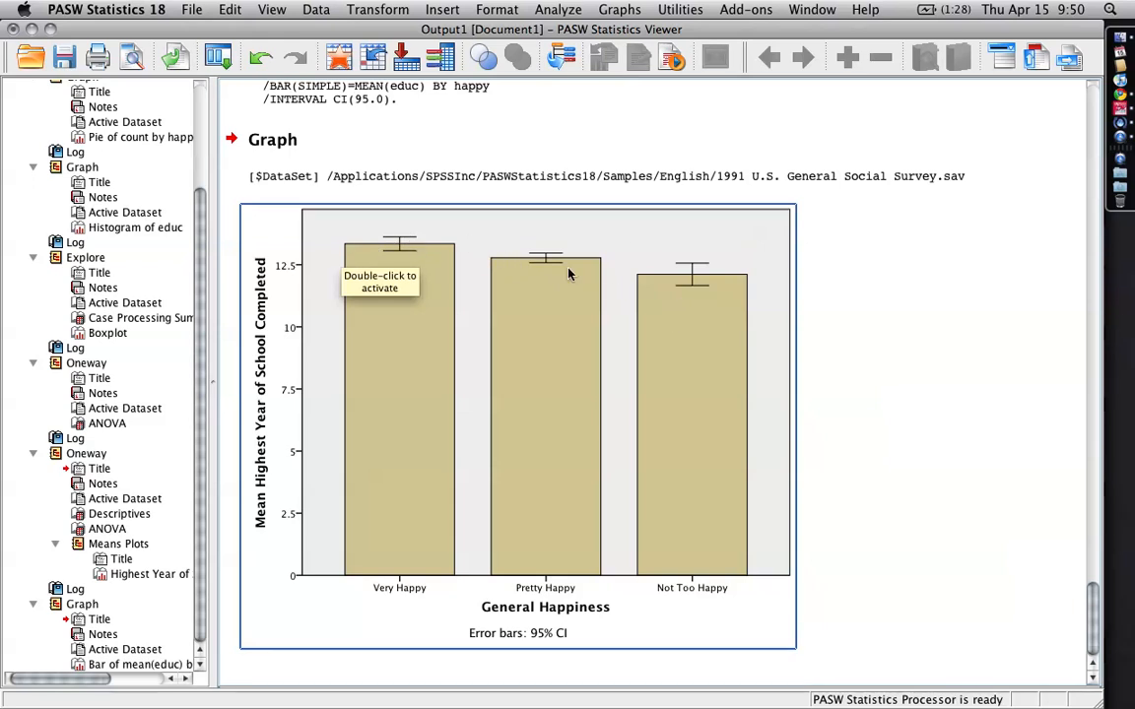
mouse_move(634, 304)
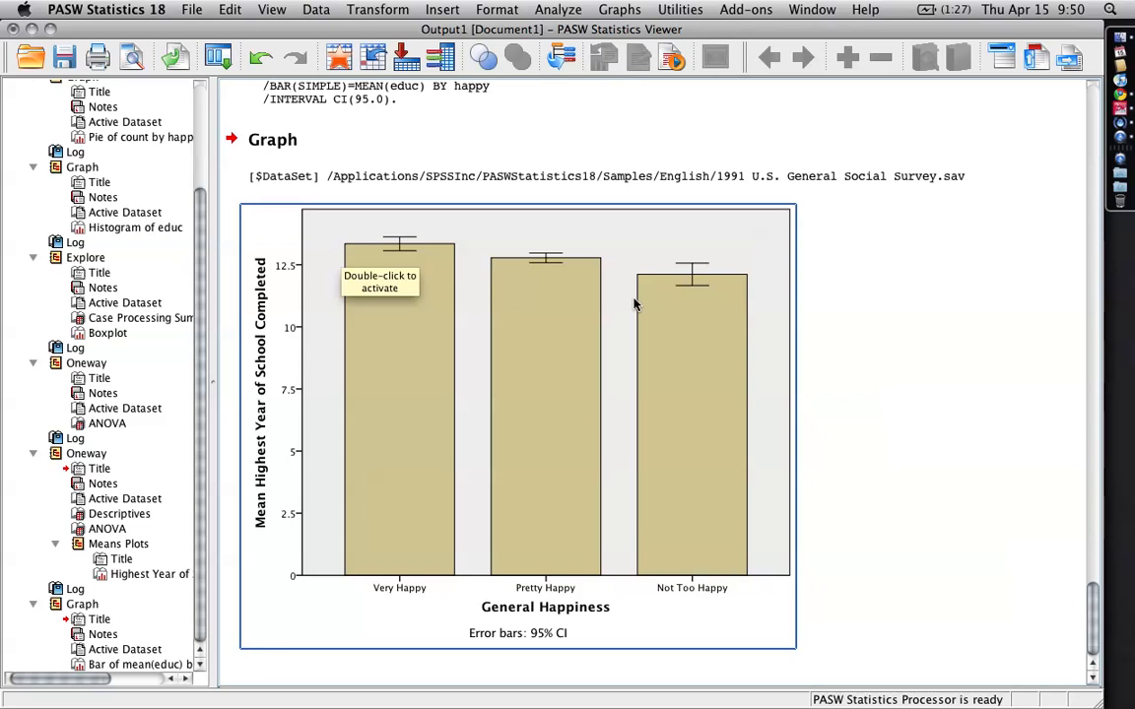
mouse_move(930, 330)
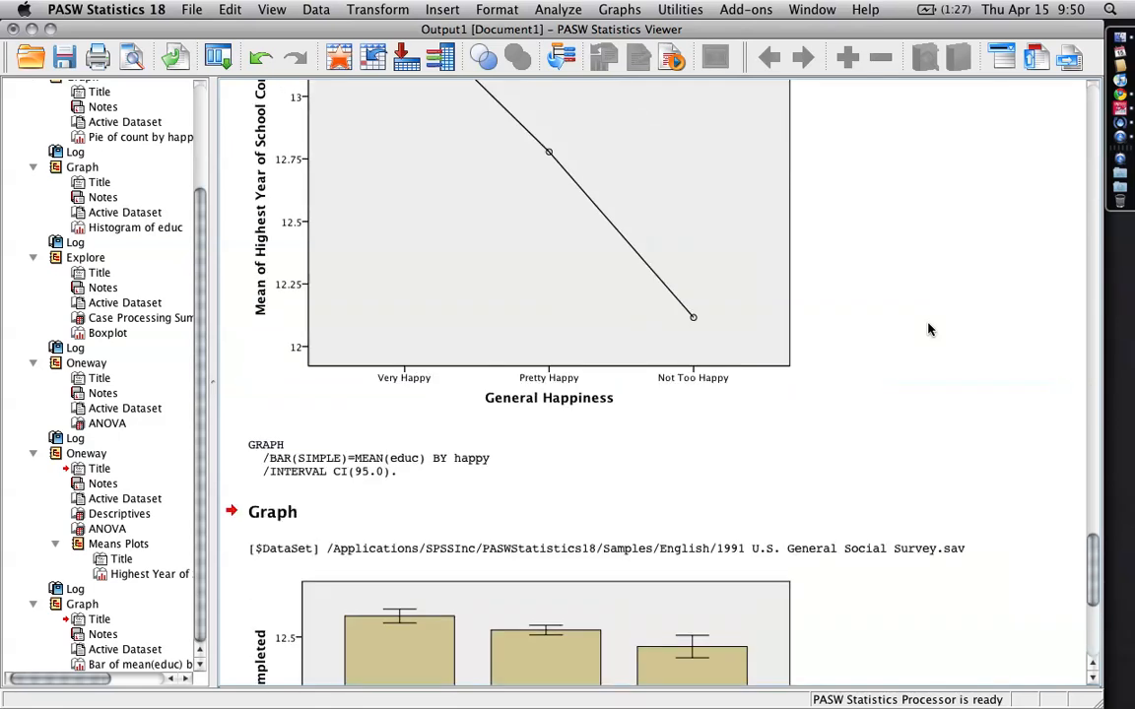
scroll("up", 3)
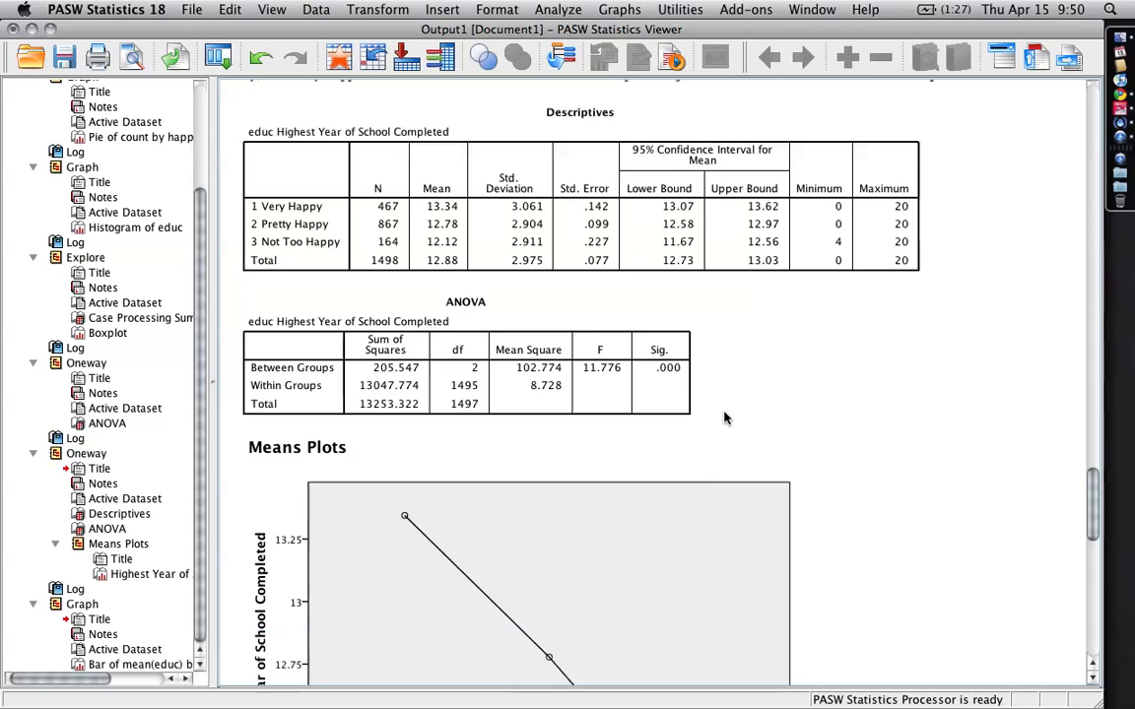
scroll("down", 3)
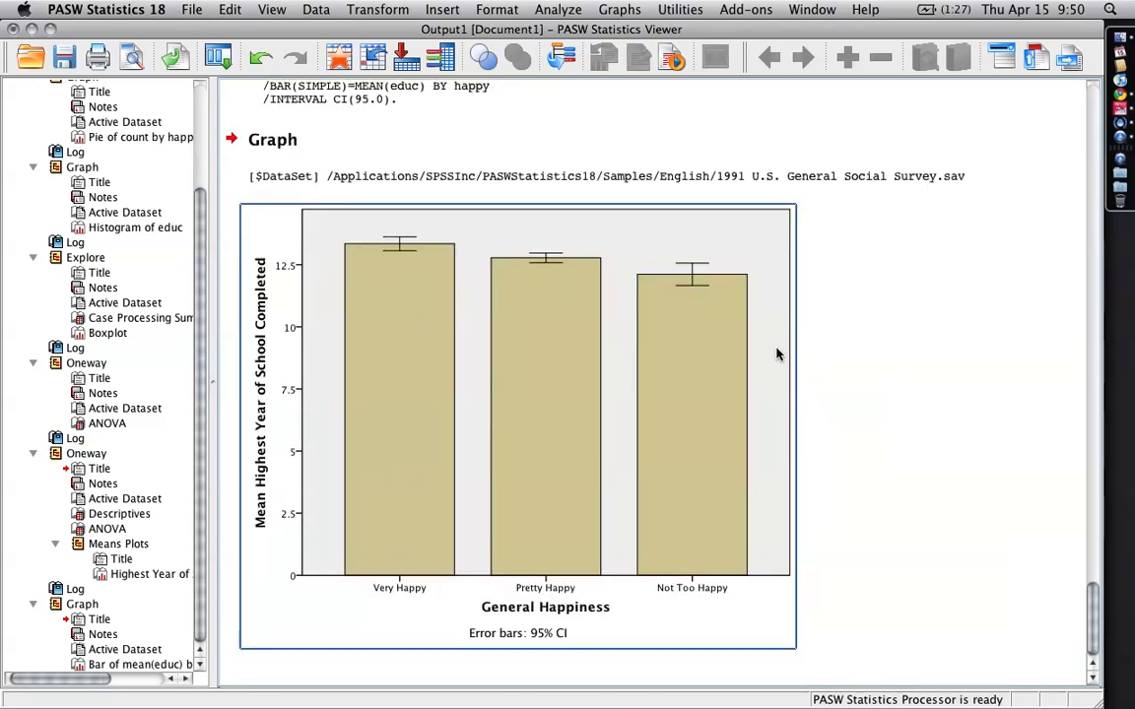
mouse_move(704, 324)
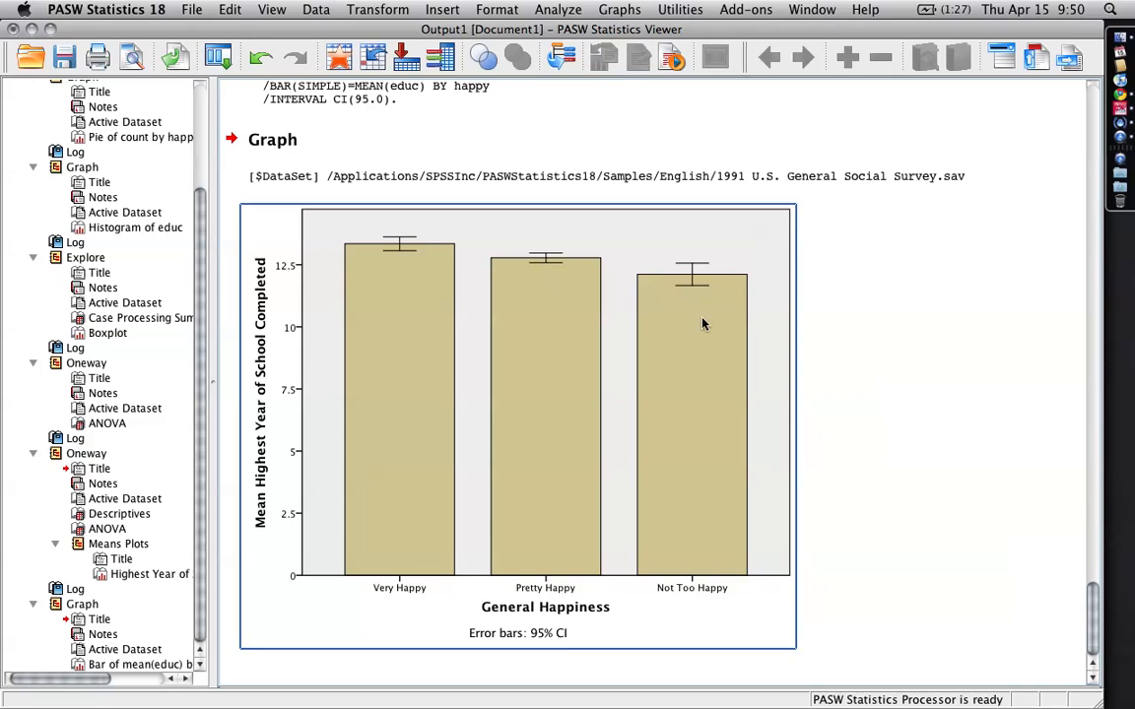
mouse_move(703, 324)
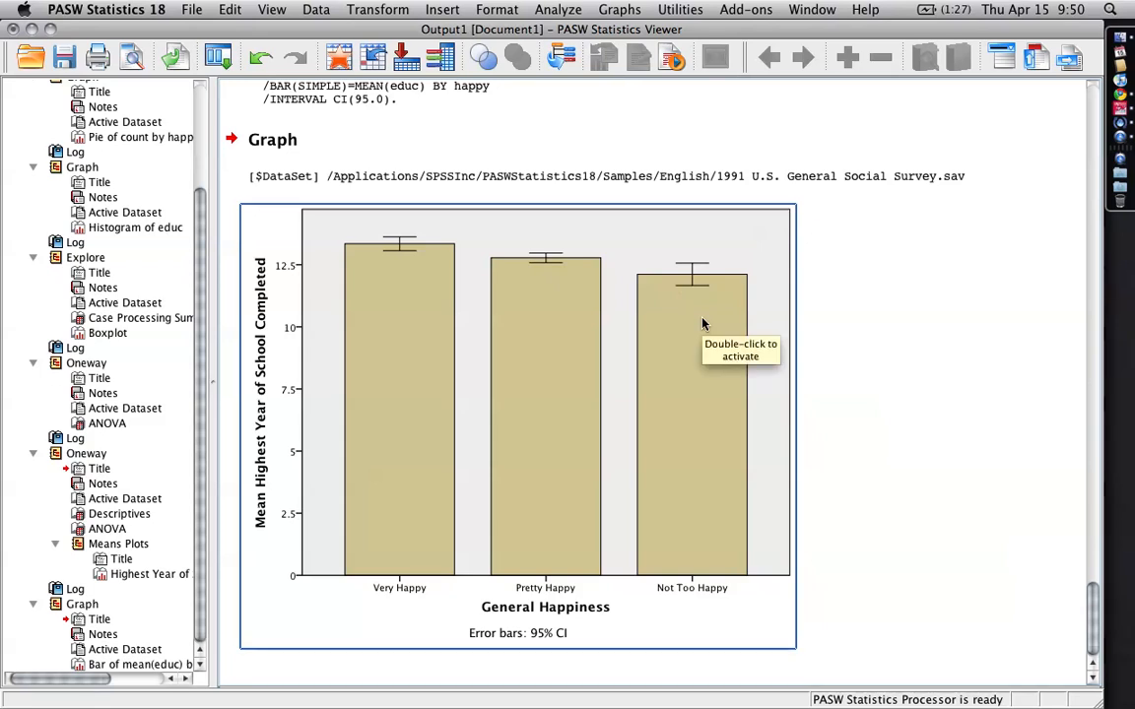
mouse_move(926, 353)
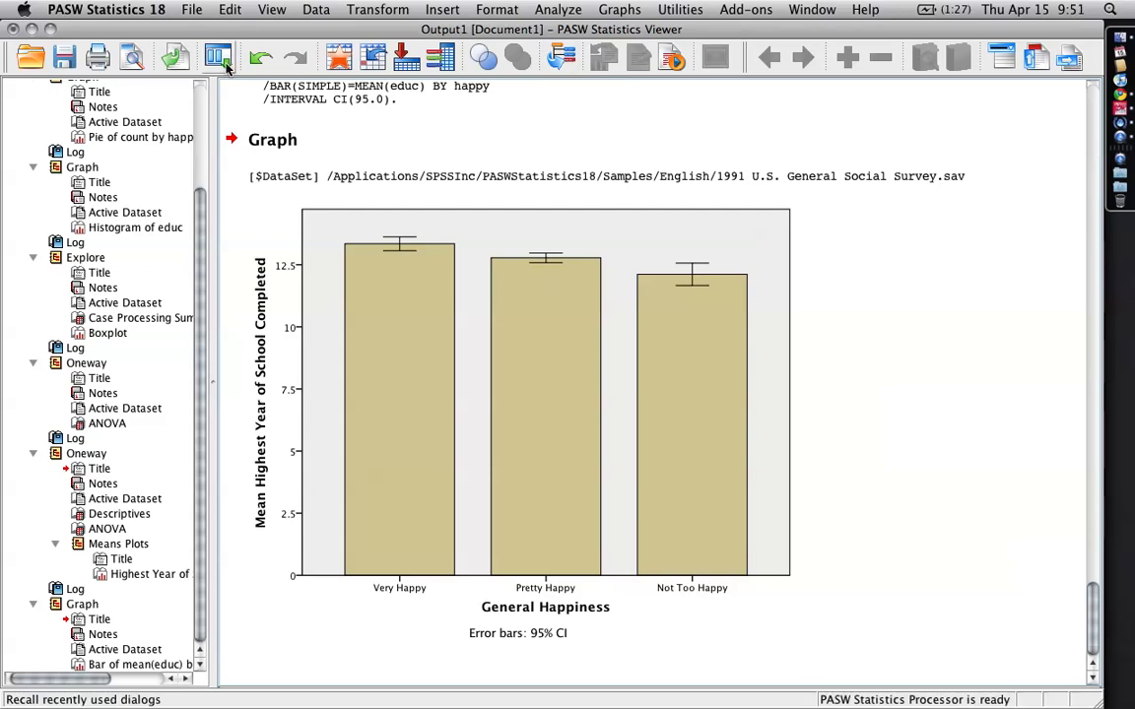
- Recall the One-Way ANOVA and run it with Tukey post hoc comparisons checked
left_click(218, 56)
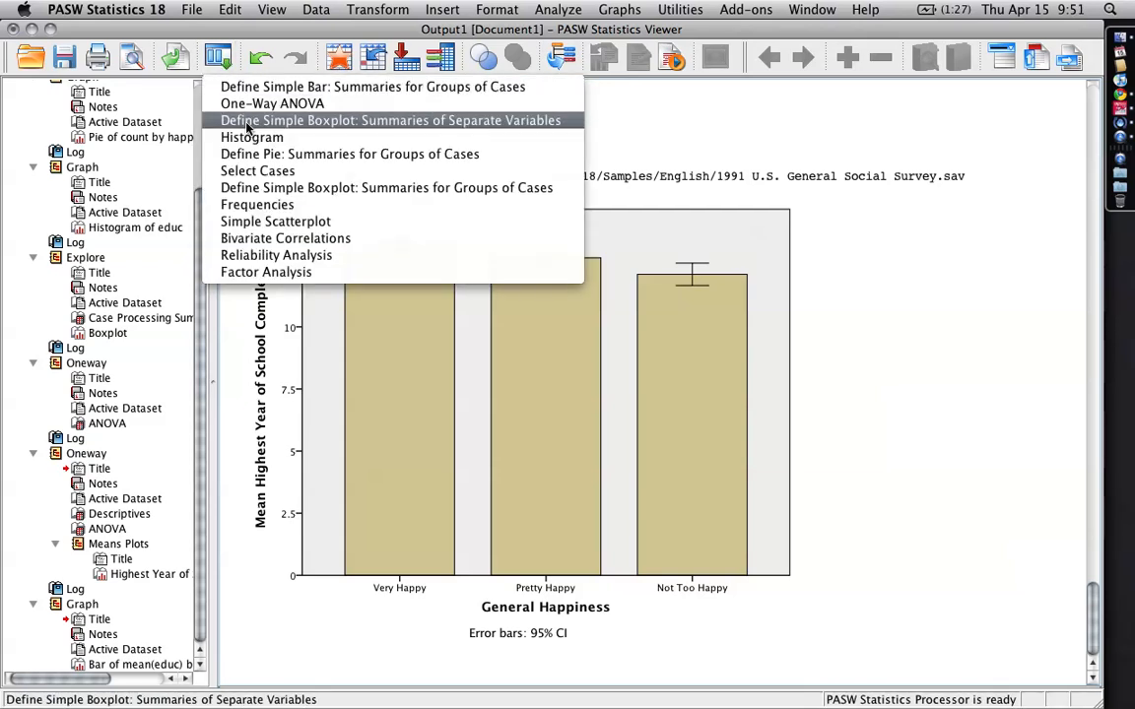
left_click(271, 103)
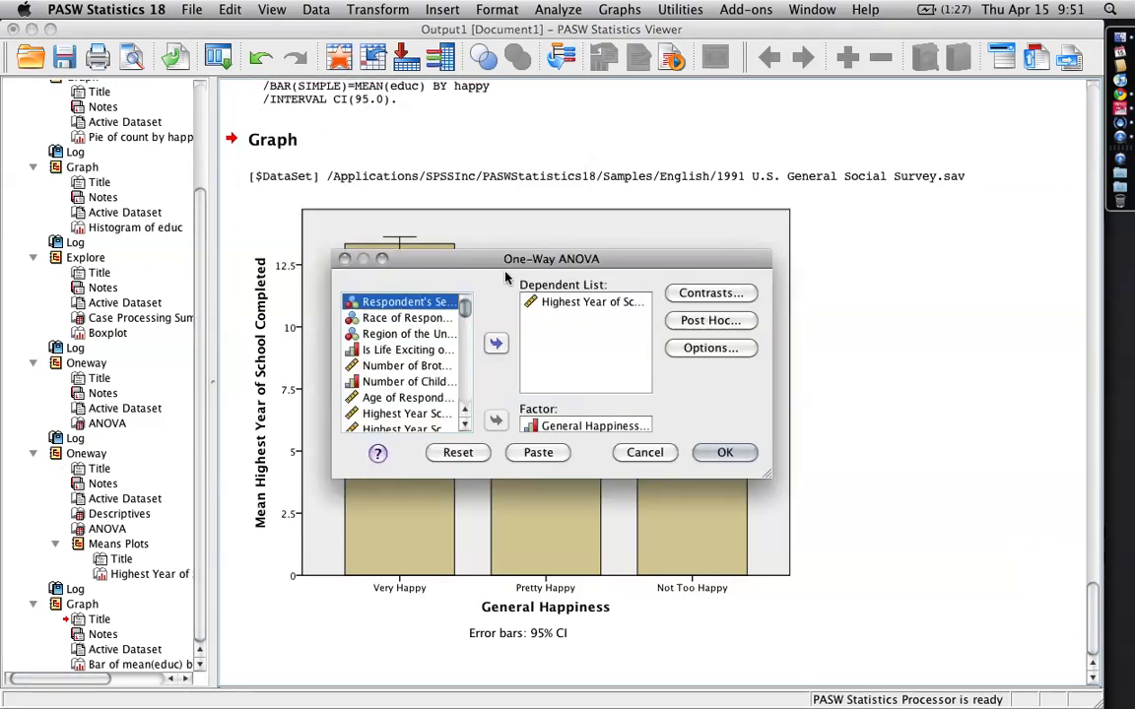
mouse_move(700, 327)
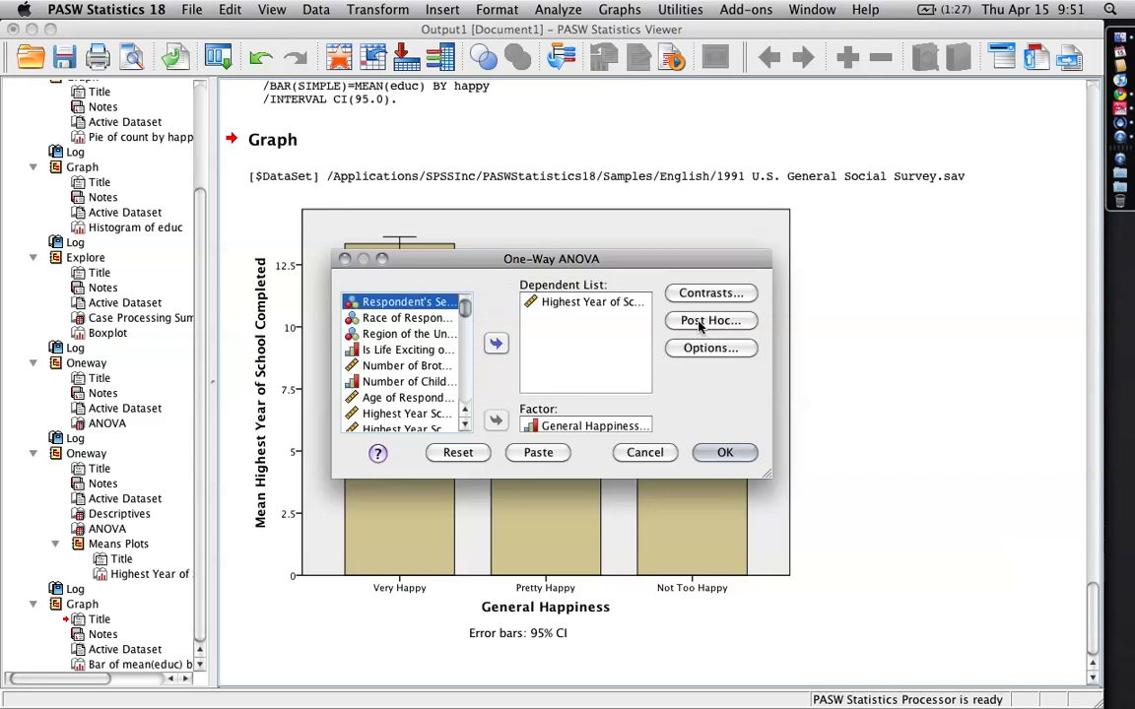
left_click(710, 320)
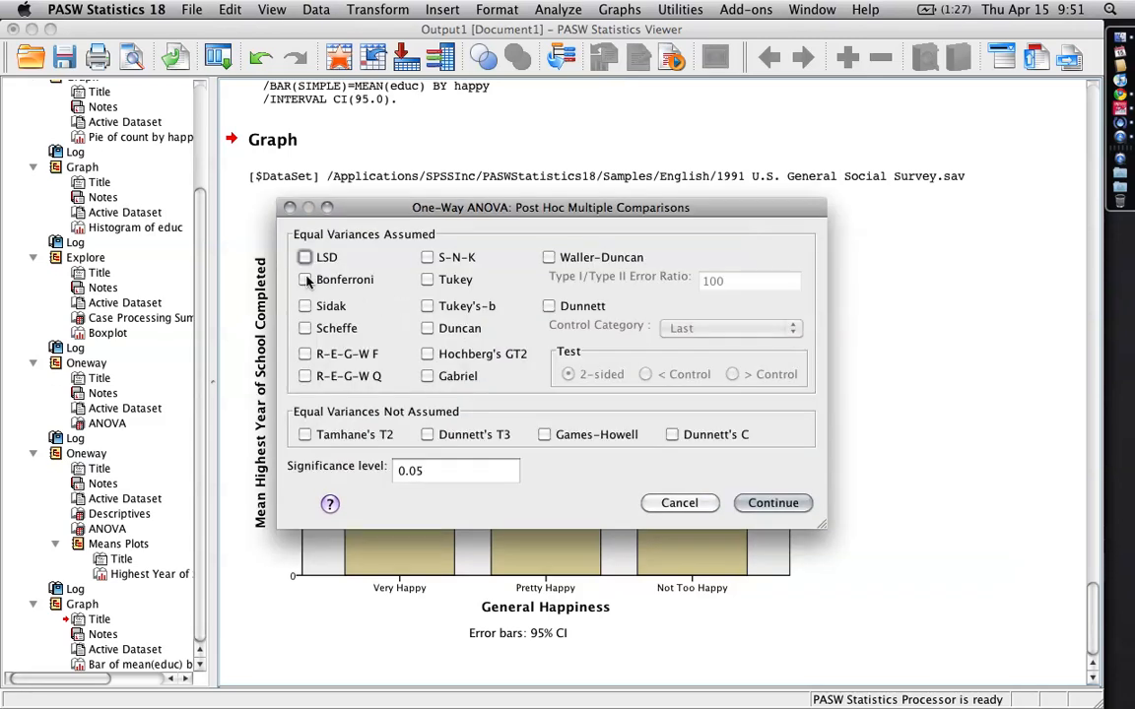
mouse_move(344, 338)
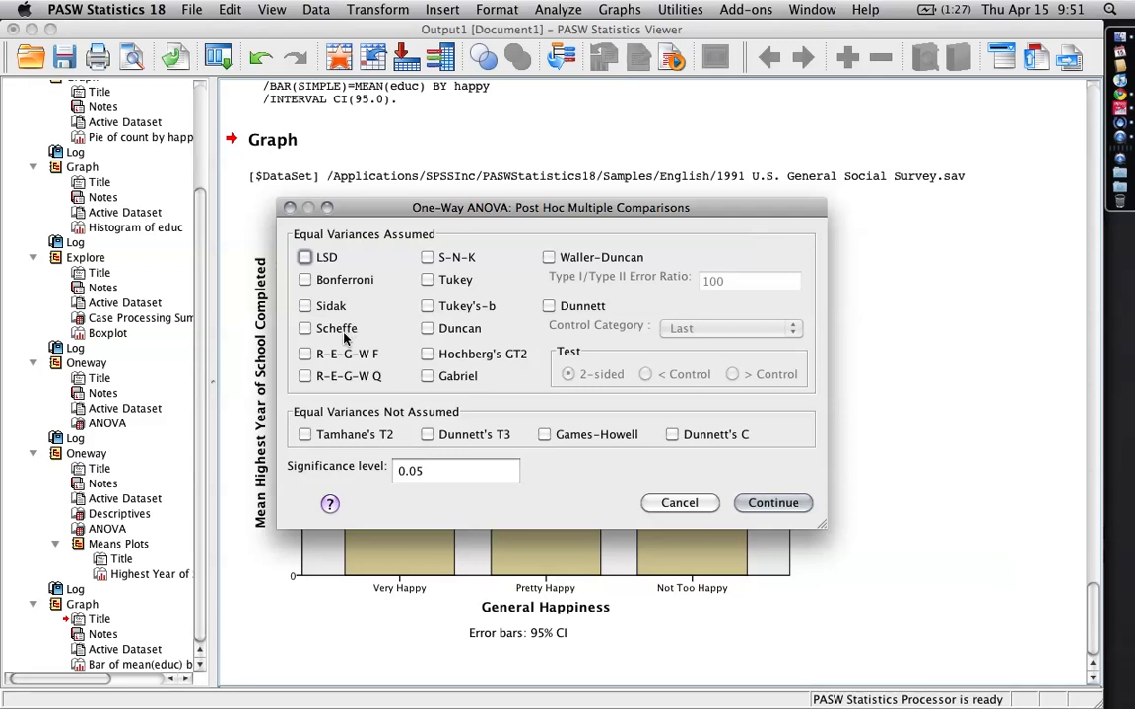
mouse_move(428, 280)
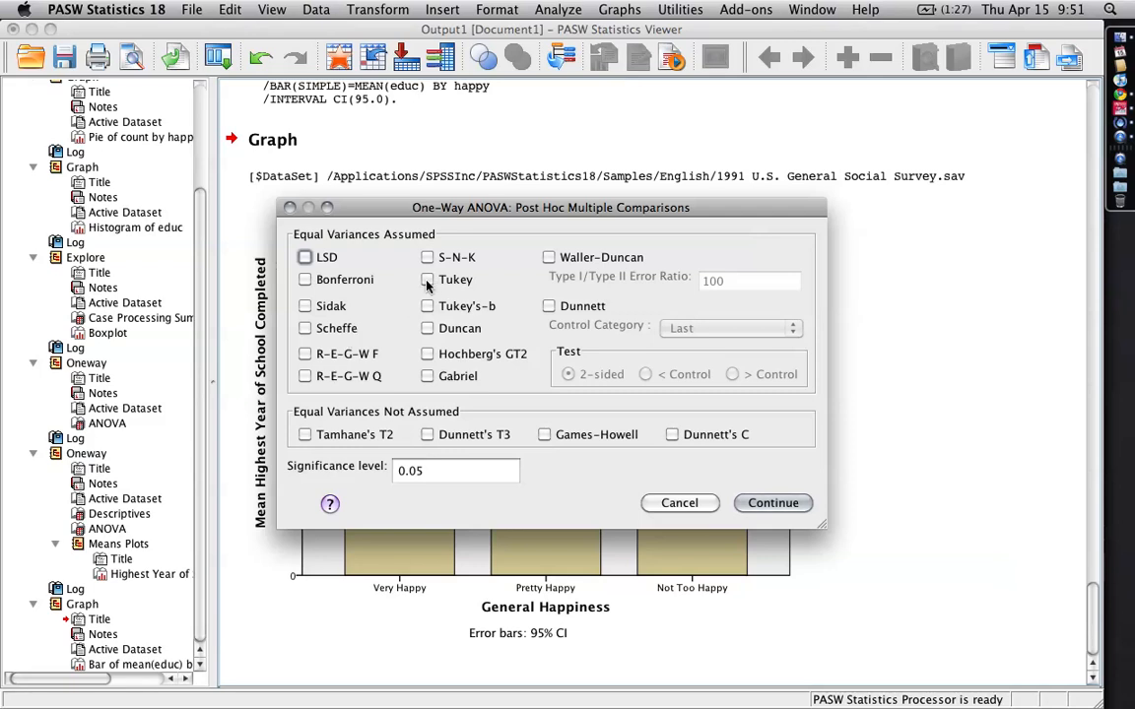
left_click(426, 280)
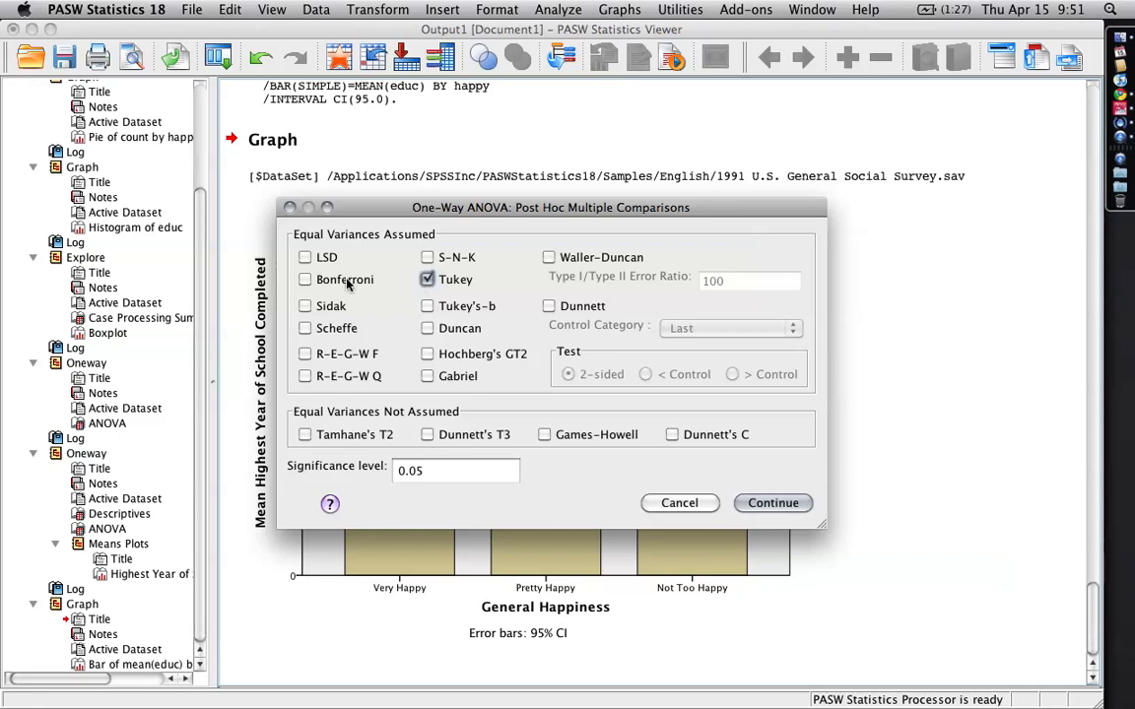
mouse_move(352, 342)
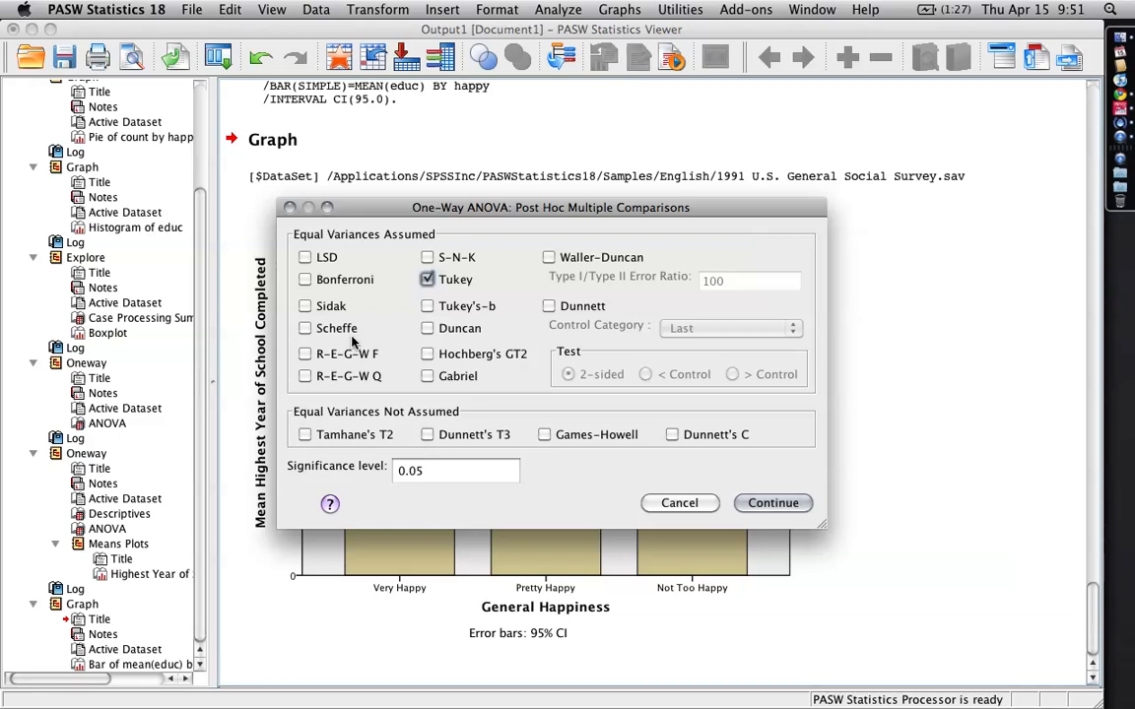
mouse_move(519, 376)
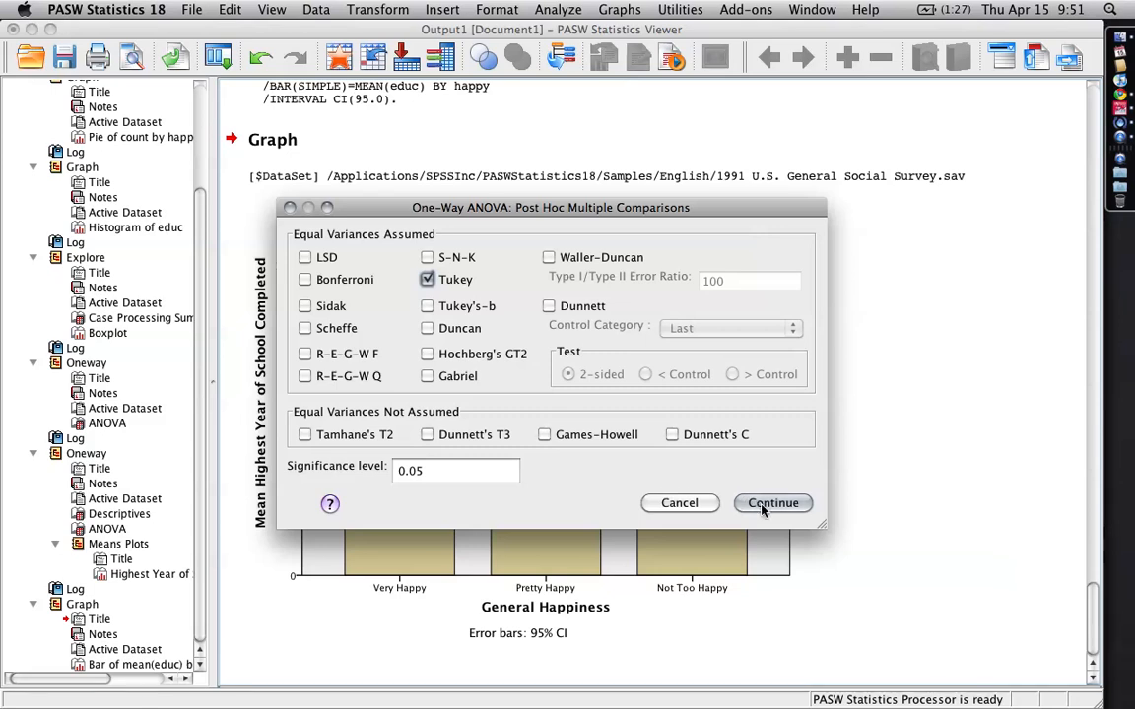
left_click(772, 503)
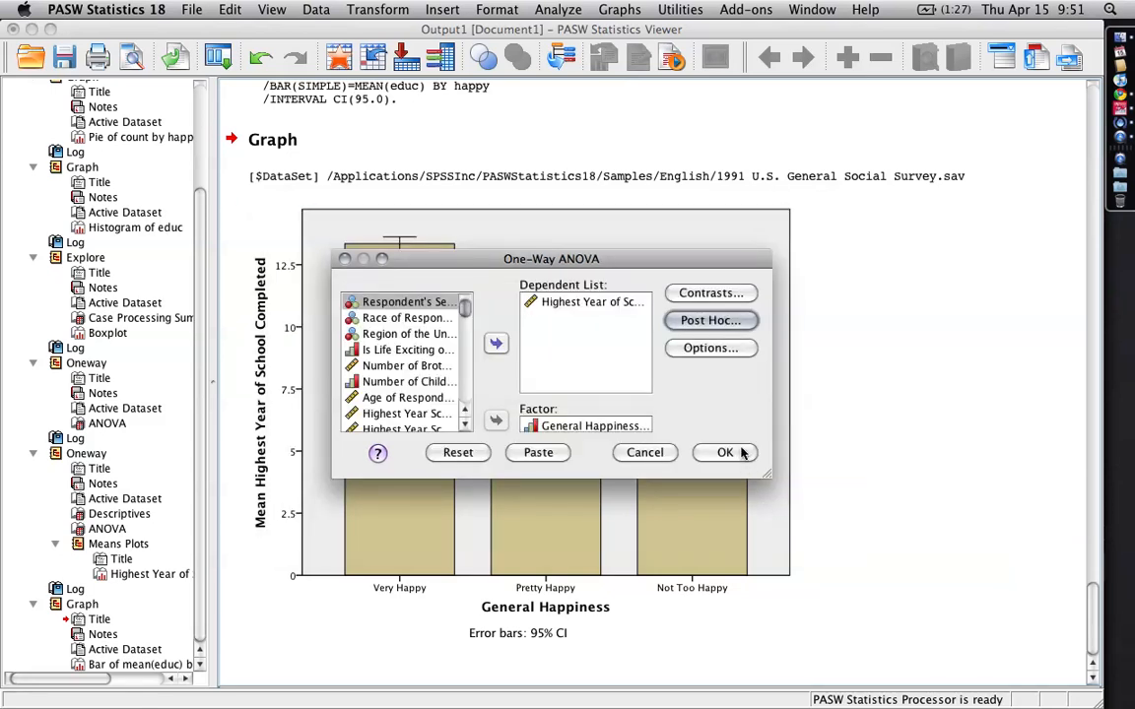
left_click(725, 453)
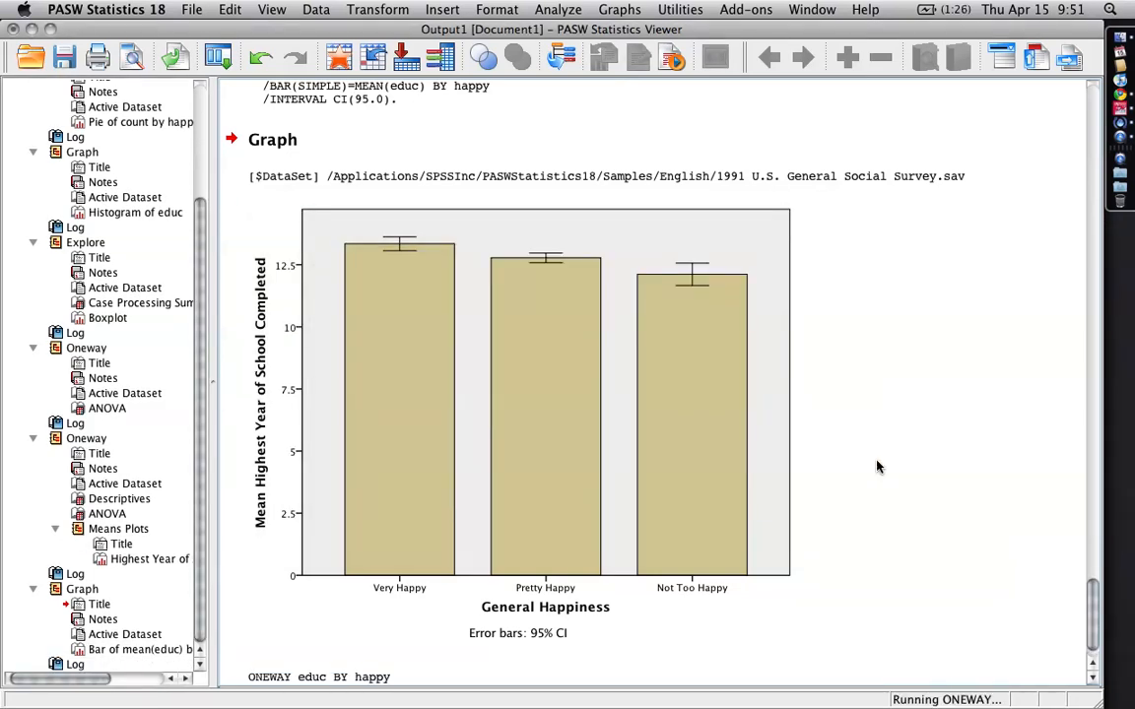
- Scroll through Descriptives, ANOVA, Multiple Comparisons and select the Homogeneous Subsets table
scroll("down", 3)
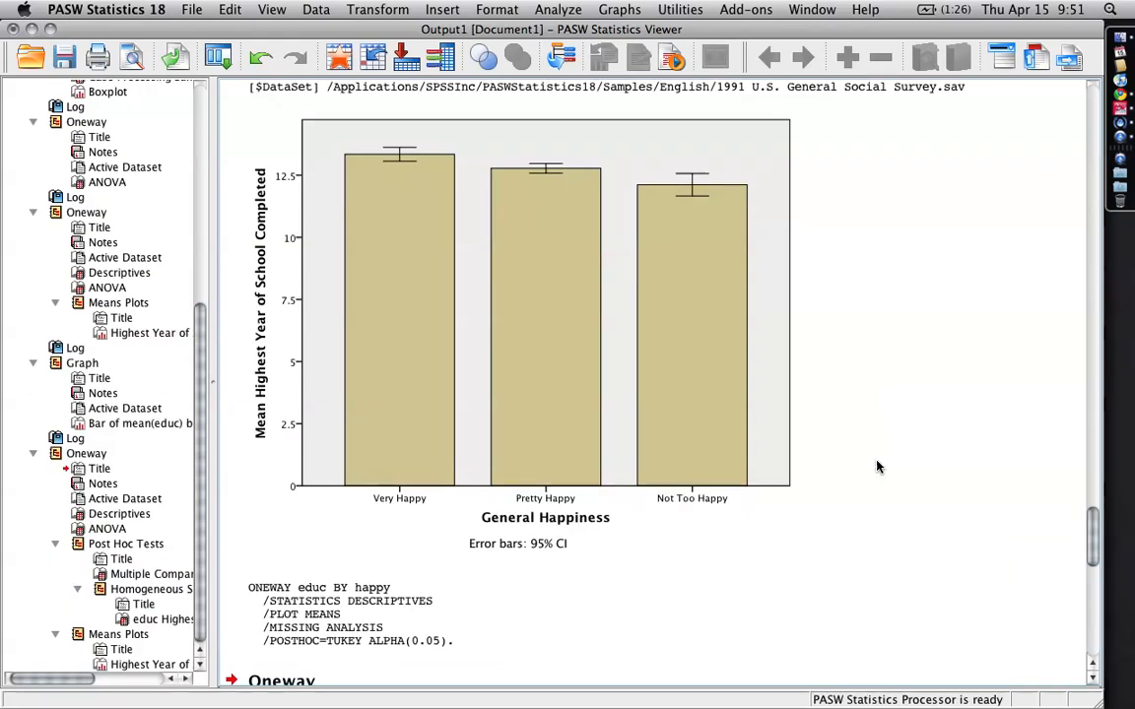
scroll("down", 3)
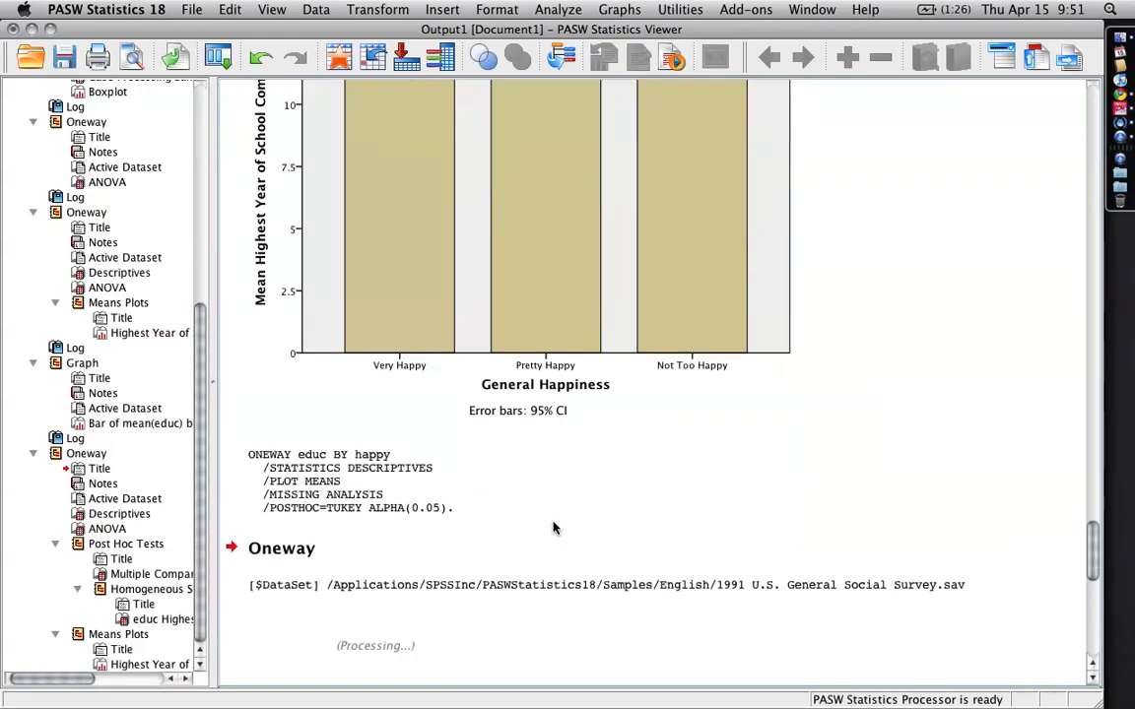
scroll("down", 3)
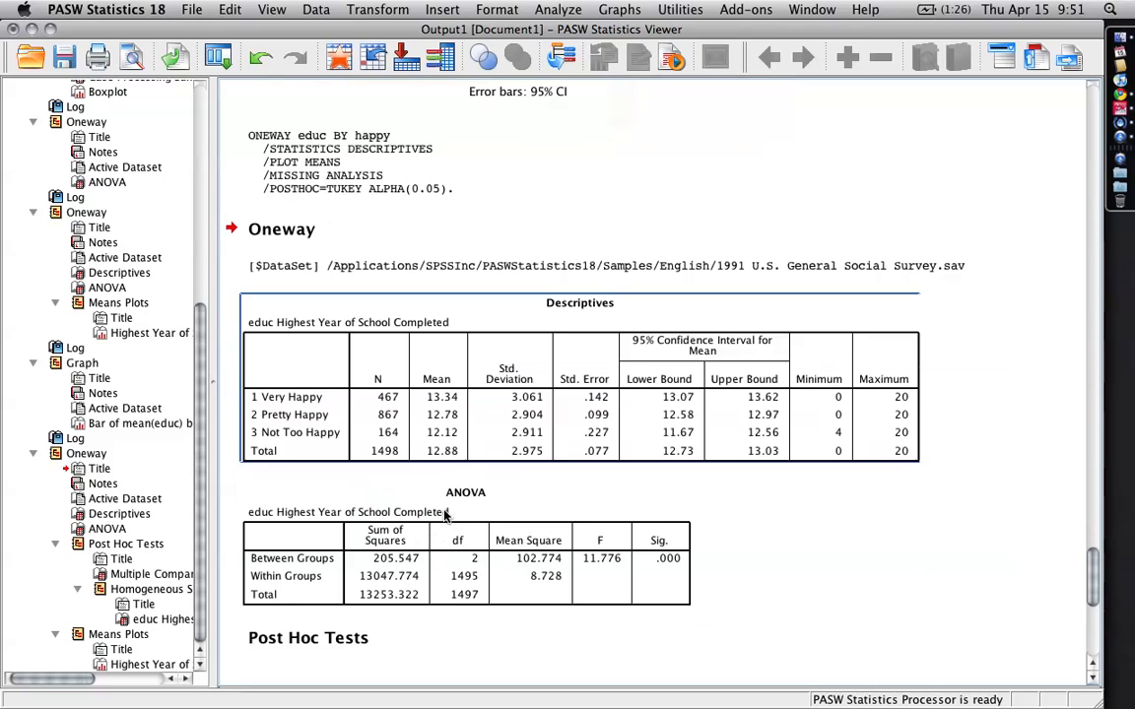
scroll("down", 3)
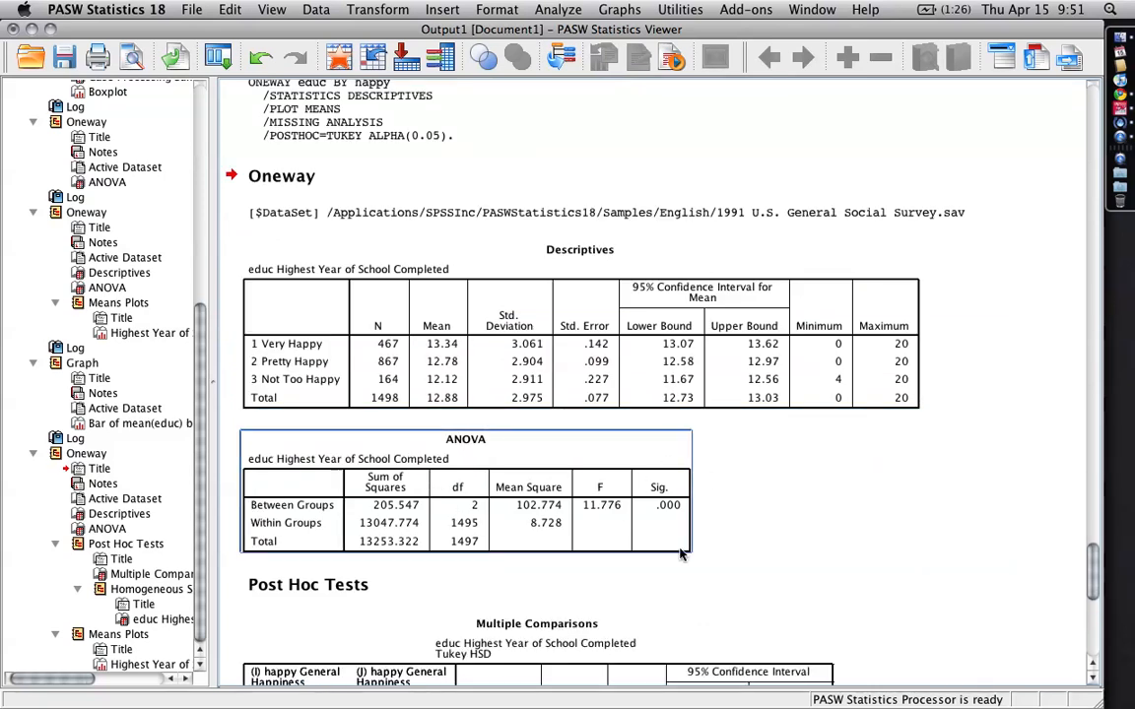
scroll("down", 3)
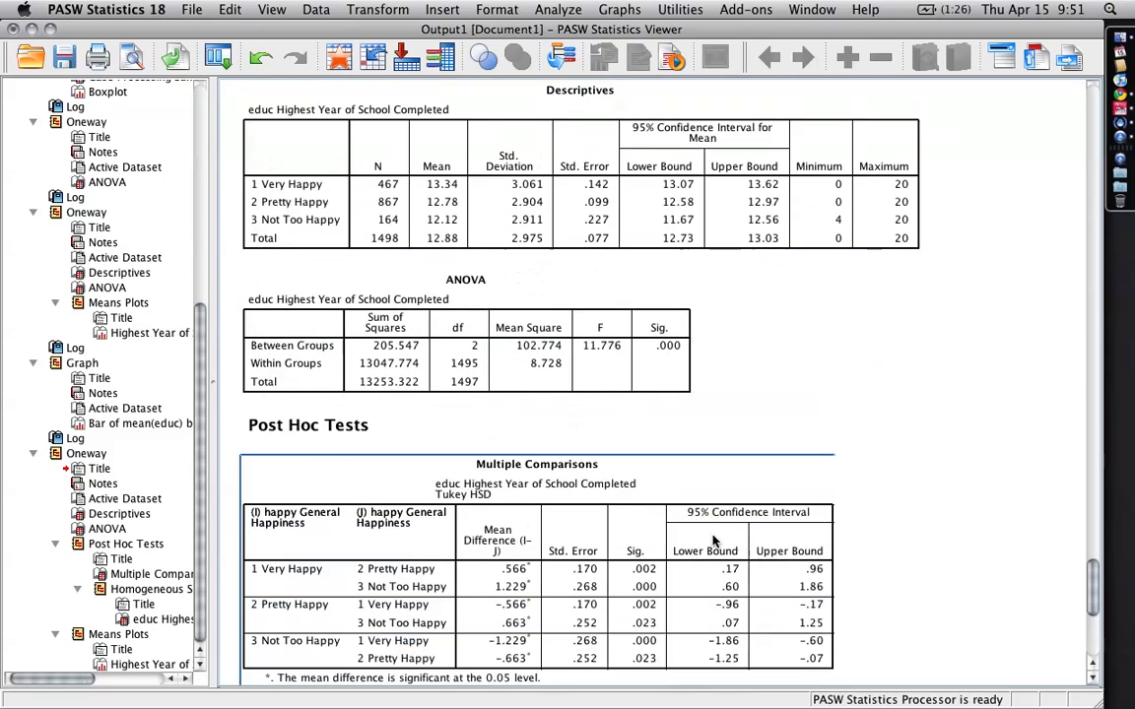
scroll("down", 3)
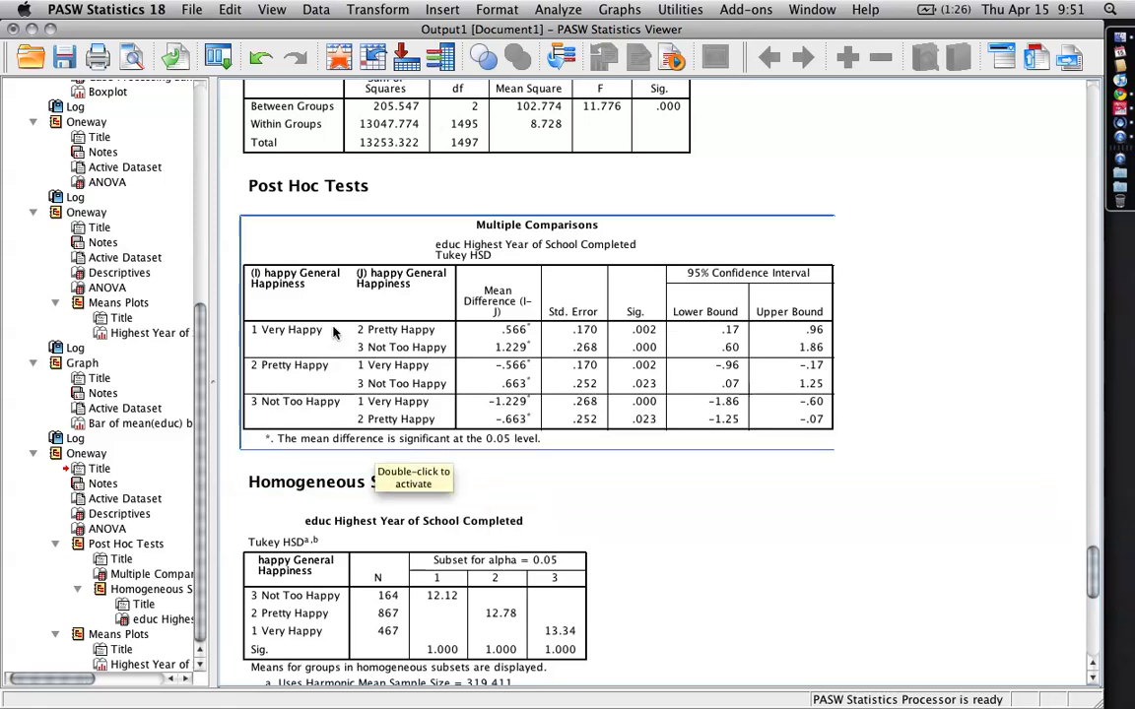
mouse_move(412, 338)
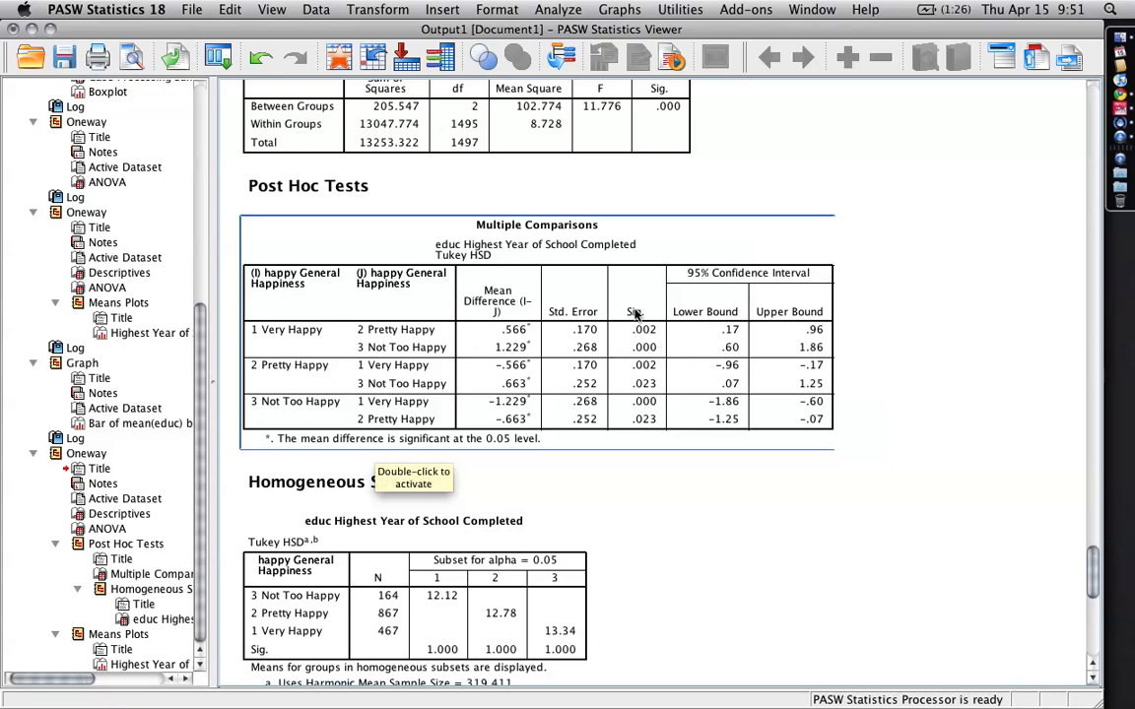
mouse_move(335, 340)
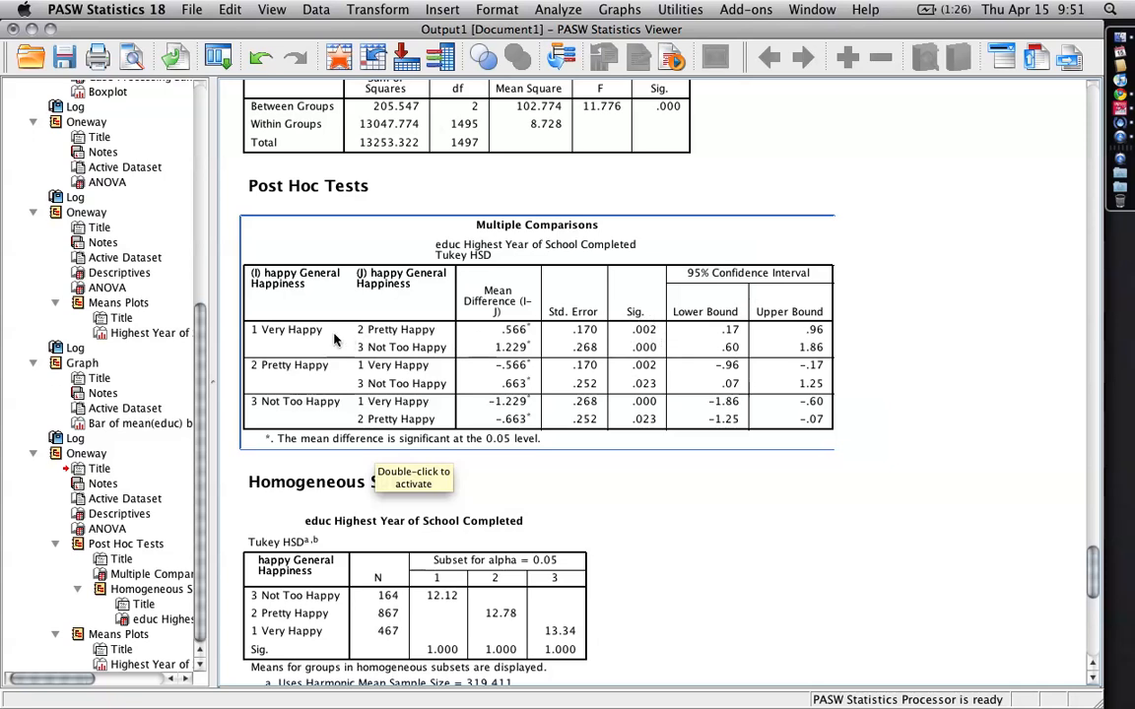
mouse_move(658, 353)
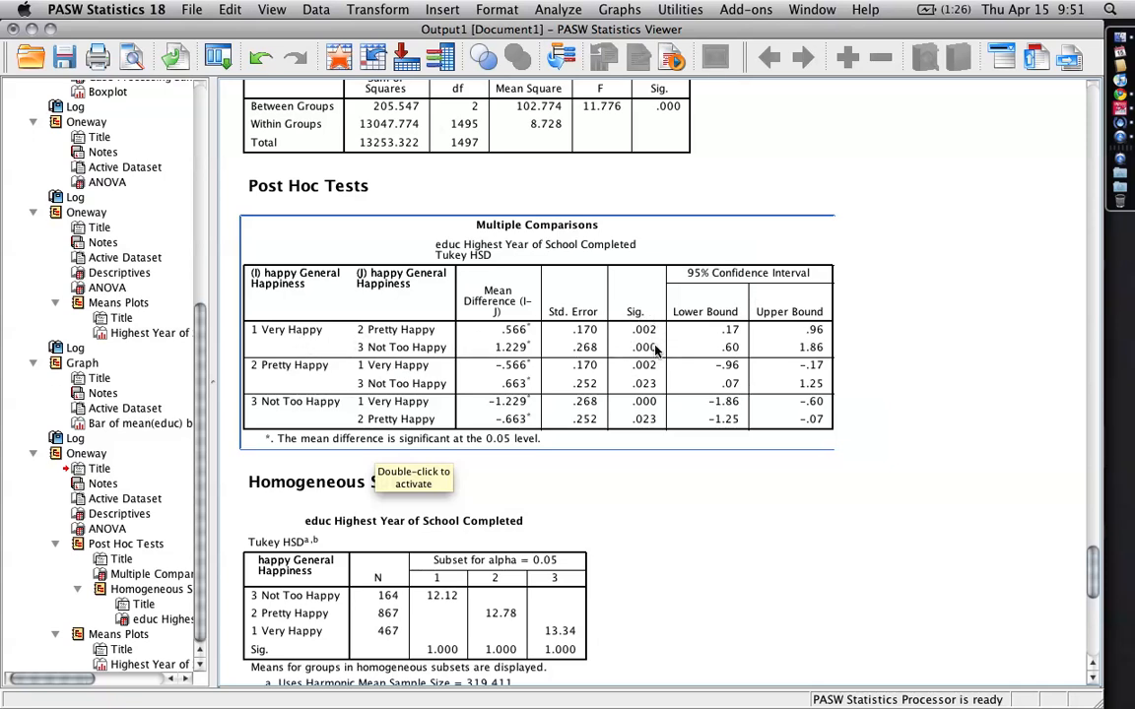
mouse_move(645, 365)
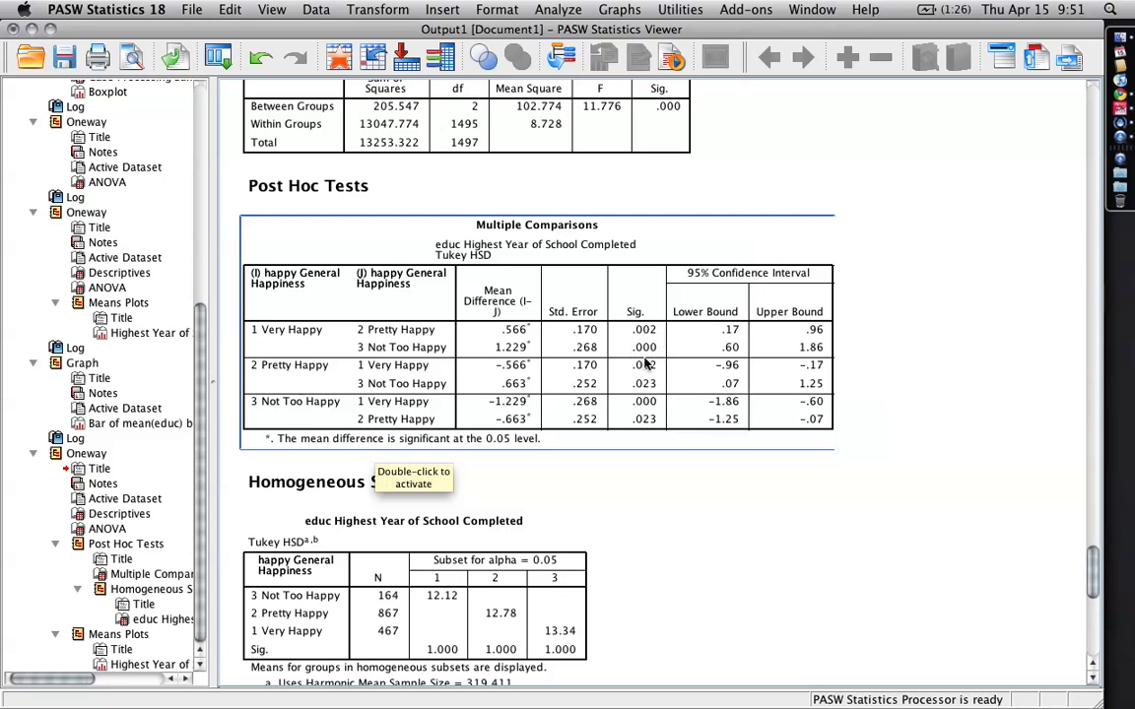
mouse_move(575, 374)
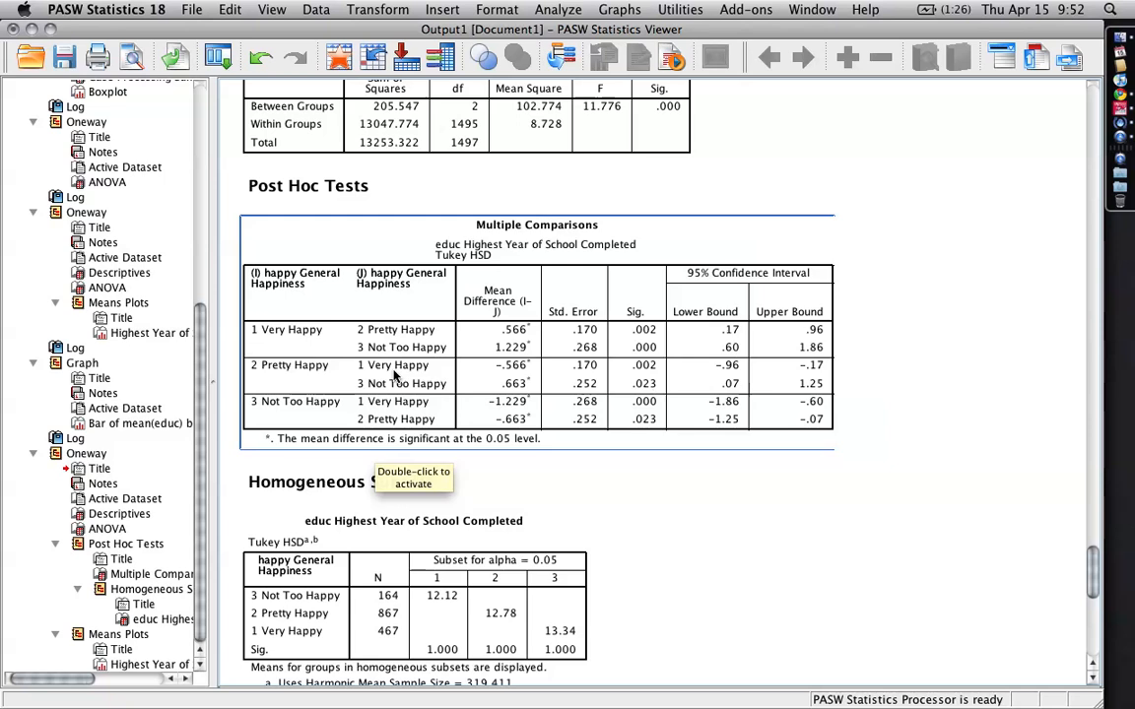
mouse_move(665, 382)
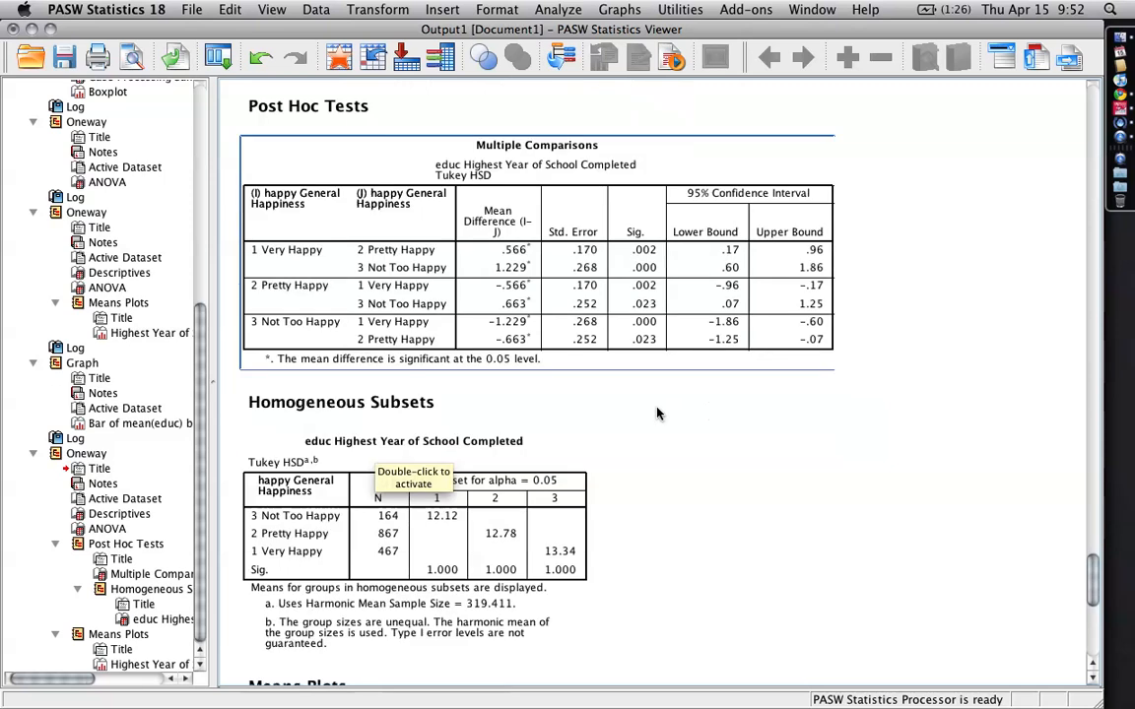
scroll("down", 3)
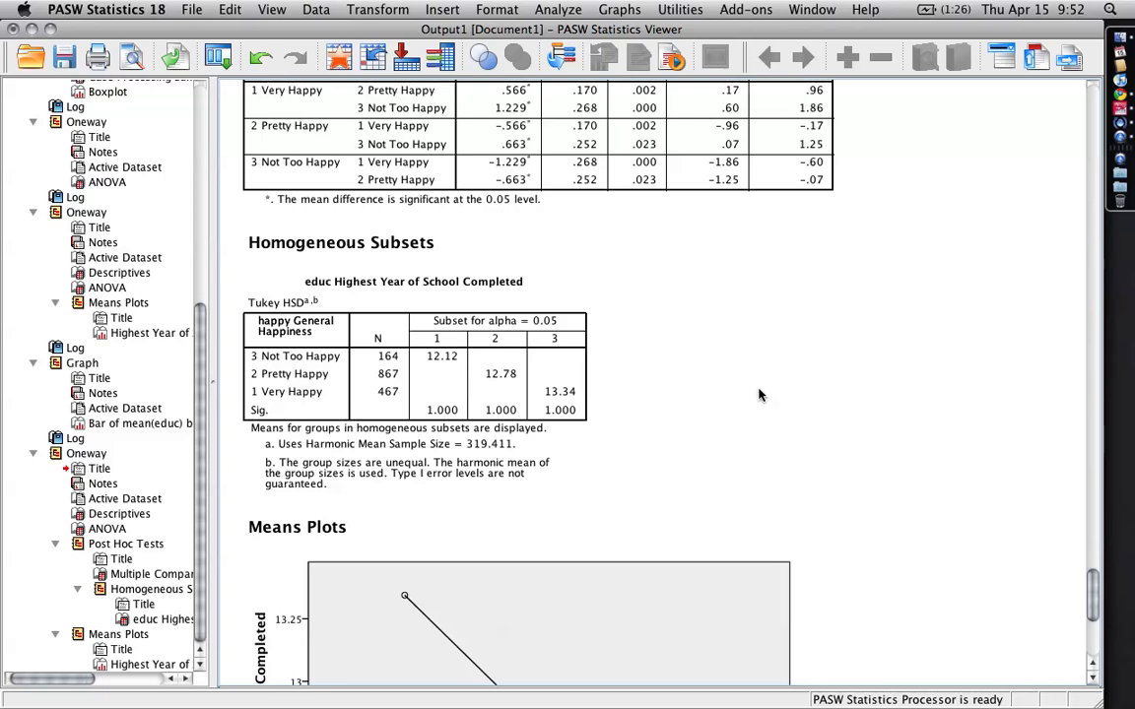
left_click(439, 350)
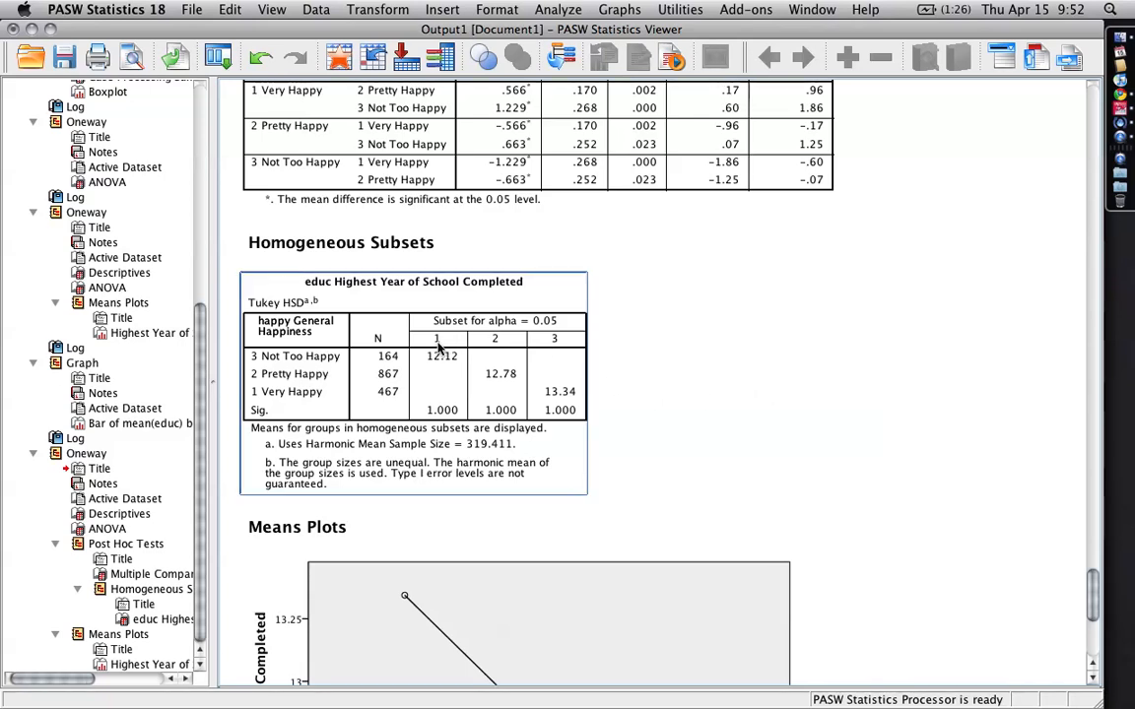
mouse_move(494, 391)
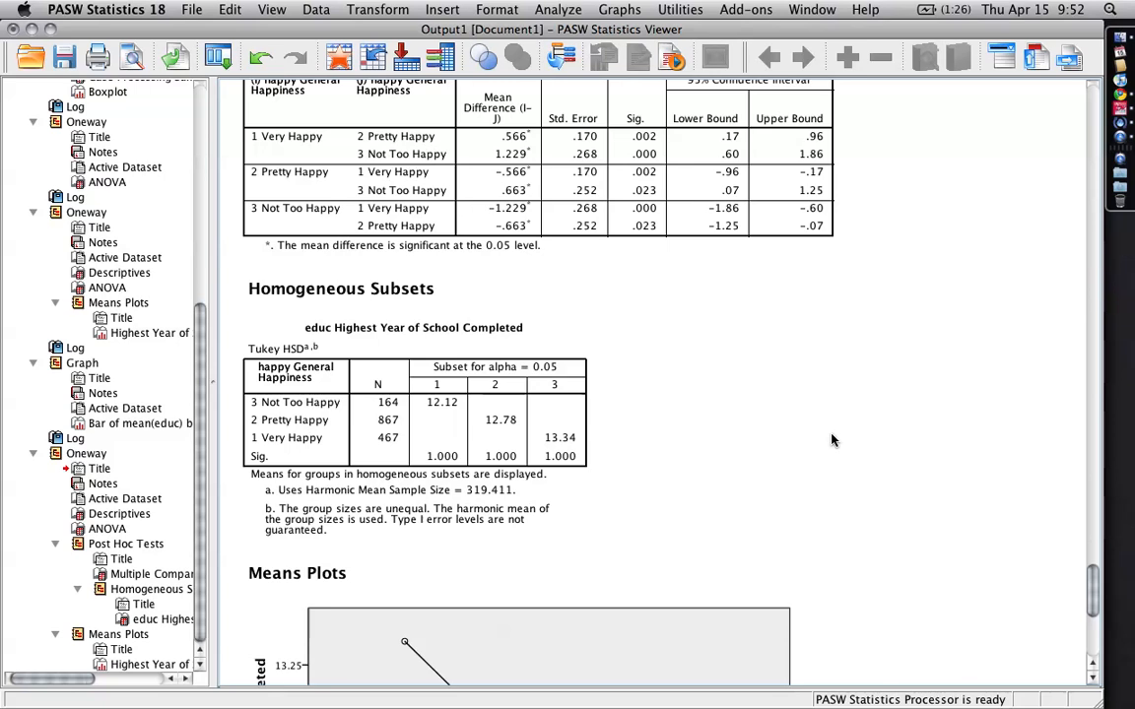
scroll("up", 3)
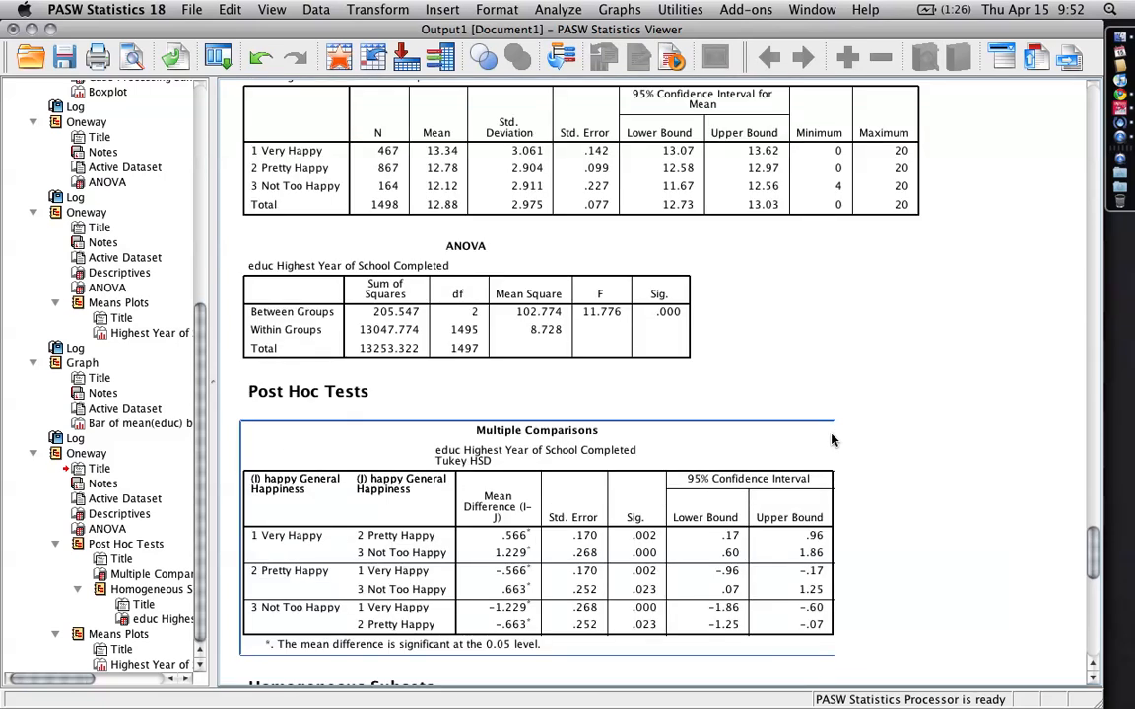